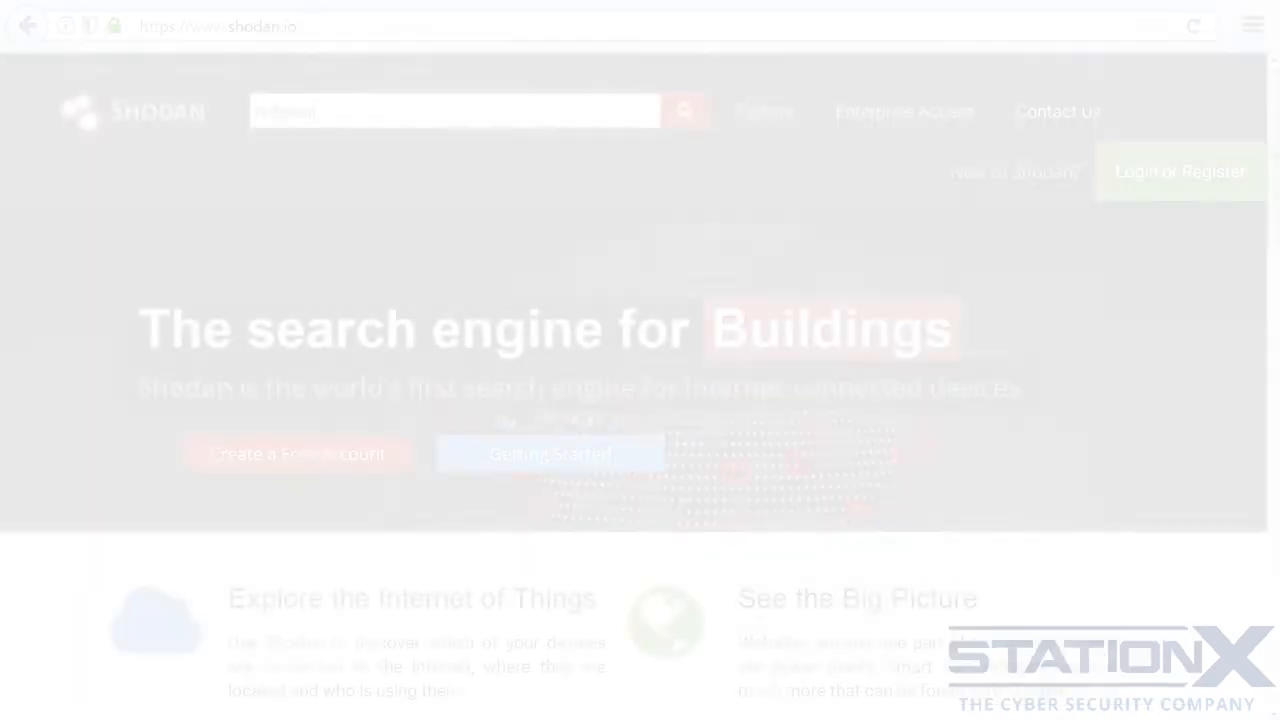
Enter 'netgear' as the device search term on the Shodan home page.
{"action": "type", "text": "netgear"}
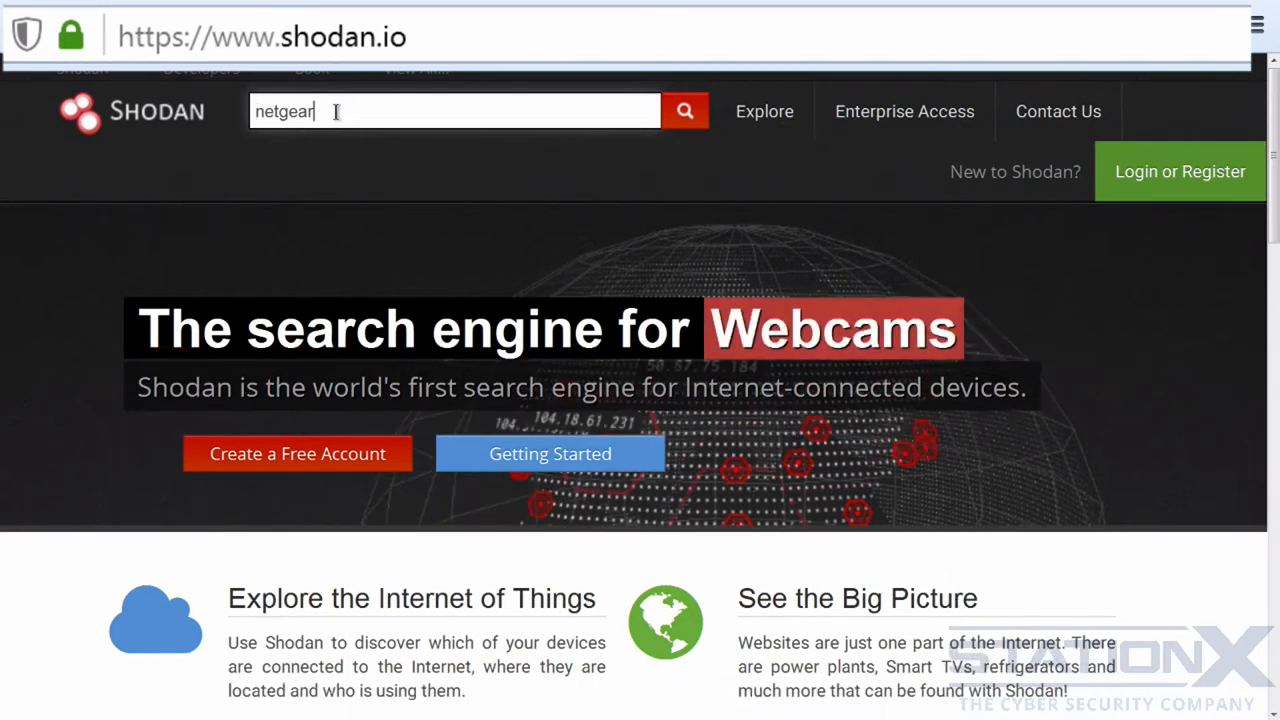
Run the netgear search and read the first NETGEAR results with their authentication banners.
{"action": "left_click", "coordinate": [684, 112]}
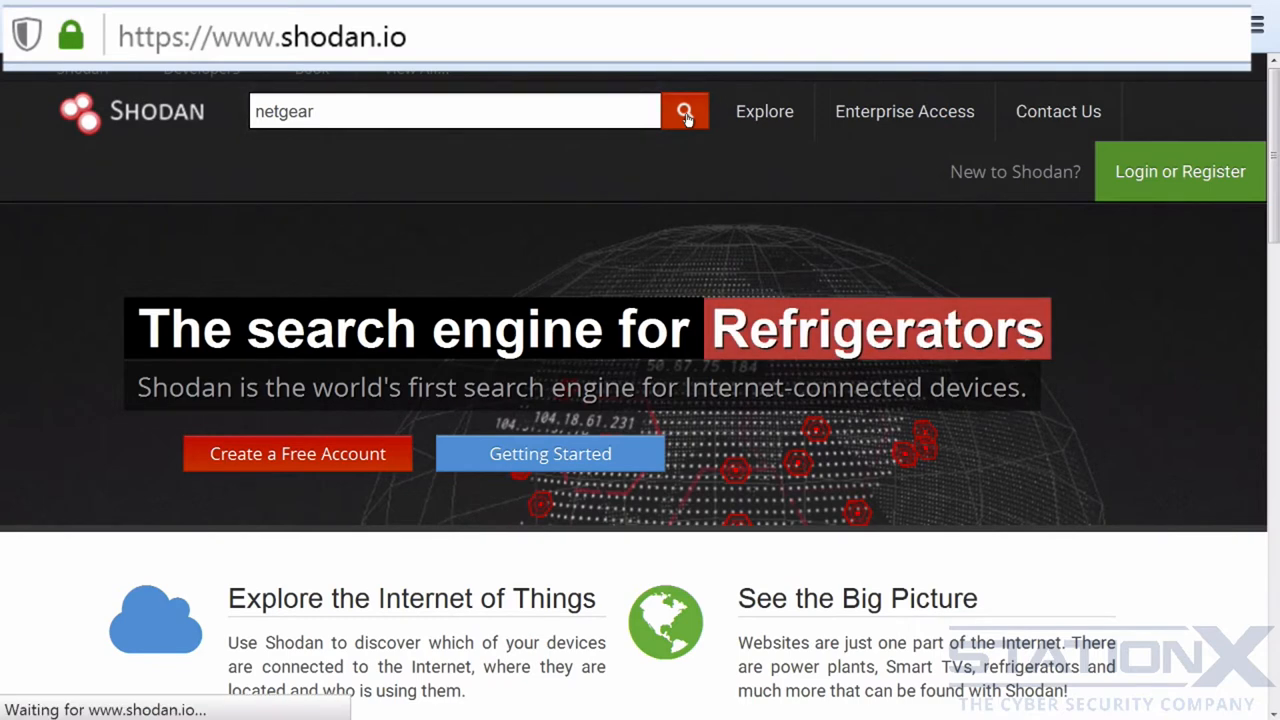
{"action": "left_click", "coordinate": [684, 112]}
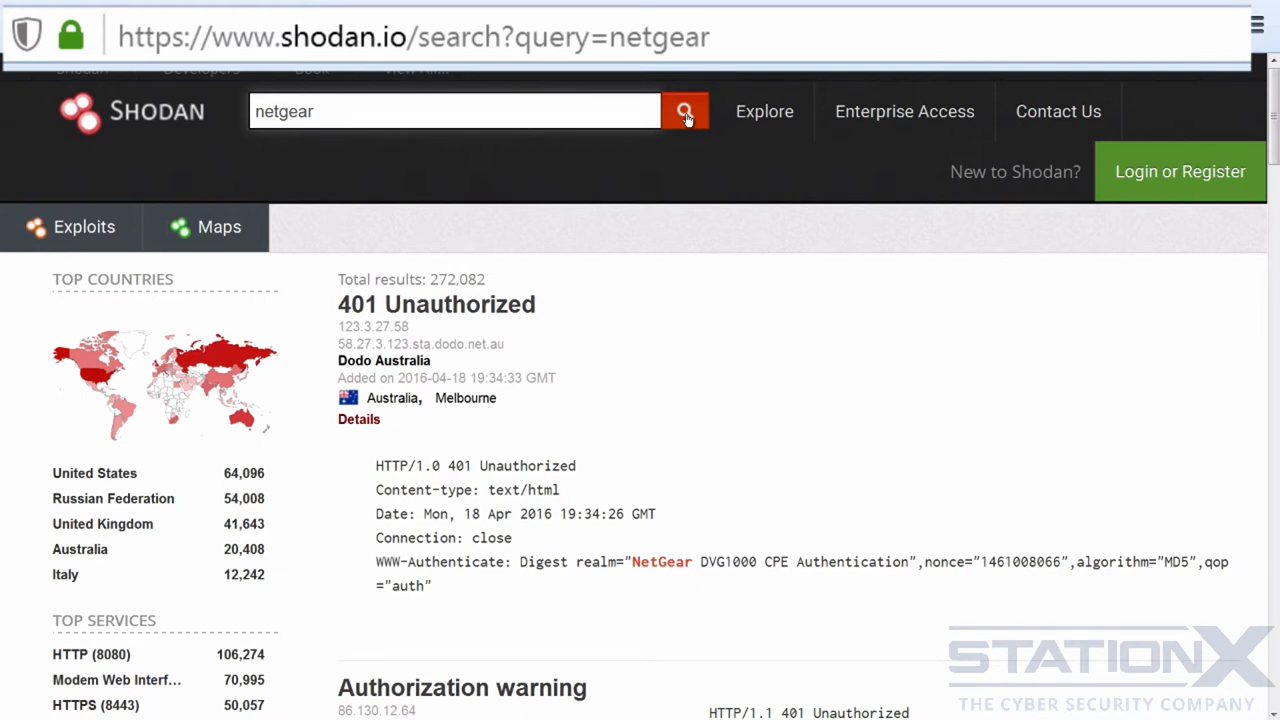
{"action": "mouse_move", "coordinate": [896, 388]}
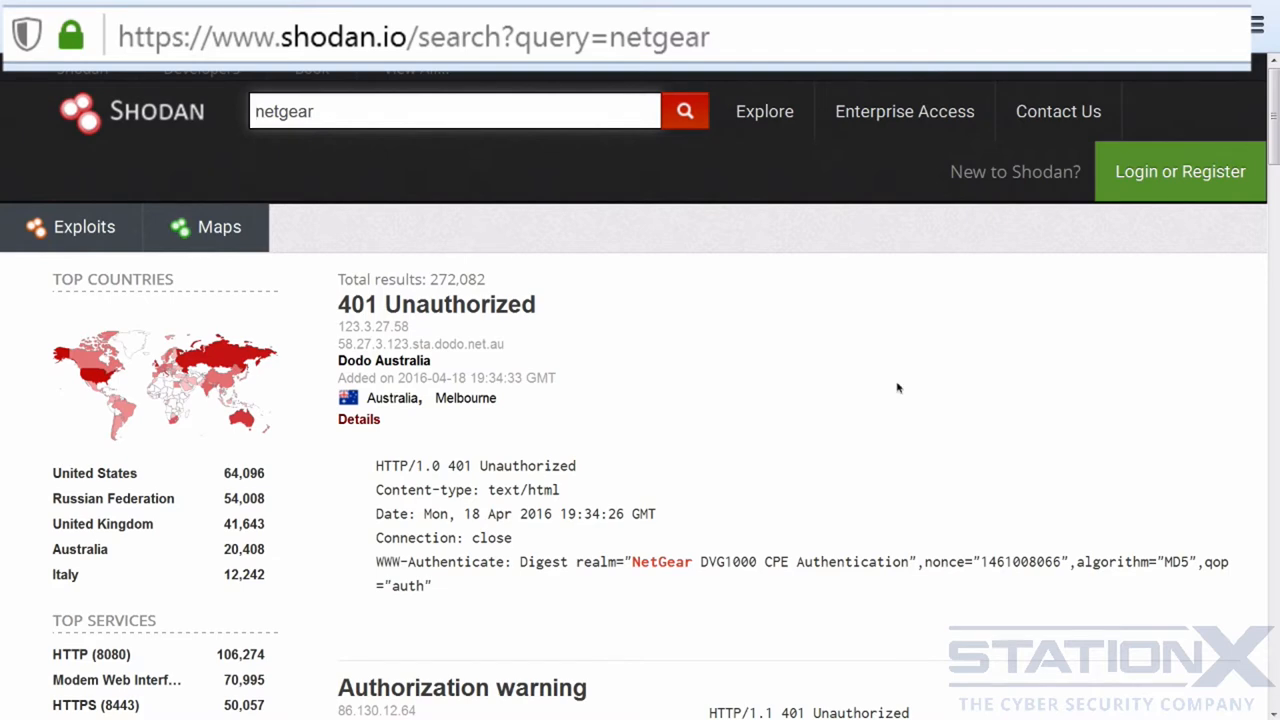
{"action": "scroll", "scroll_direction": "down", "scroll_amount": 3}
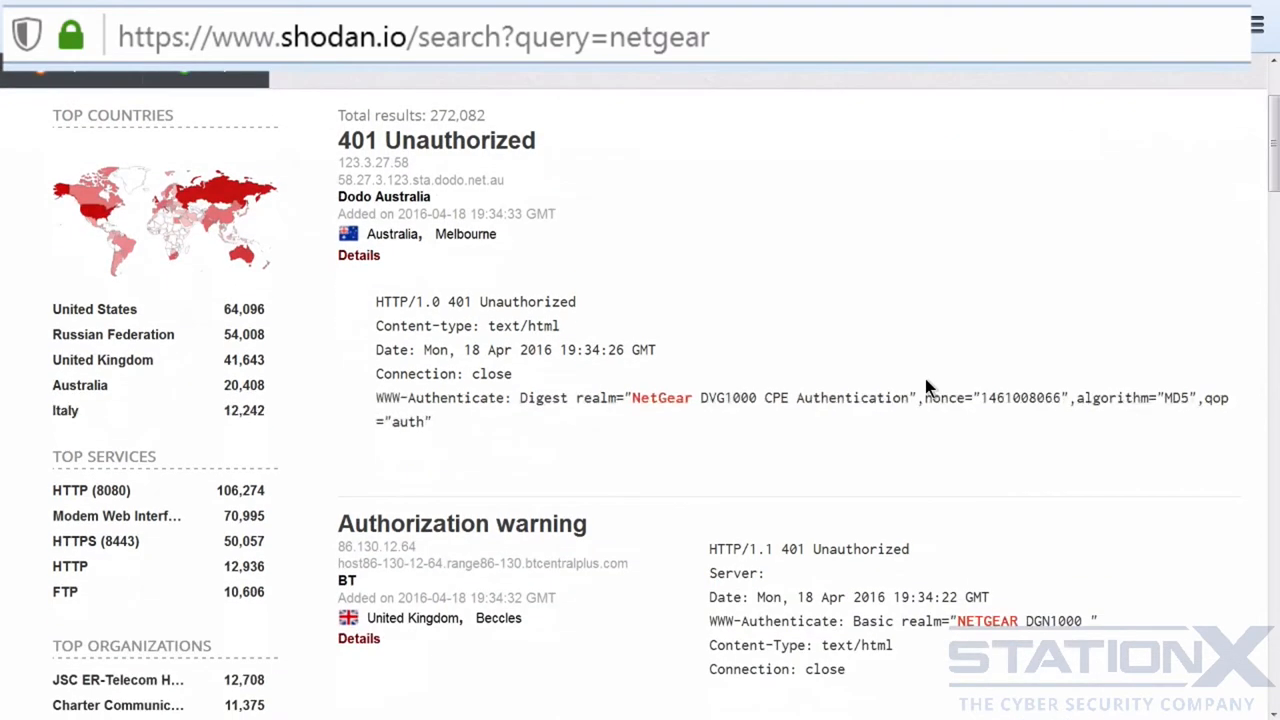
{"action": "mouse_move", "coordinate": [930, 370]}
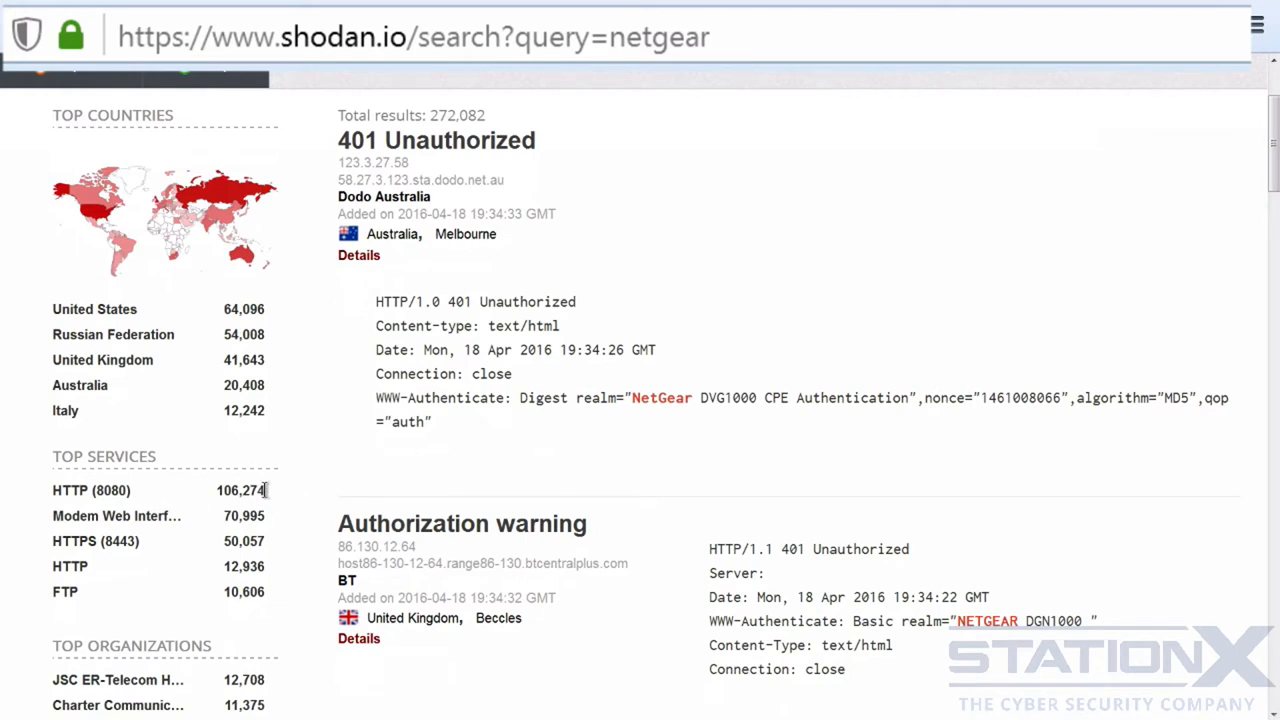
{"action": "mouse_move", "coordinate": [100, 504]}
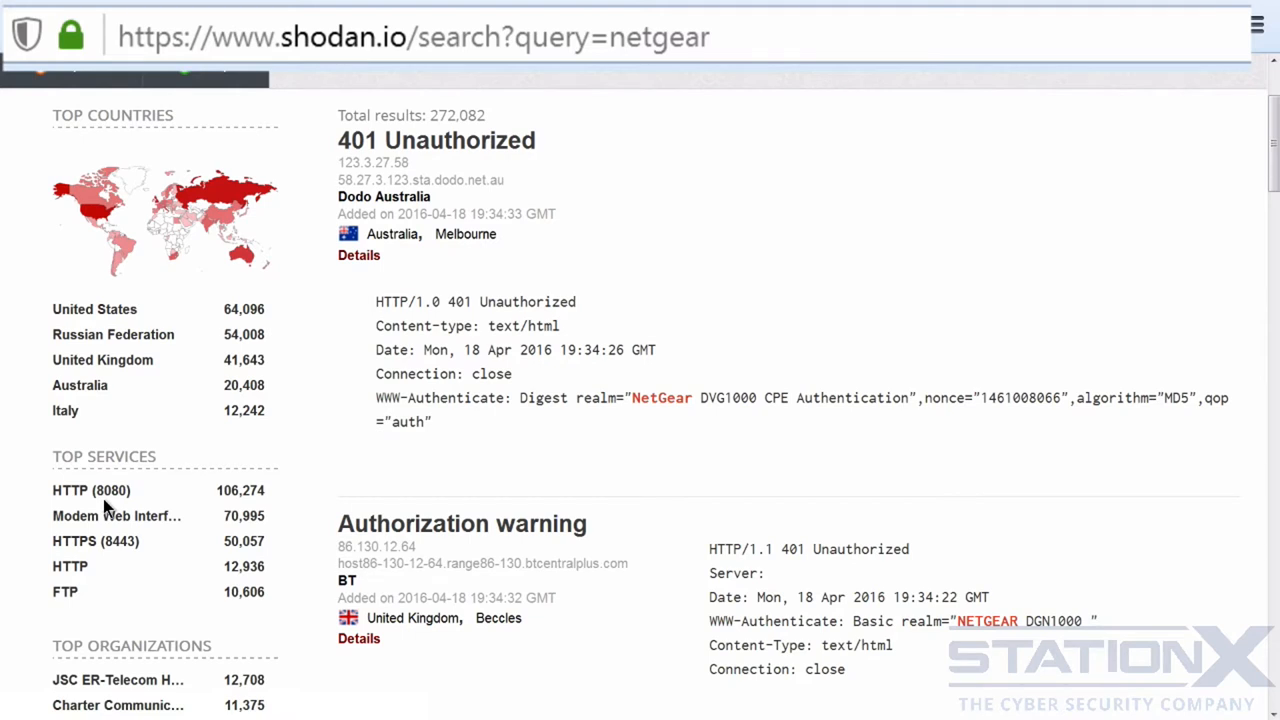
{"action": "mouse_move", "coordinate": [100, 570]}
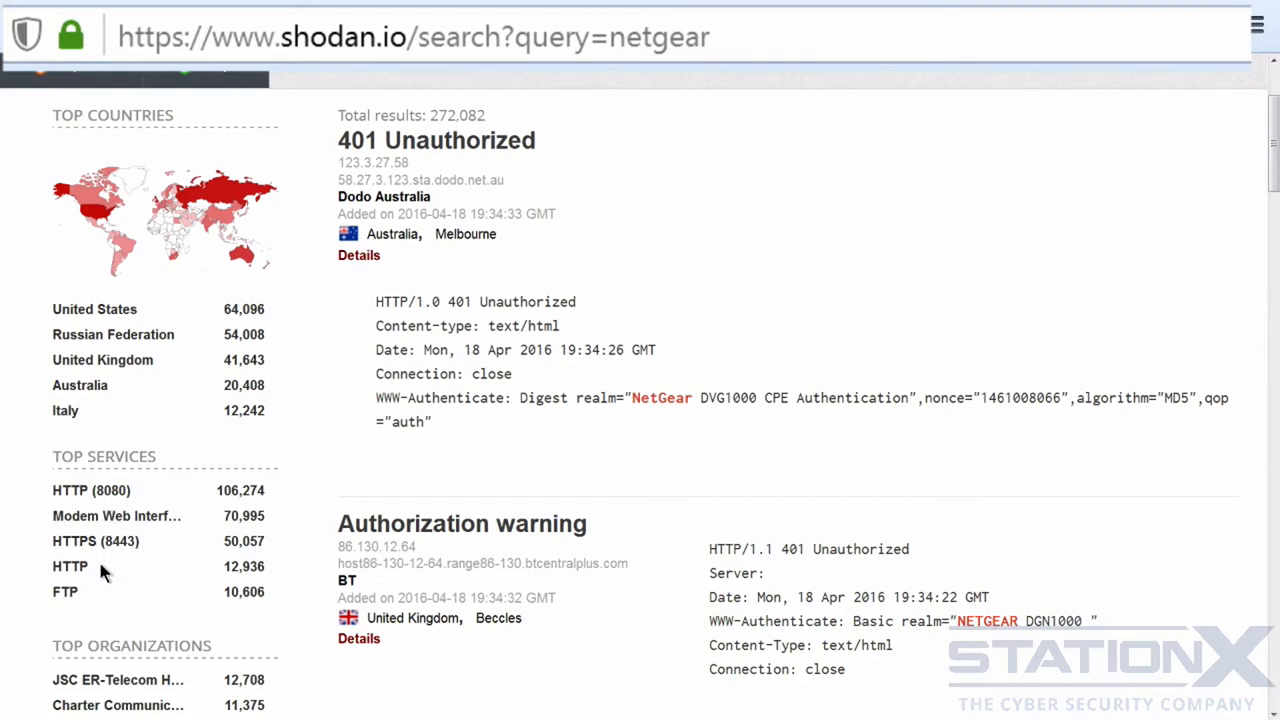
{"action": "mouse_move", "coordinate": [952, 334]}
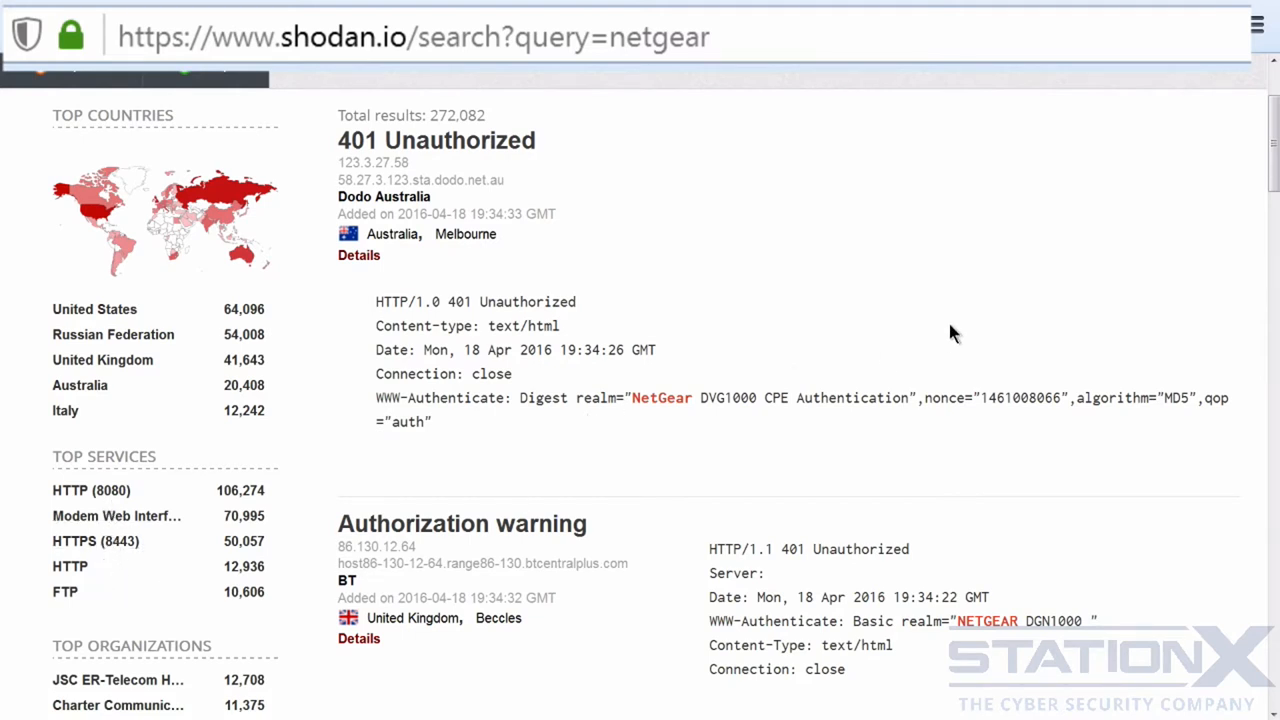
{"action": "scroll", "scroll_direction": "down", "scroll_amount": 3}
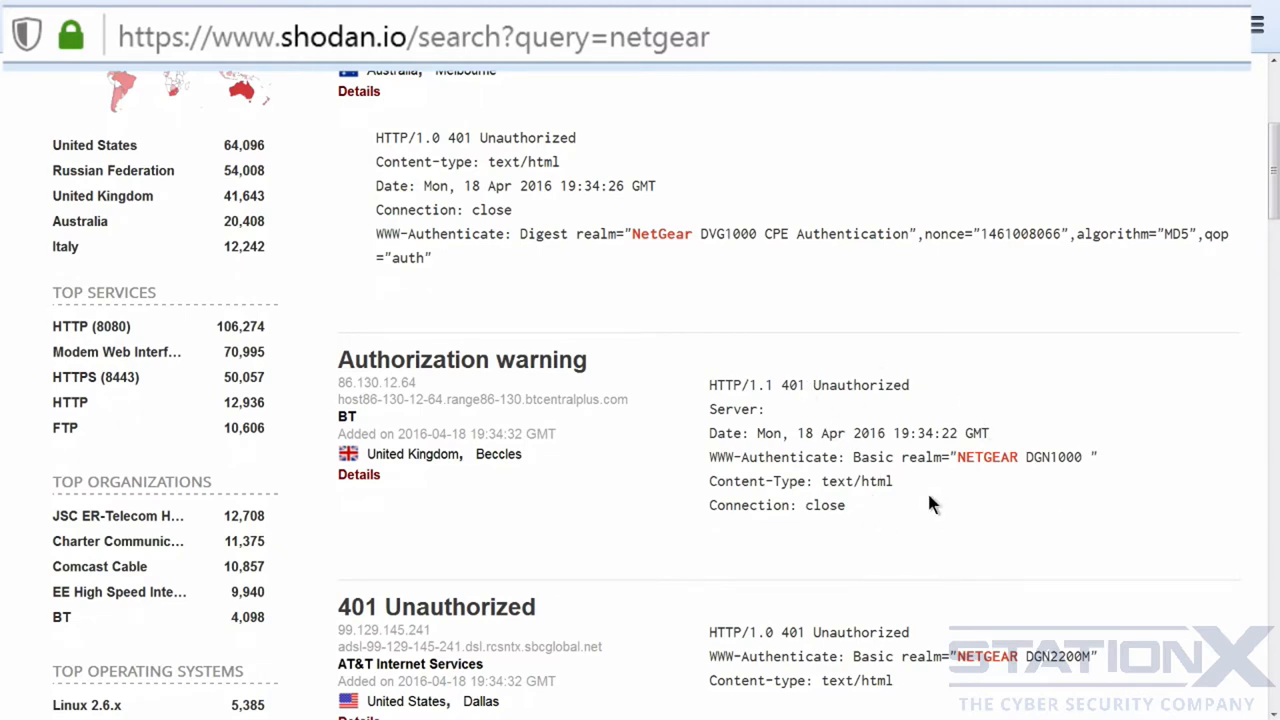
{"action": "scroll", "scroll_direction": "down", "scroll_amount": 3}
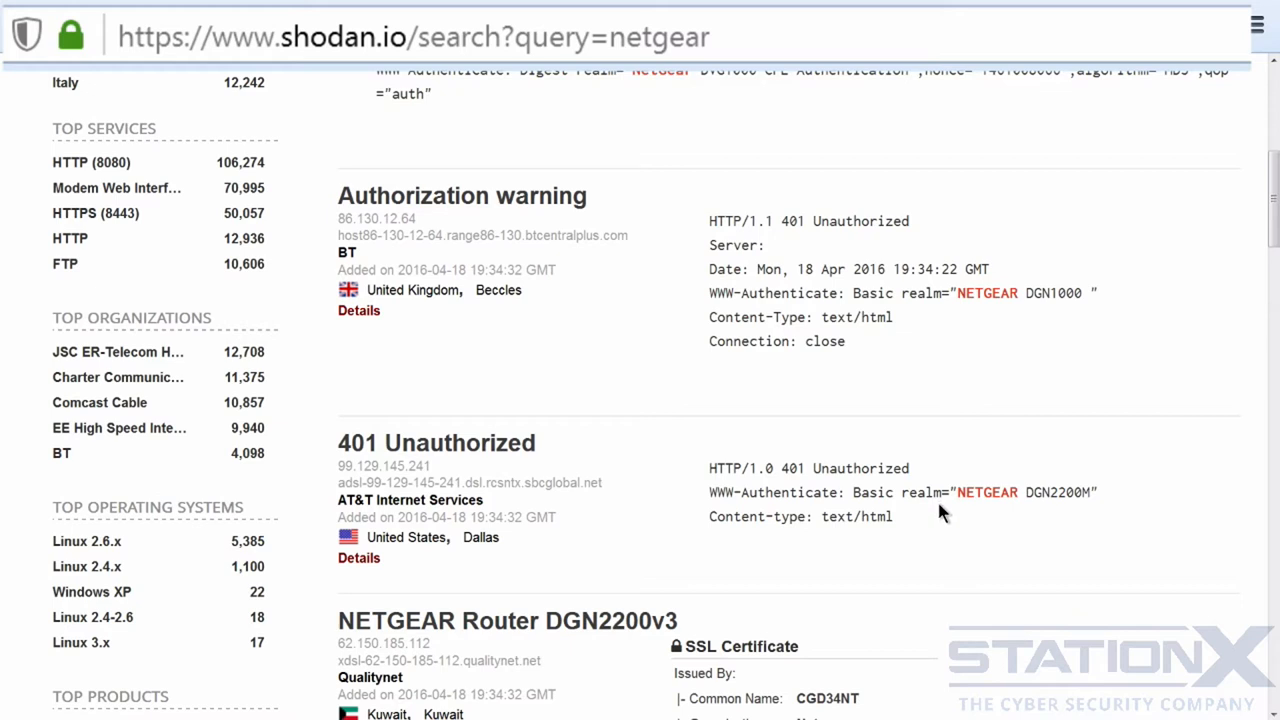
Scroll further through the unauthorized-access results and their country and service breakdowns.
{"action": "scroll", "scroll_direction": "down", "scroll_amount": 3}
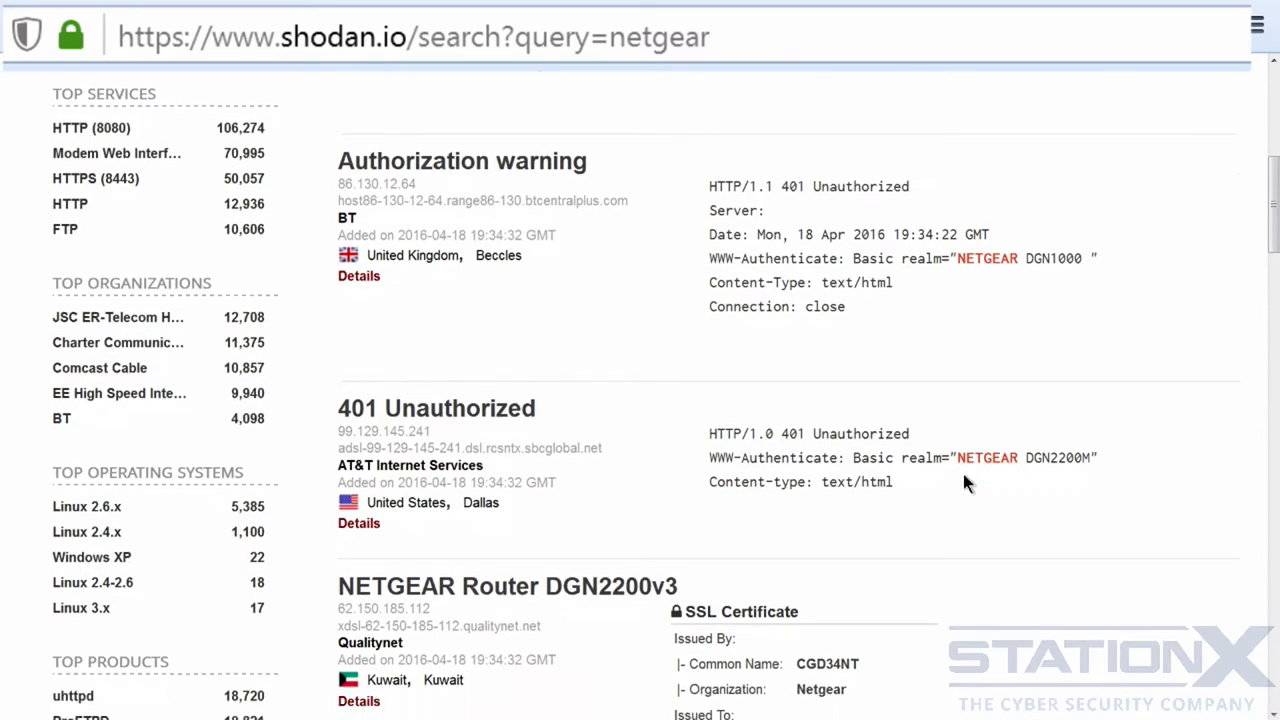
{"action": "scroll", "scroll_direction": "down", "scroll_amount": 3}
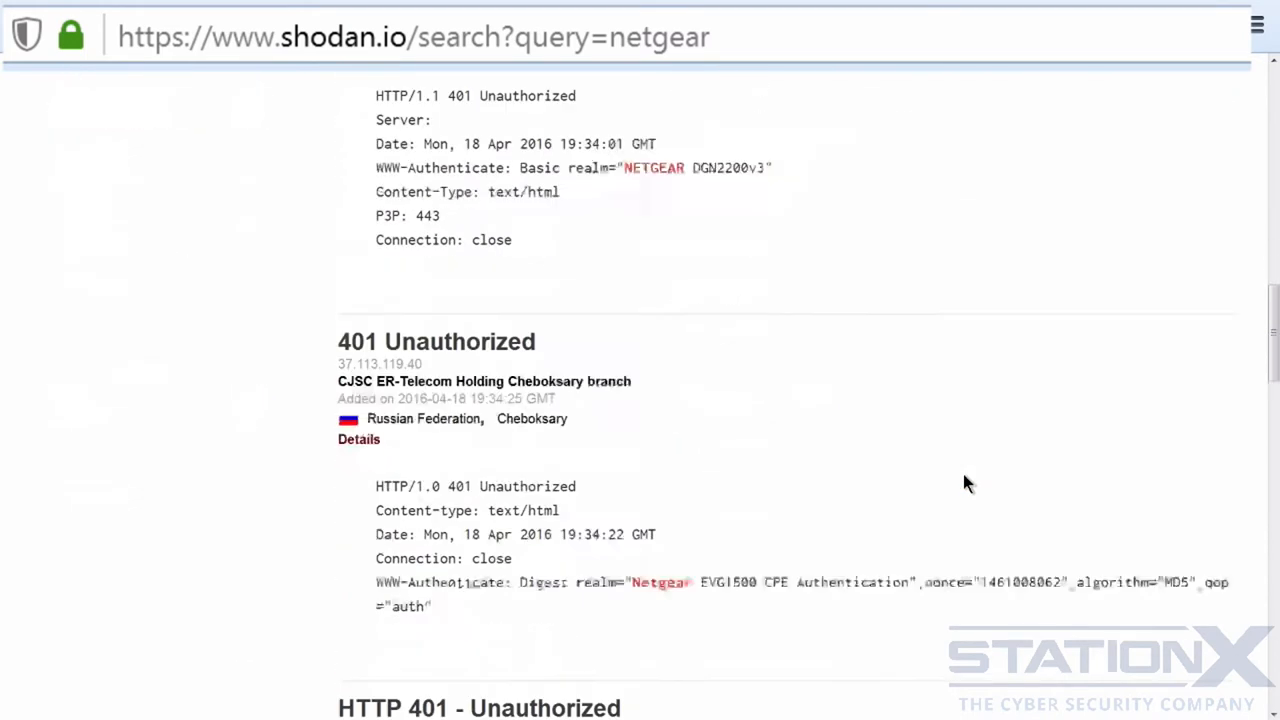
{"action": "scroll", "scroll_direction": "down", "scroll_amount": 3}
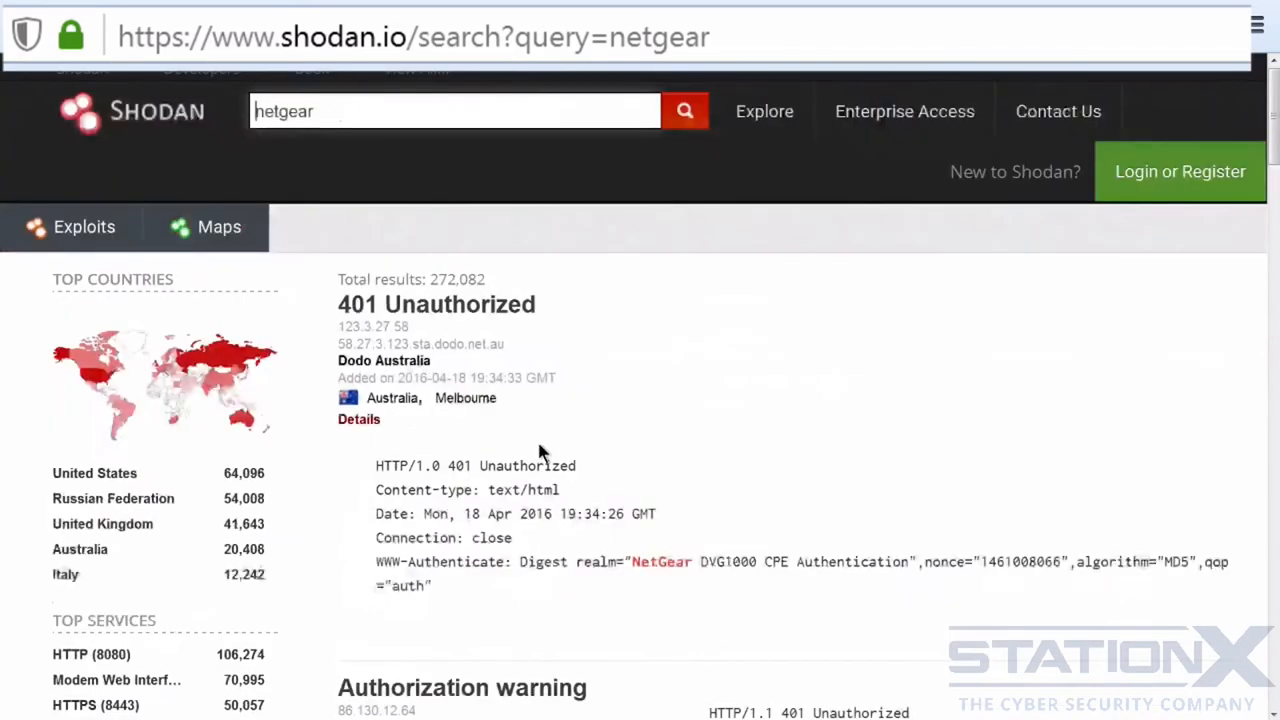
{"action": "scroll", "scroll_direction": "down", "scroll_amount": 3}
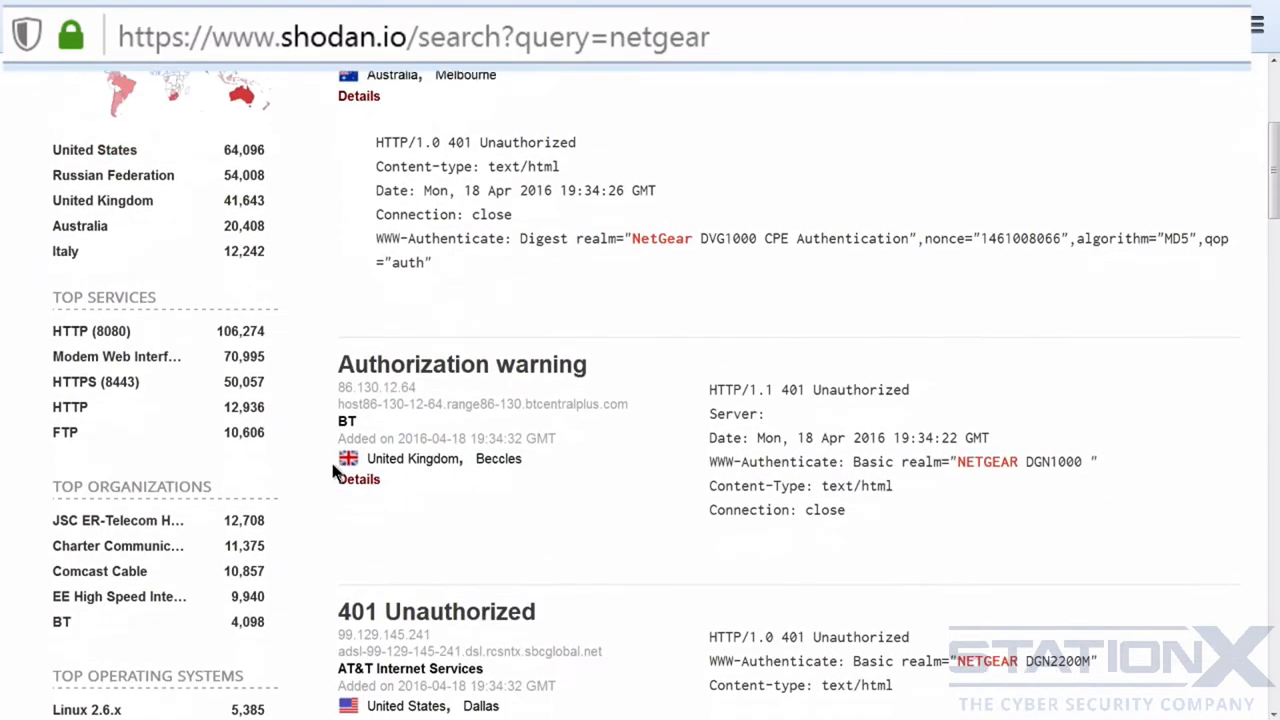
{"action": "scroll", "scroll_direction": "down", "scroll_amount": 3}
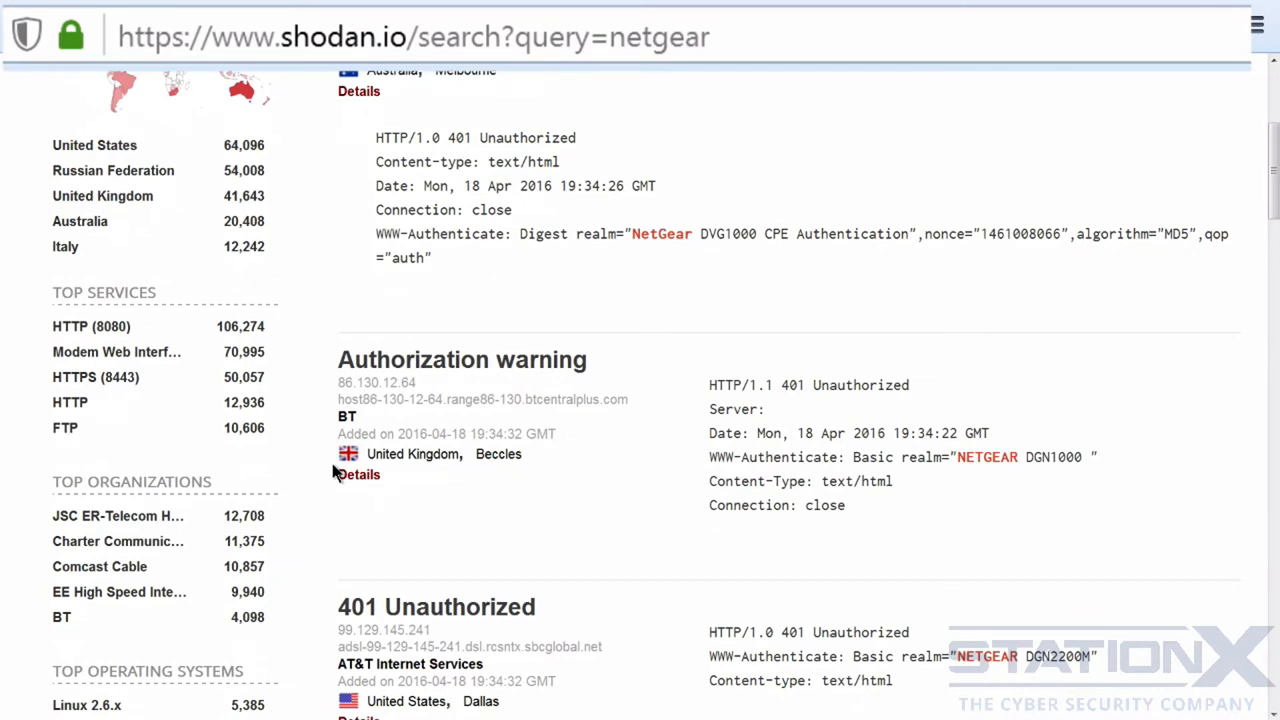
{"action": "mouse_move", "coordinate": [336, 472]}
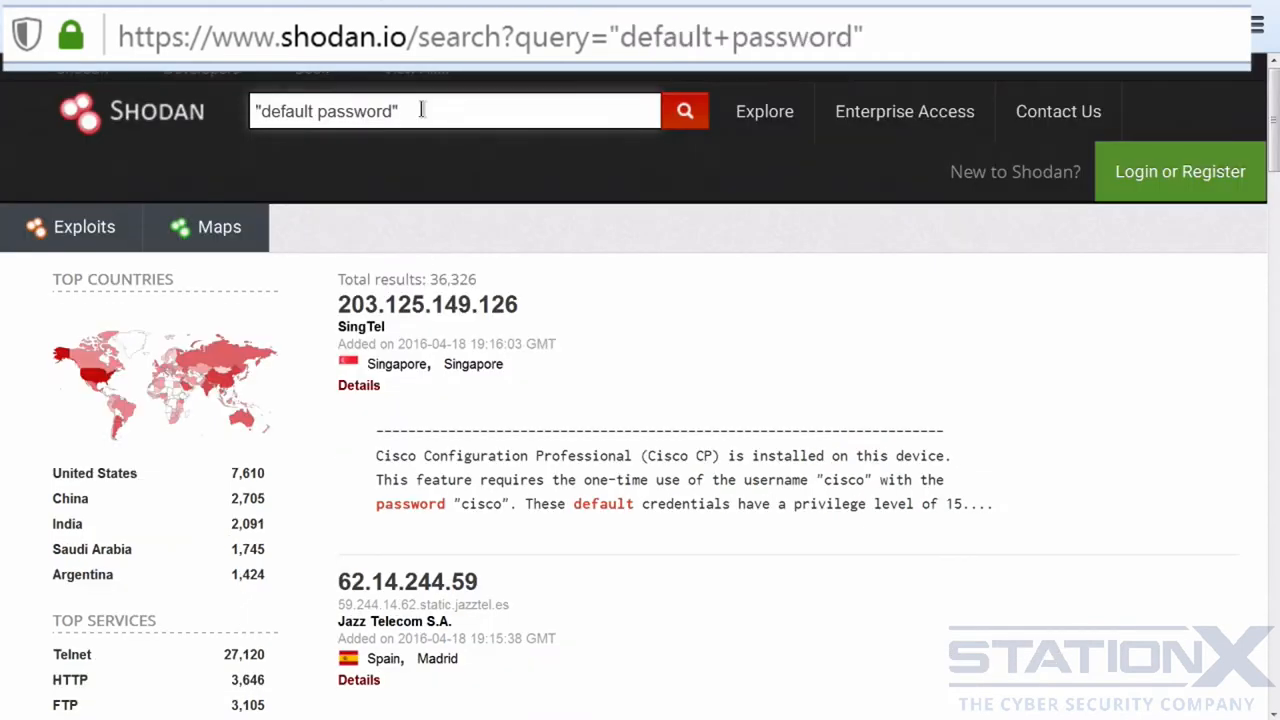
{"action": "mouse_move", "coordinate": [684, 110]}
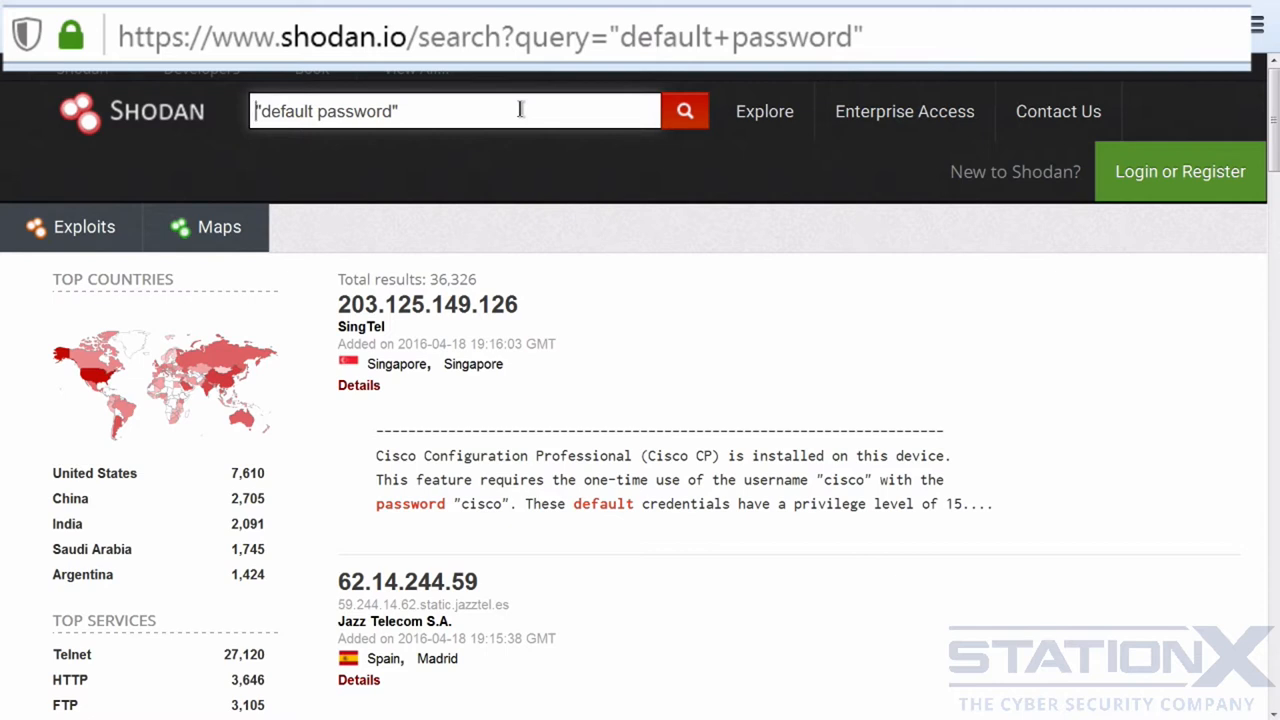
{"action": "mouse_move", "coordinate": [434, 108]}
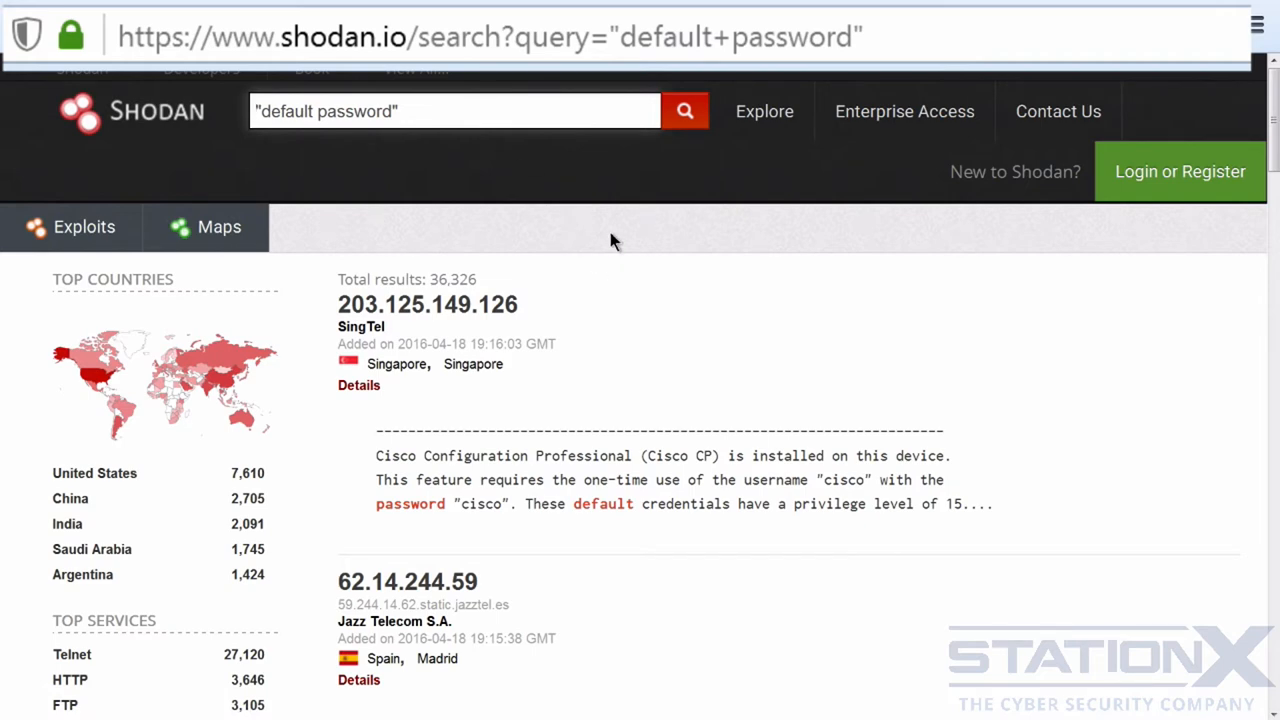
Scroll through the 'default password' results showing Cisco banners with default credentials.
{"action": "scroll", "scroll_direction": "down", "scroll_amount": 3}
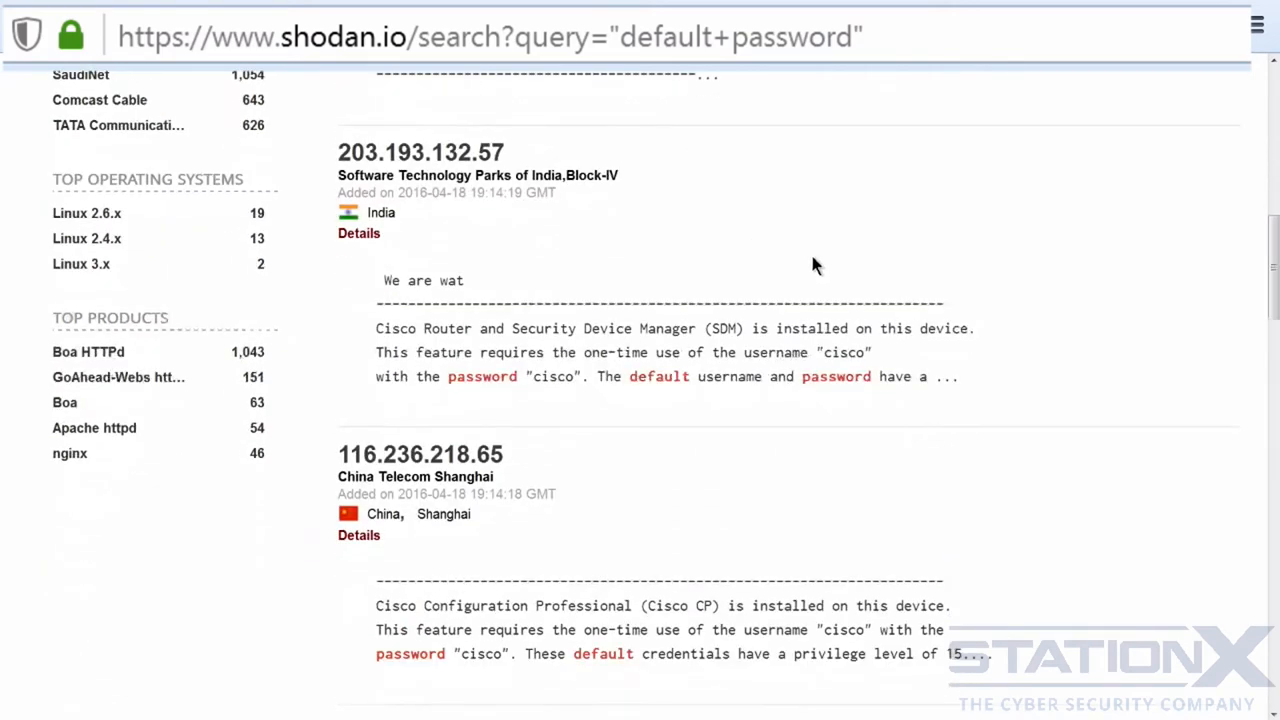
{"action": "scroll", "scroll_direction": "down", "scroll_amount": 3}
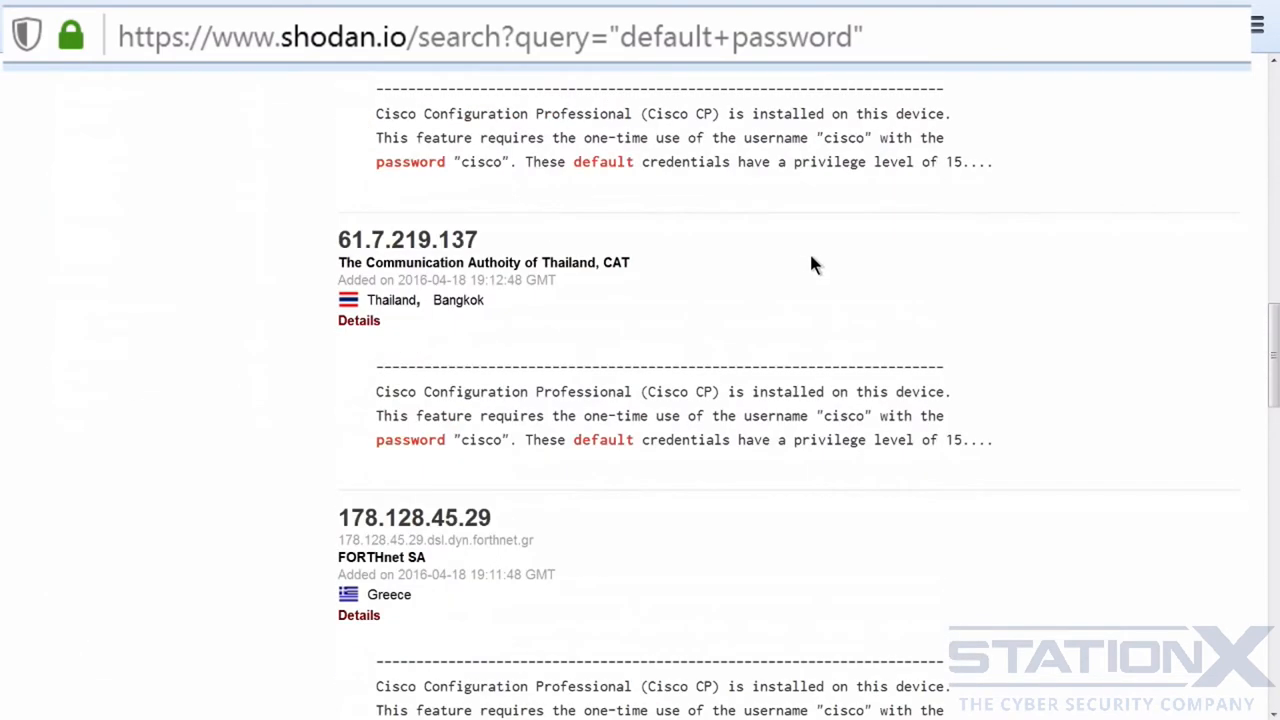
{"action": "mouse_move", "coordinate": [480, 206]}
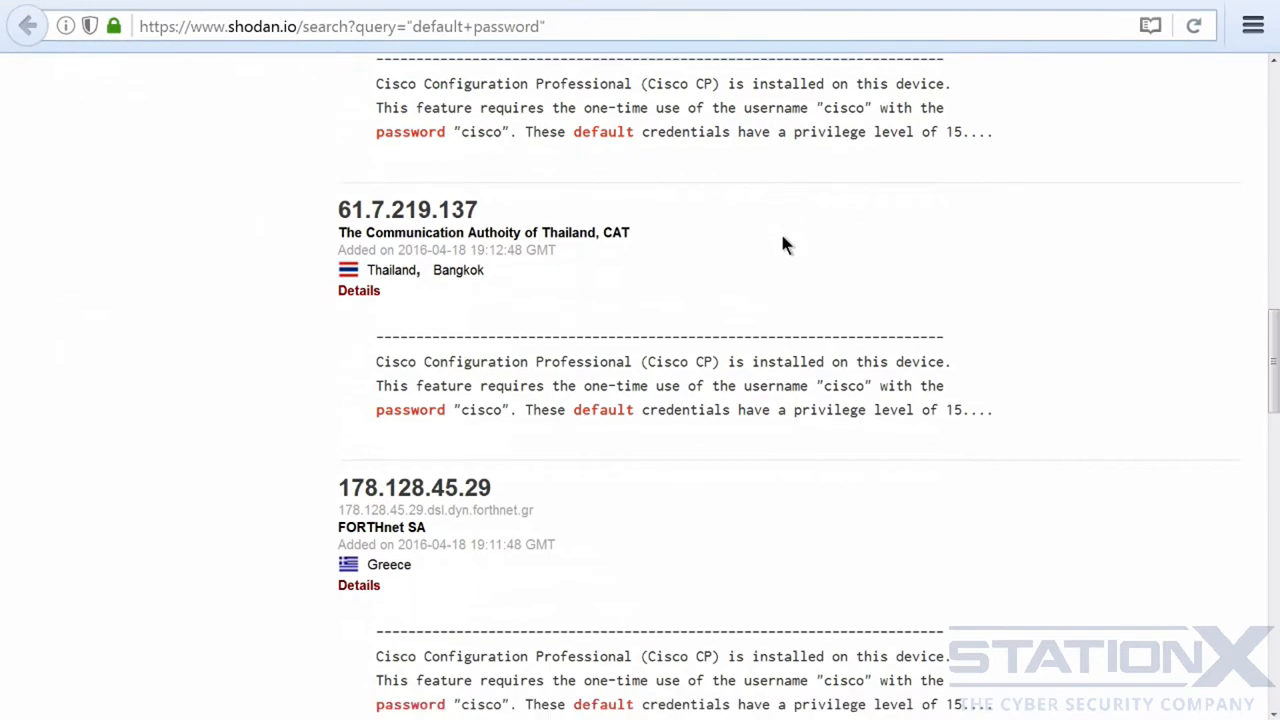
{"action": "scroll", "scroll_direction": "down", "scroll_amount": 3}
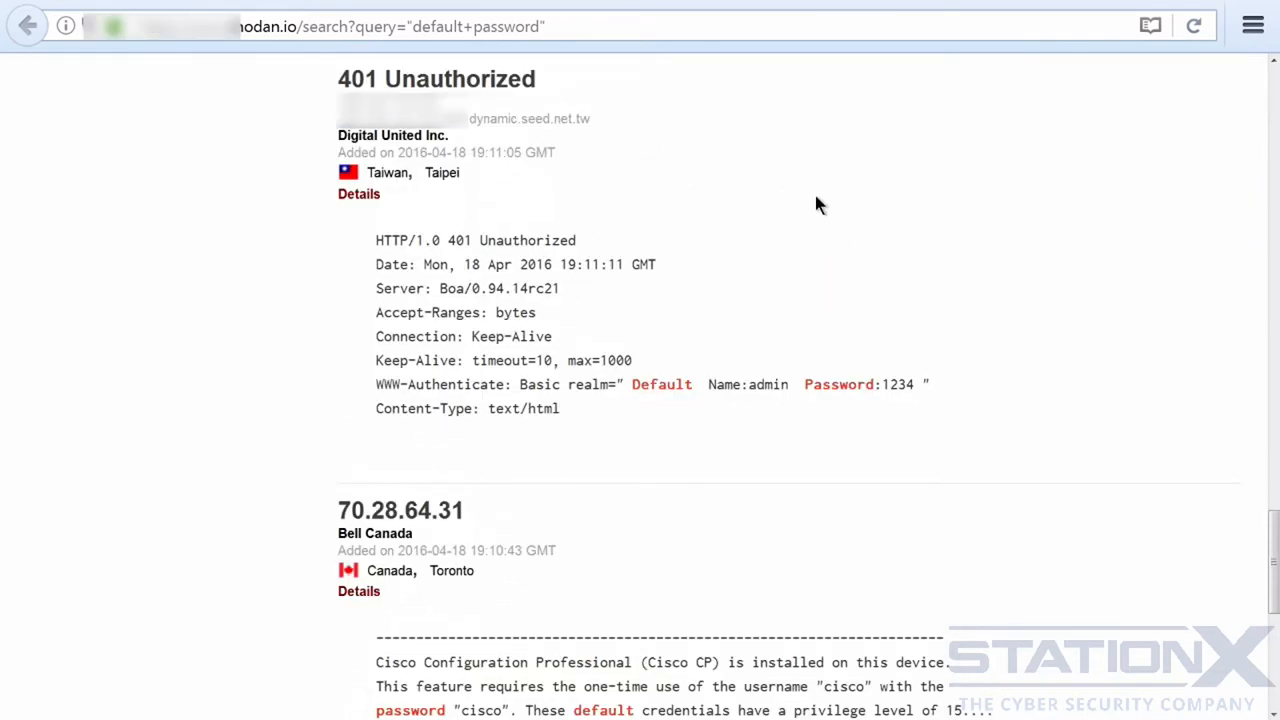
{"action": "mouse_move", "coordinate": [672, 220]}
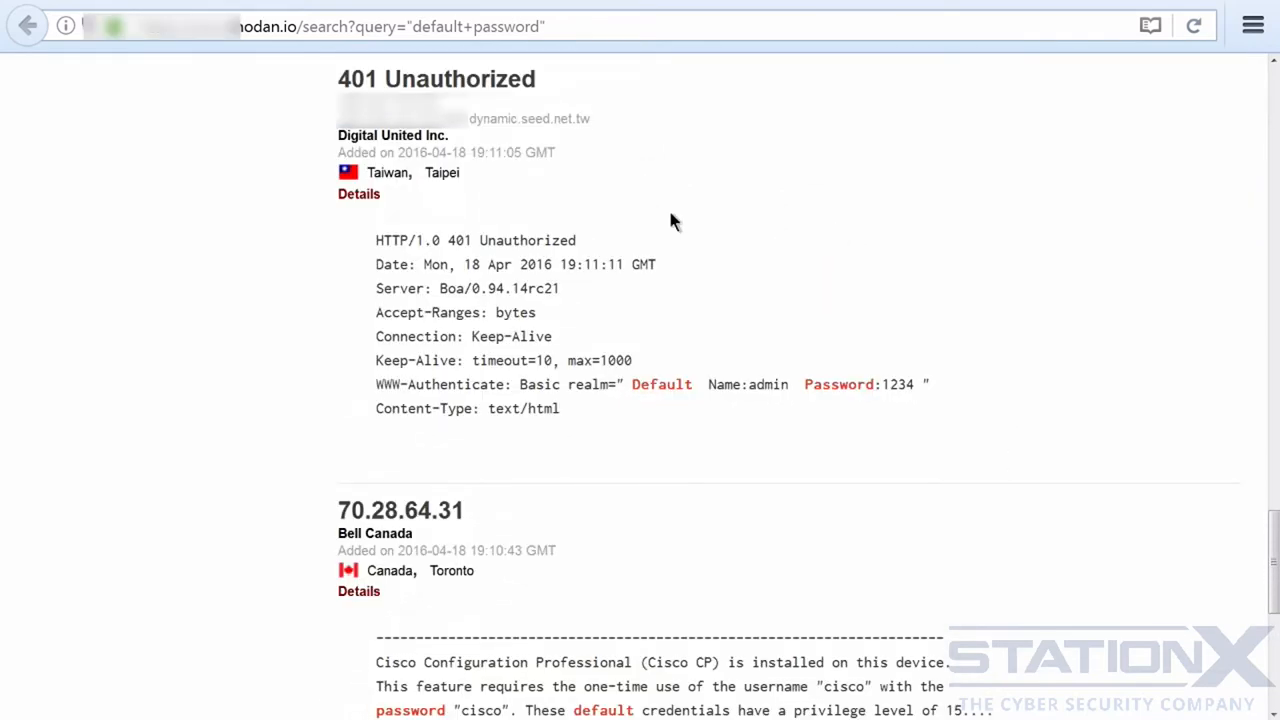
{"action": "mouse_move", "coordinate": [836, 410]}
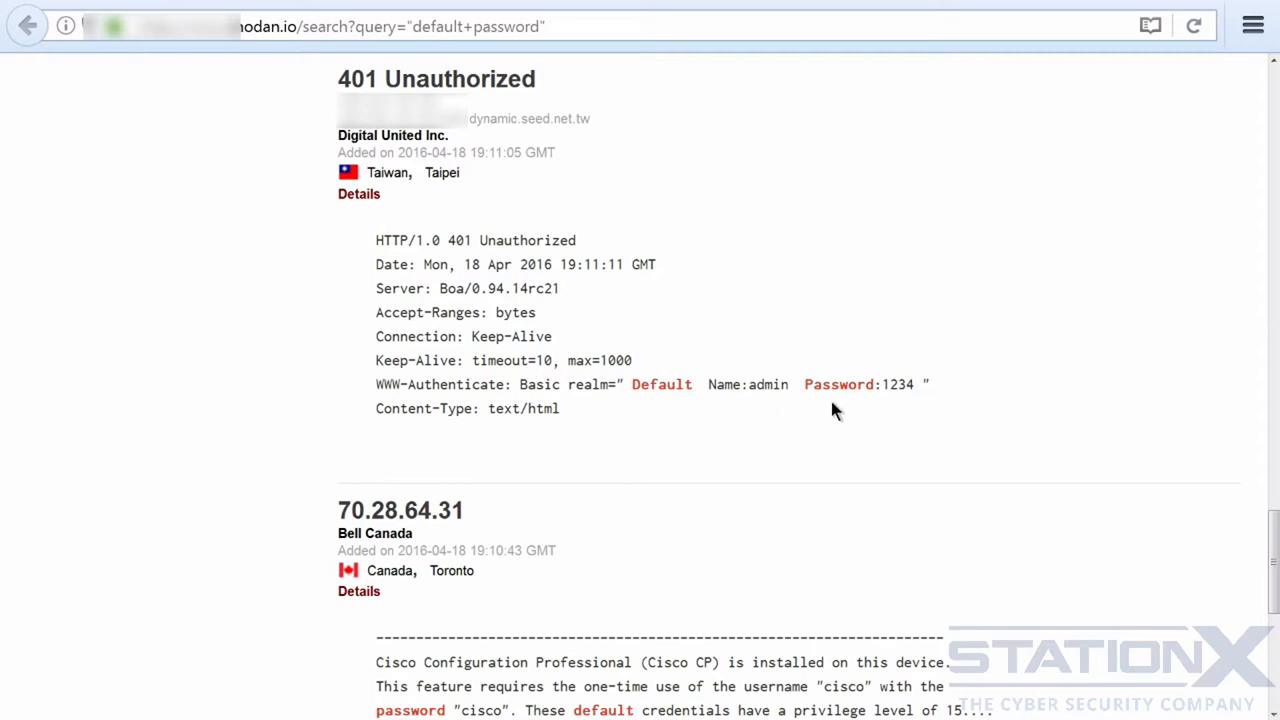
{"action": "mouse_move", "coordinate": [956, 360]}
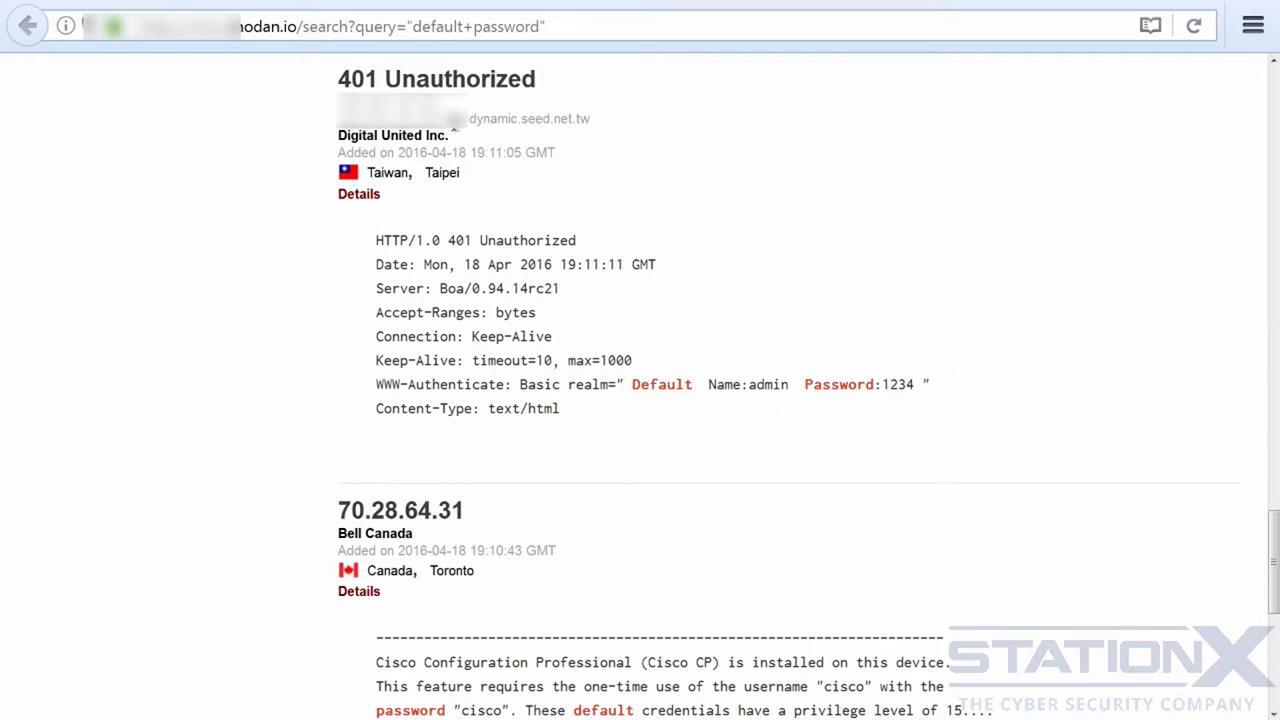
{"action": "mouse_move", "coordinate": [594, 128]}
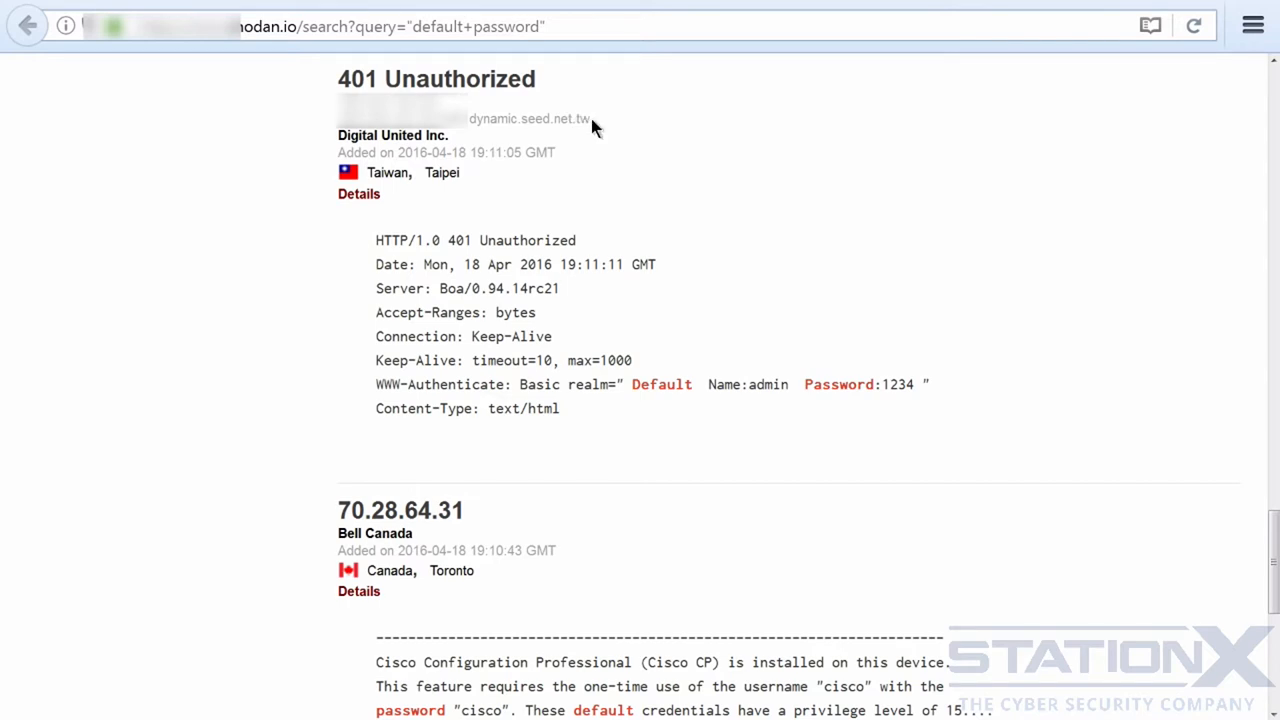
{"action": "mouse_move", "coordinate": [704, 242]}
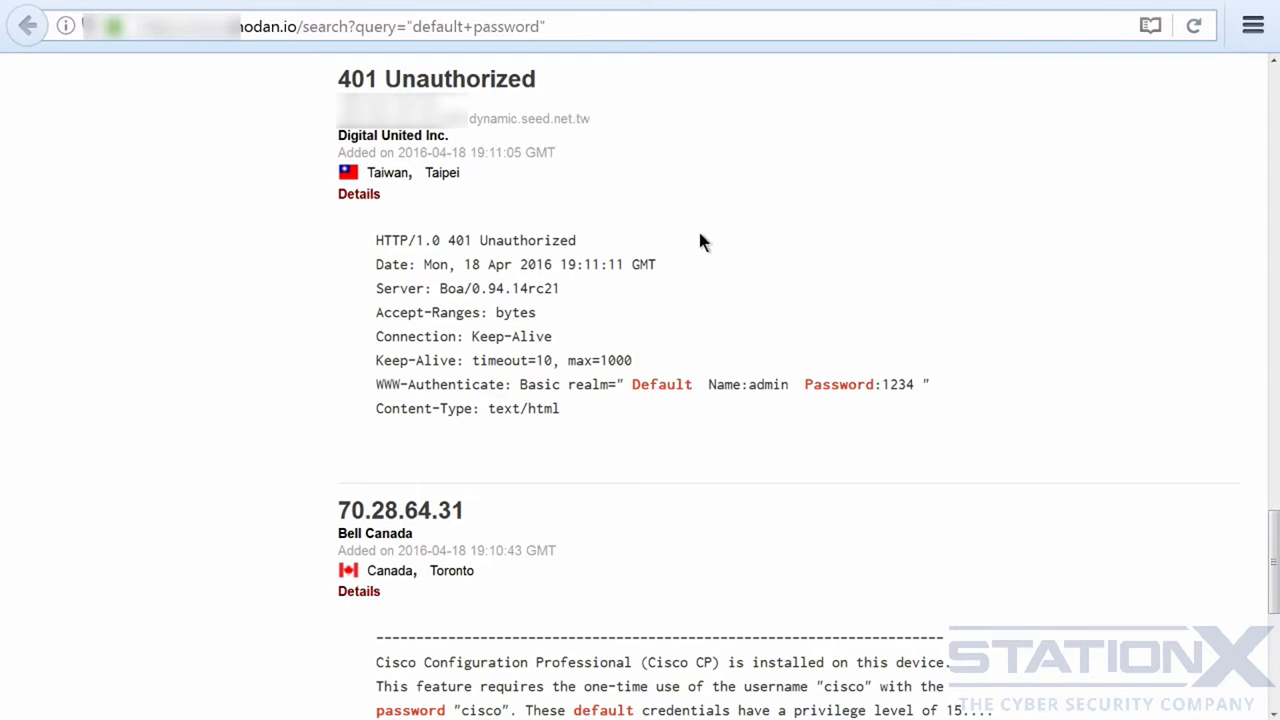
{"action": "mouse_move", "coordinate": [824, 278]}
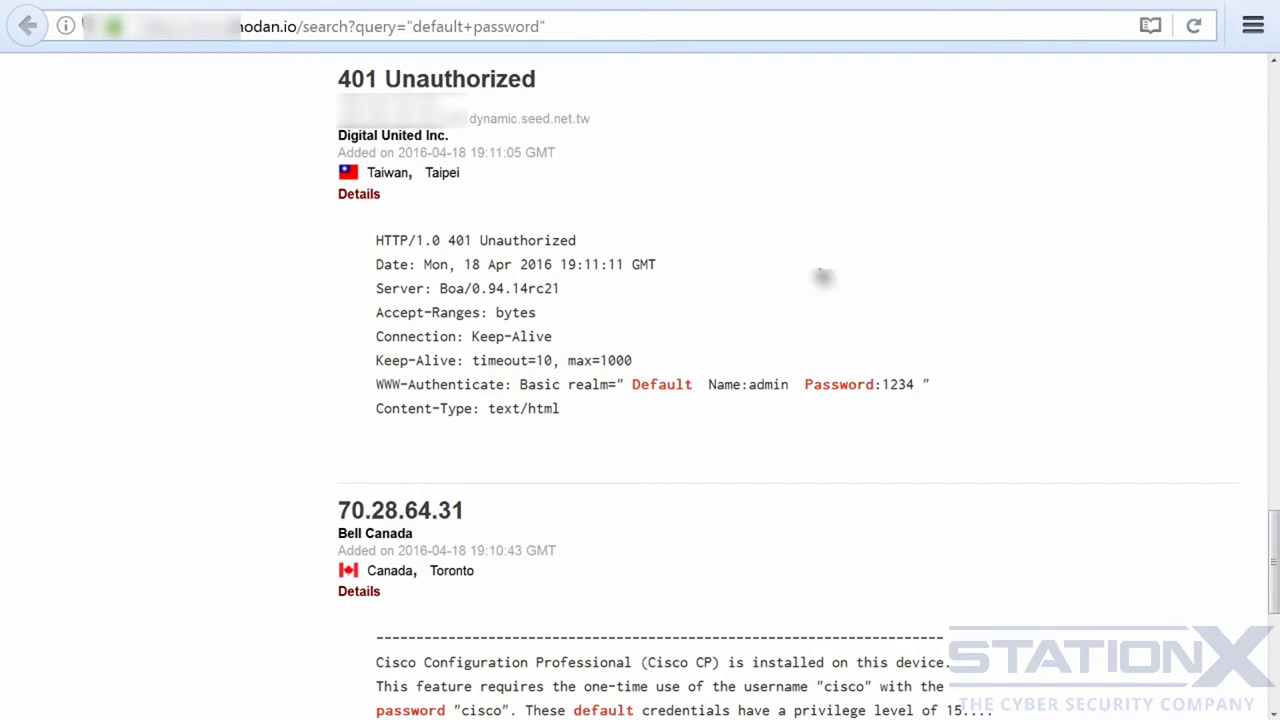
{"action": "mouse_move", "coordinate": [776, 406]}
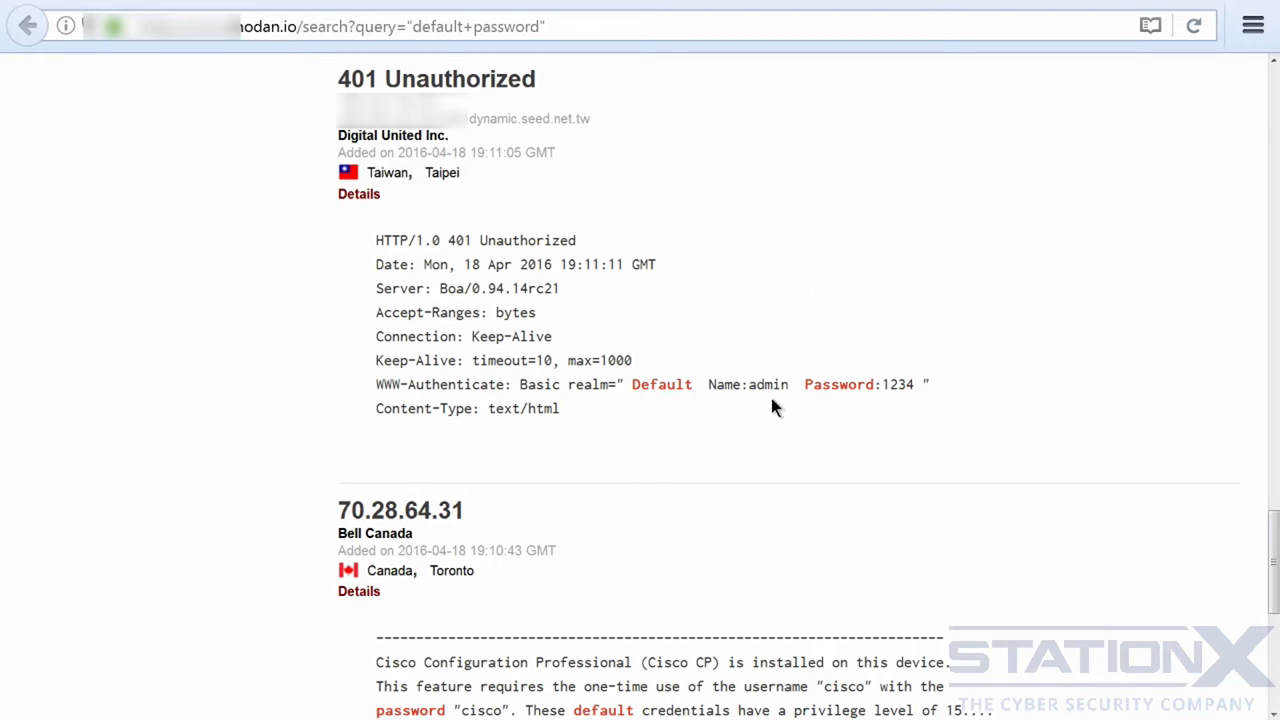
{"action": "mouse_move", "coordinate": [768, 402]}
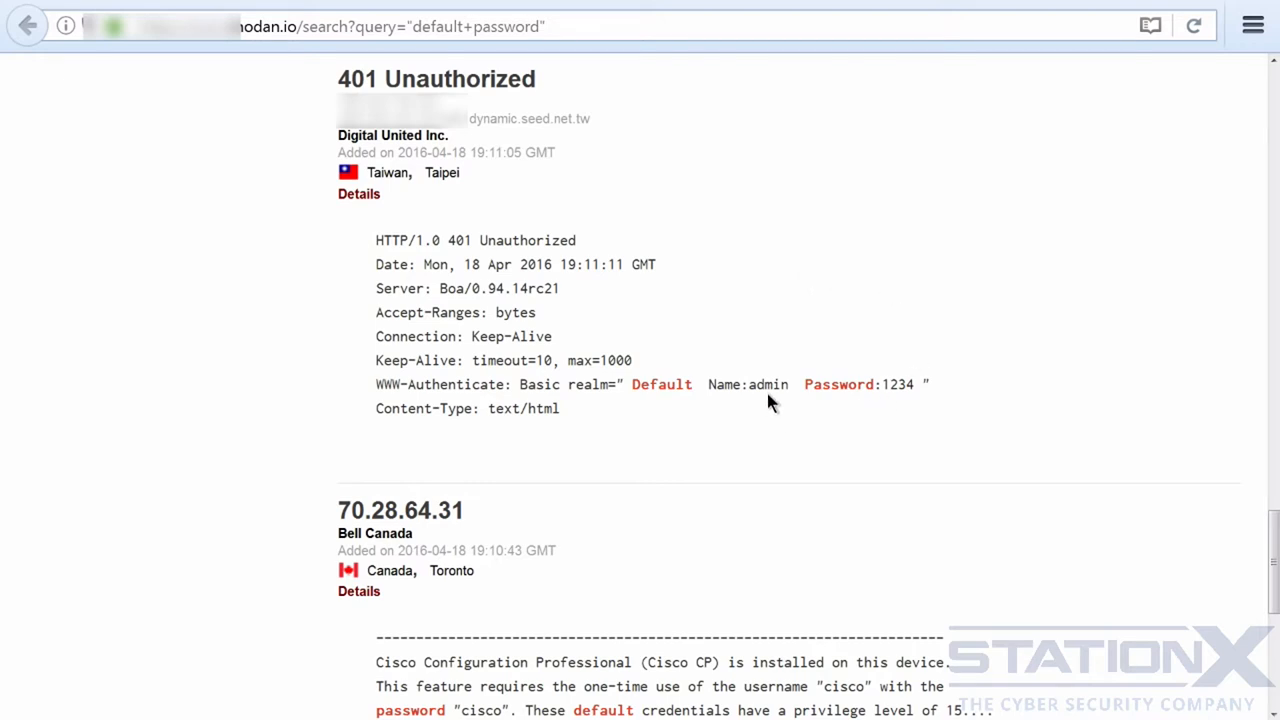
{"action": "mouse_move", "coordinate": [864, 412]}
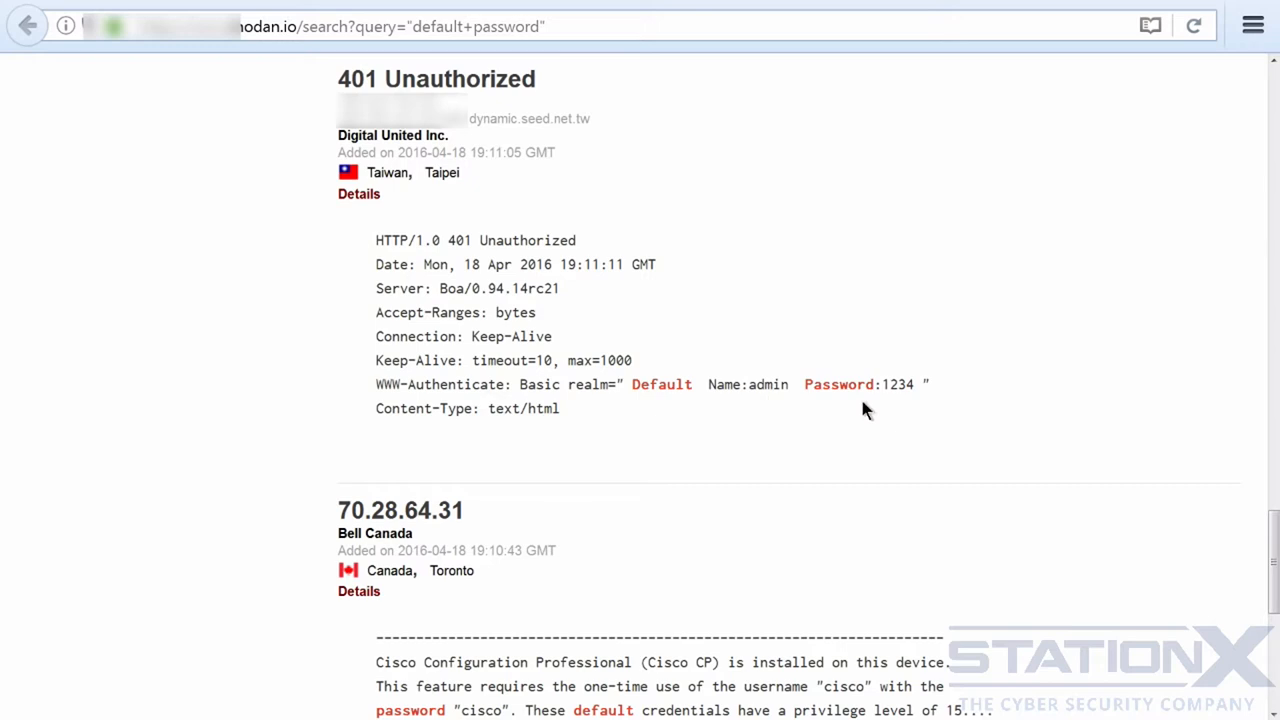
{"action": "mouse_move", "coordinate": [444, 80]}
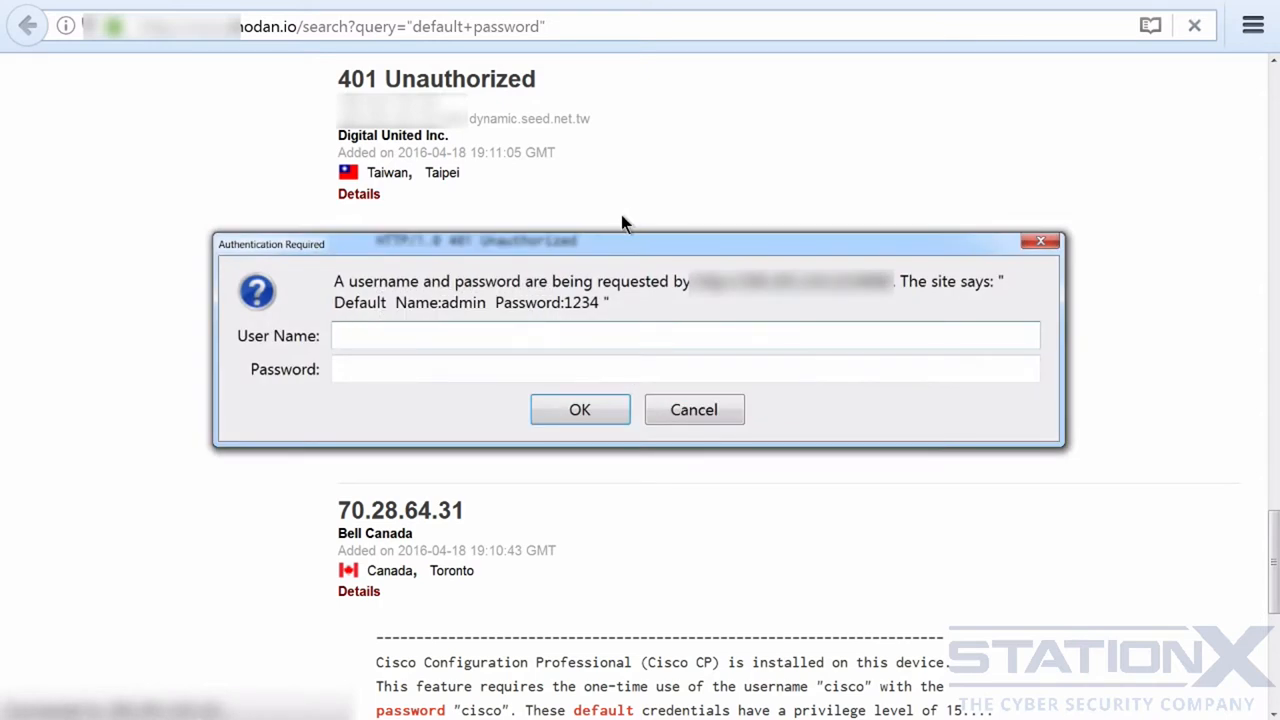
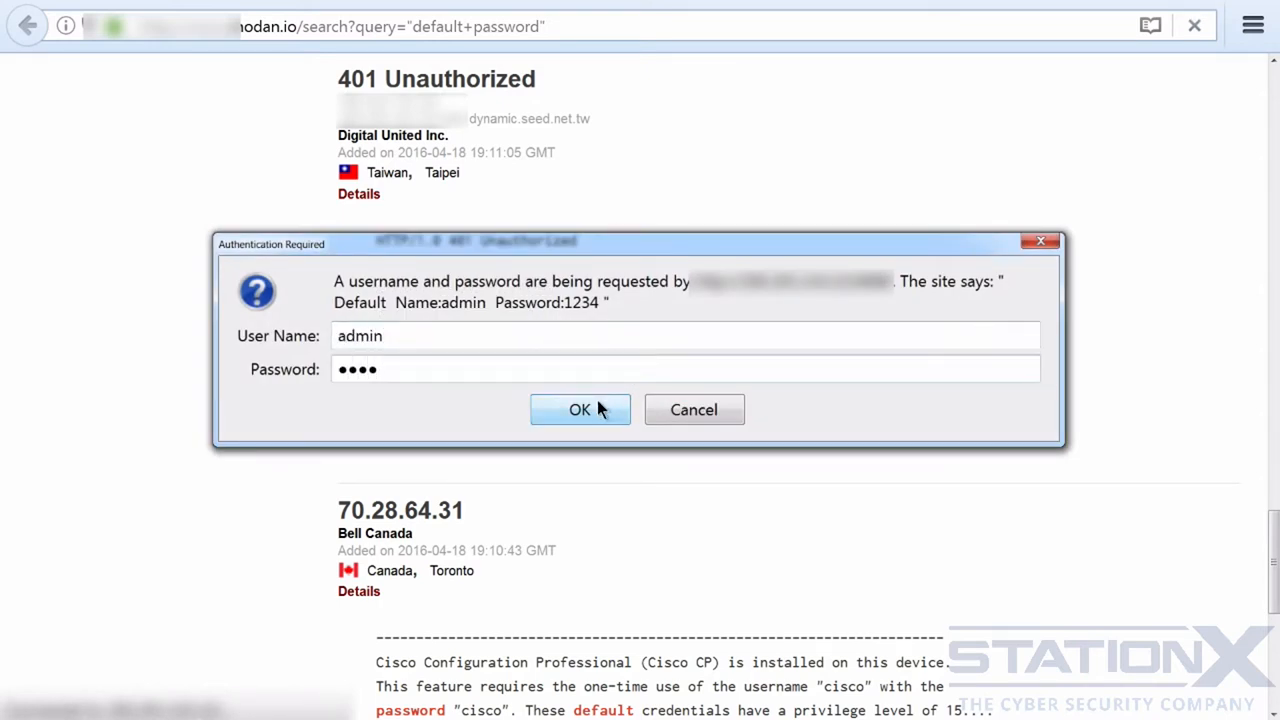
{"action": "left_click", "coordinate": [580, 408]}
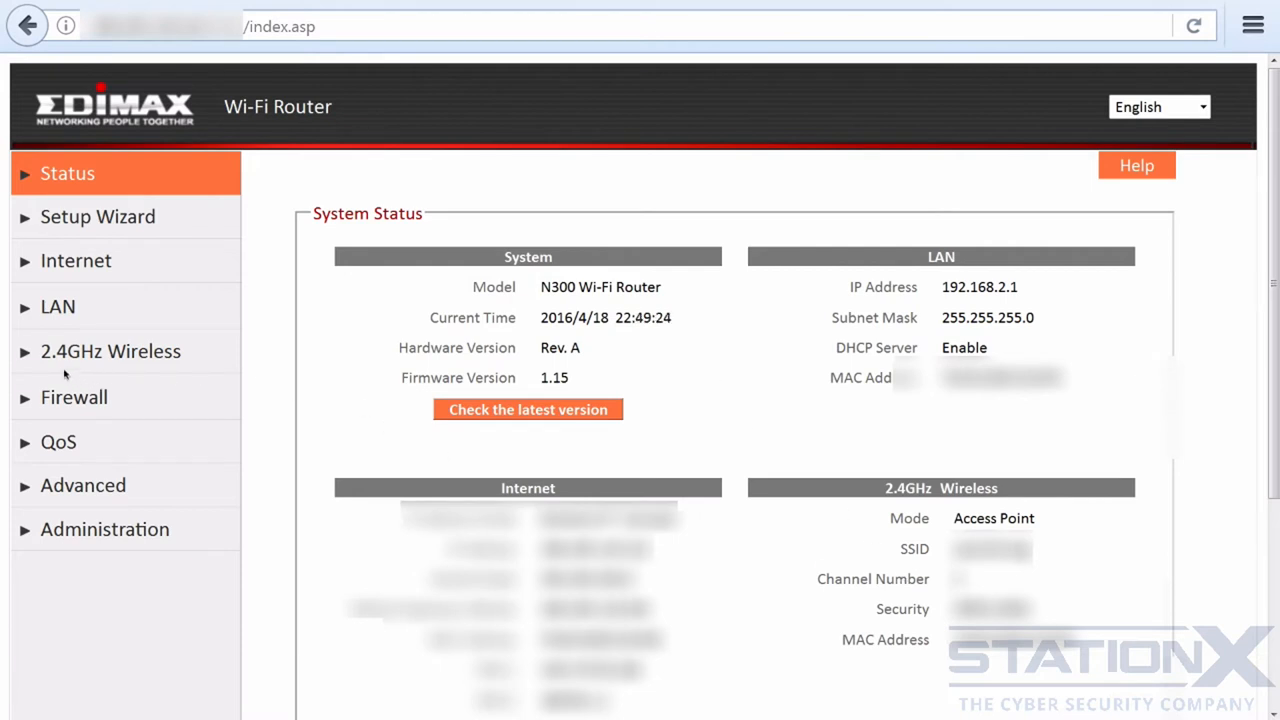
Go to the router's 2.4GHz Wireless Basic settings page.
{"action": "left_click", "coordinate": [112, 352]}
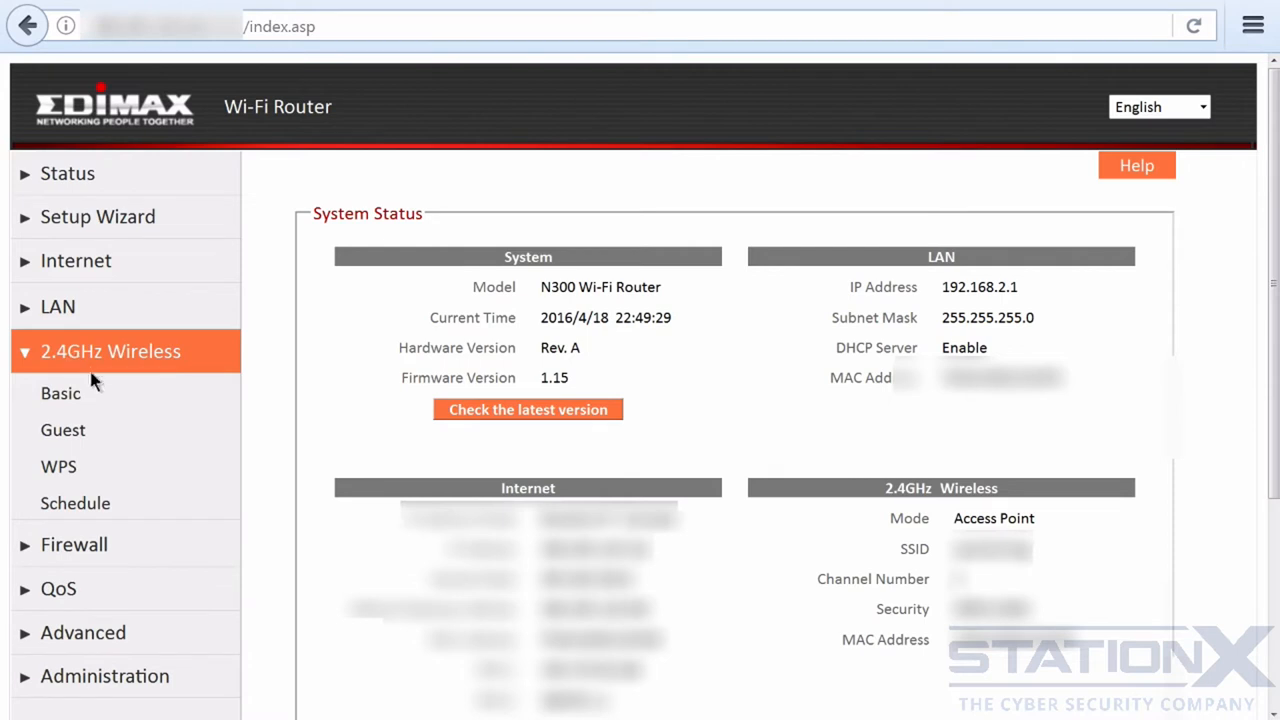
{"action": "left_click", "coordinate": [60, 392]}
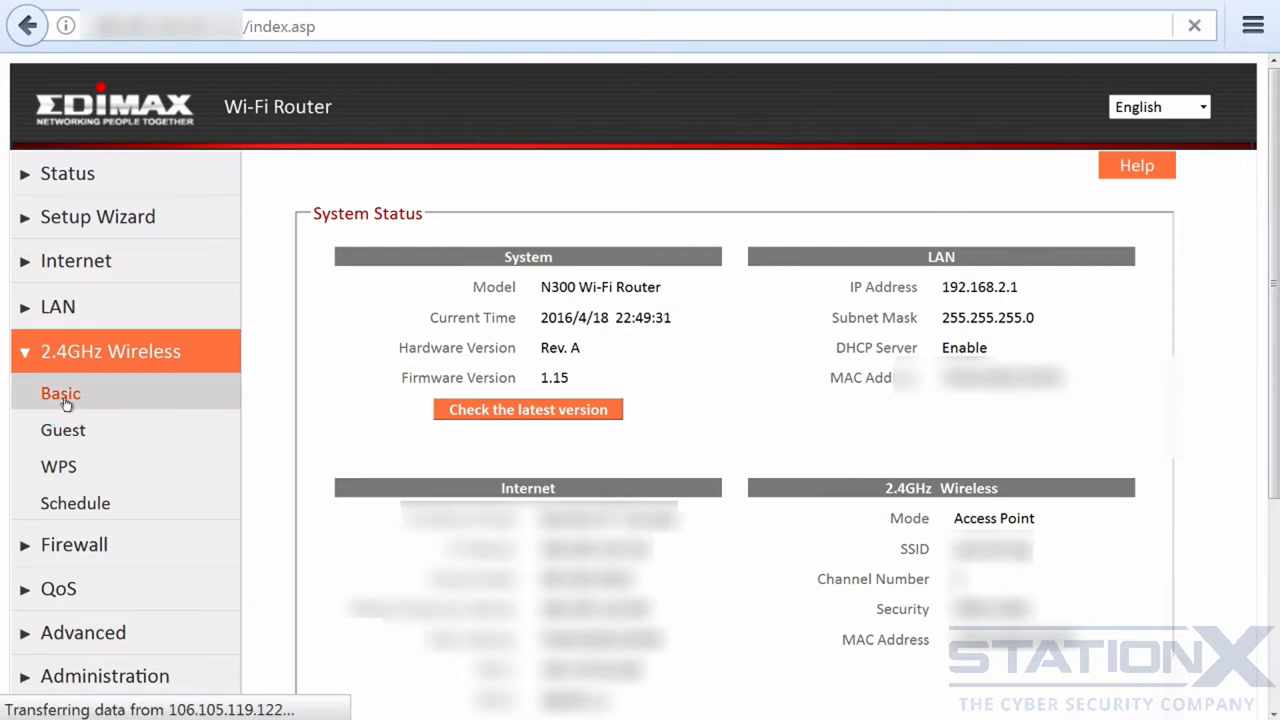
Review the WPA pre-shared key security settings and unhide the pre-shared key.
{"action": "left_click", "coordinate": [60, 392]}
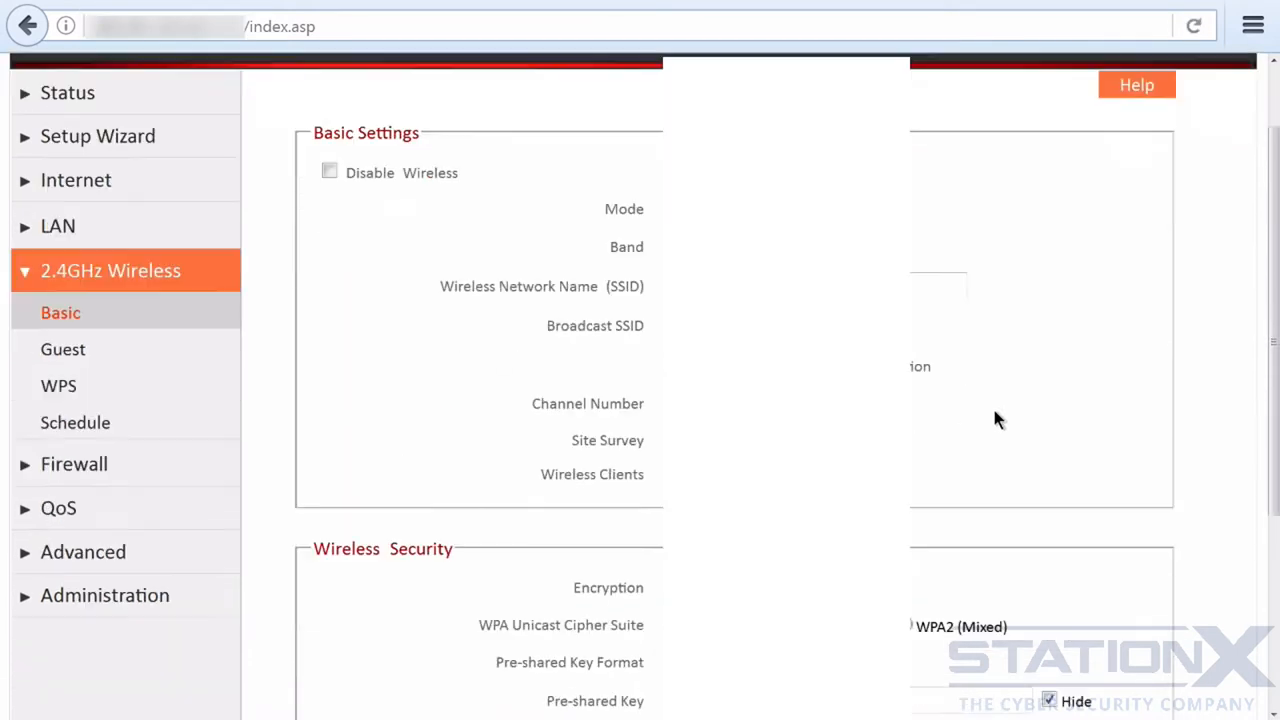
{"action": "scroll", "scroll_direction": "down", "scroll_amount": 3}
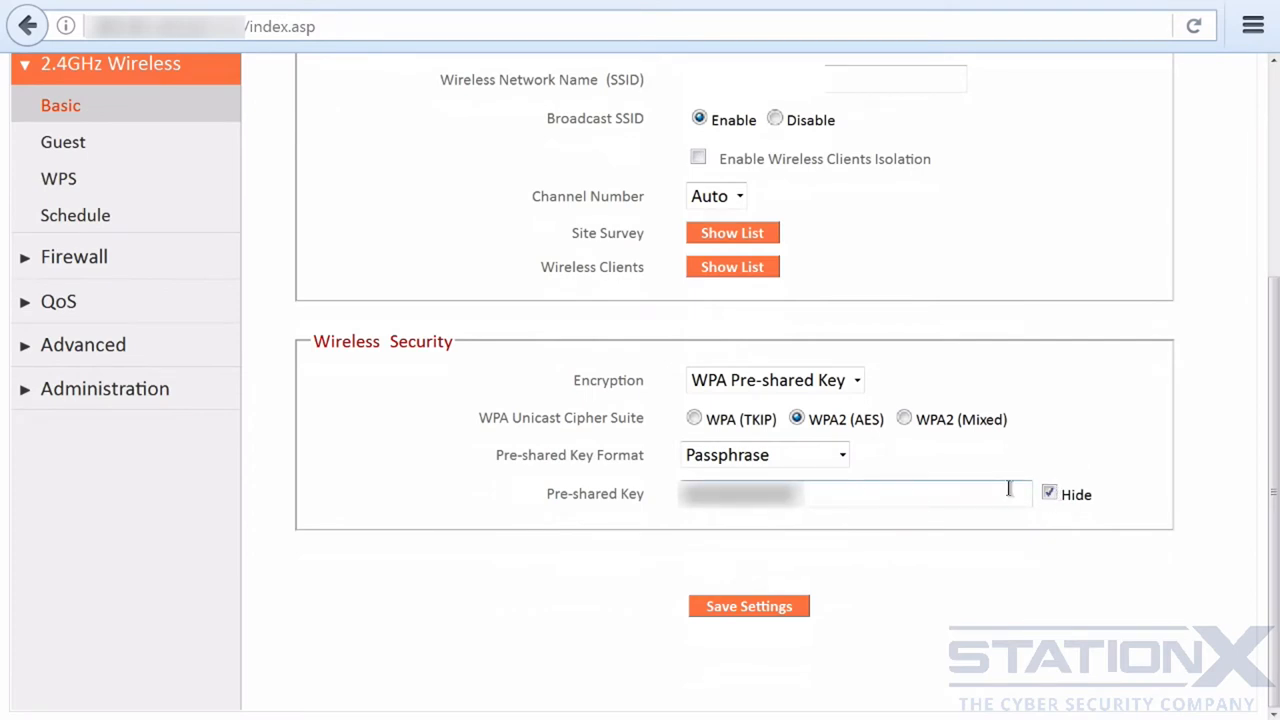
{"action": "left_click", "coordinate": [1044, 494]}
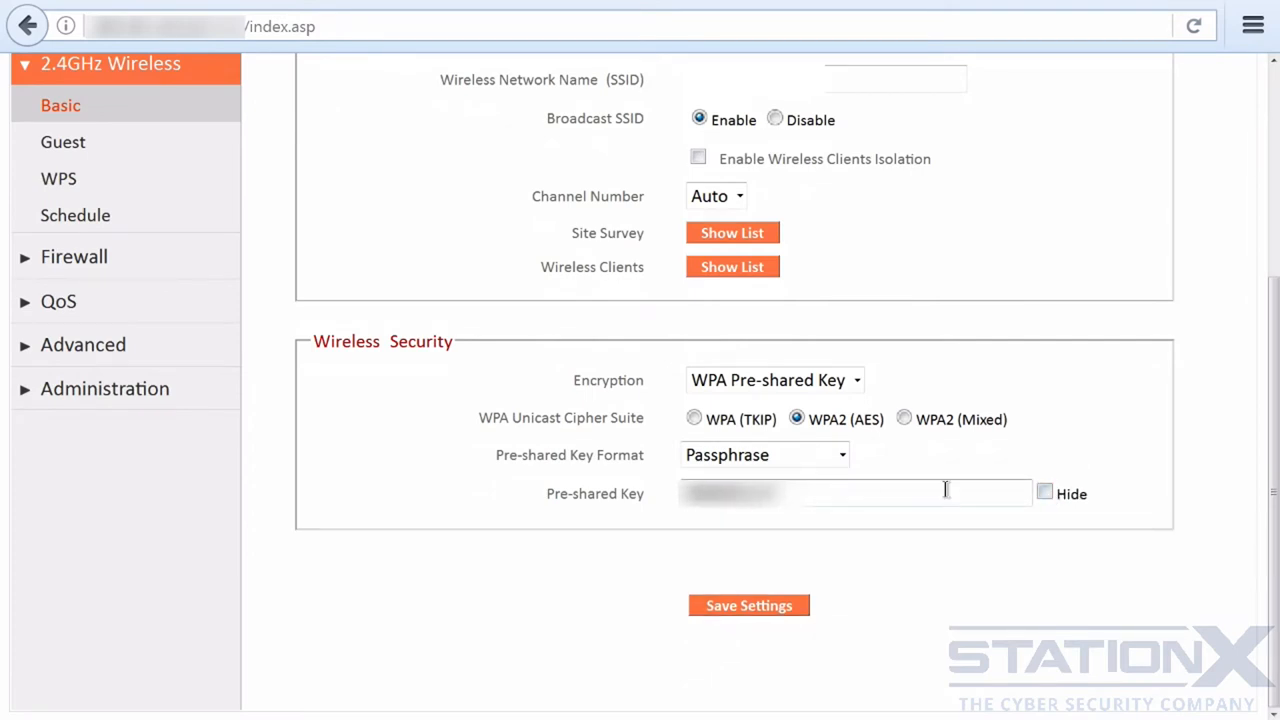
{"action": "mouse_move", "coordinate": [852, 448]}
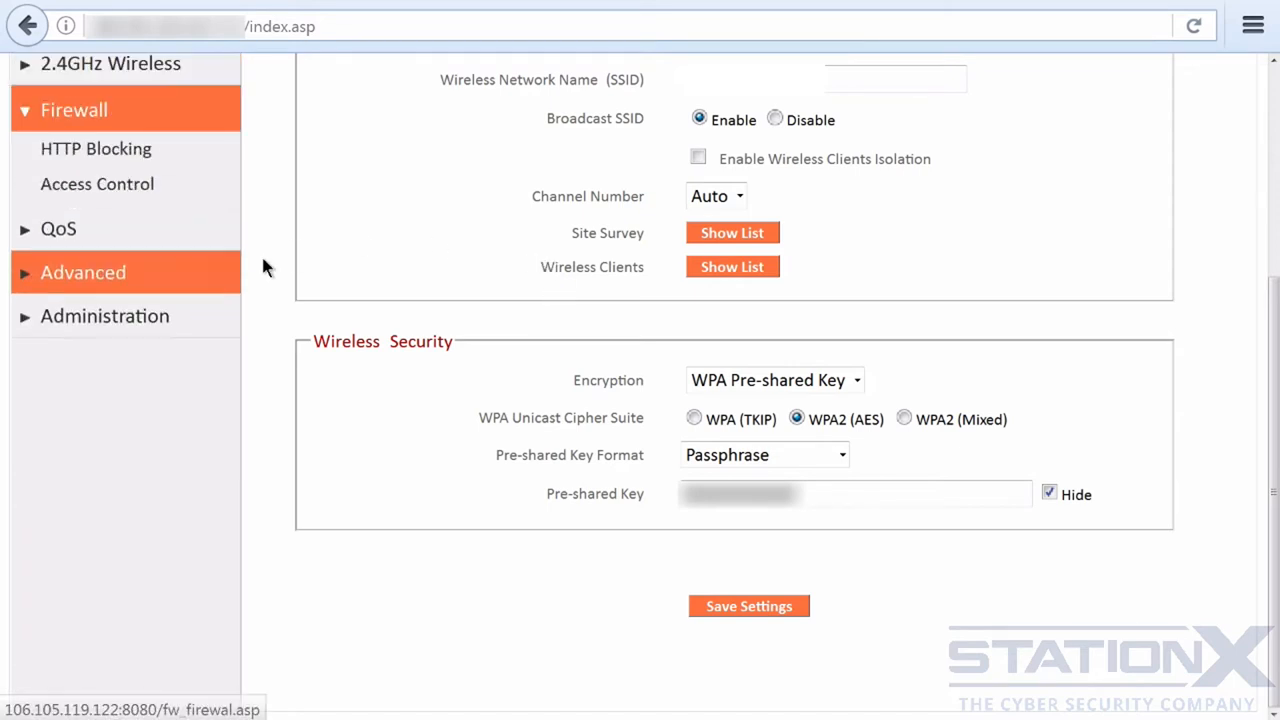
View the DMZ firewall settings showing DMZ enabled for 192.168.2.150.
{"action": "left_click", "coordinate": [60, 216]}
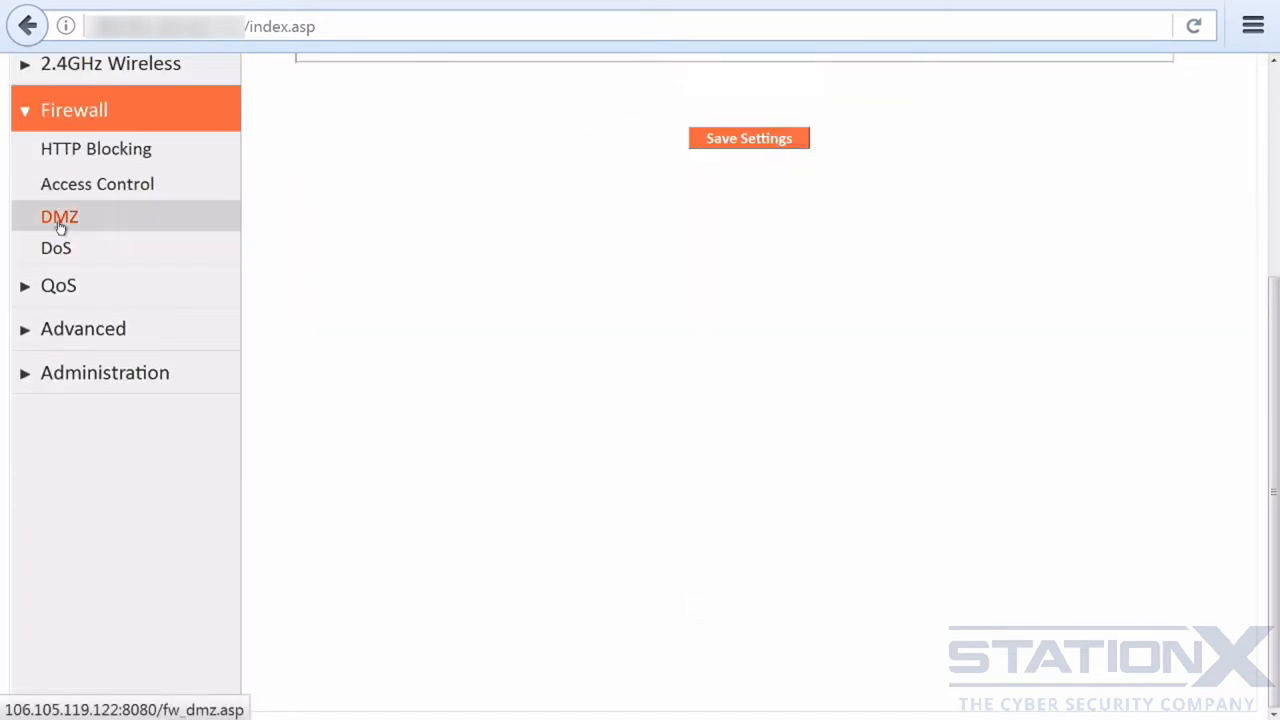
{"action": "left_click", "coordinate": [60, 216]}
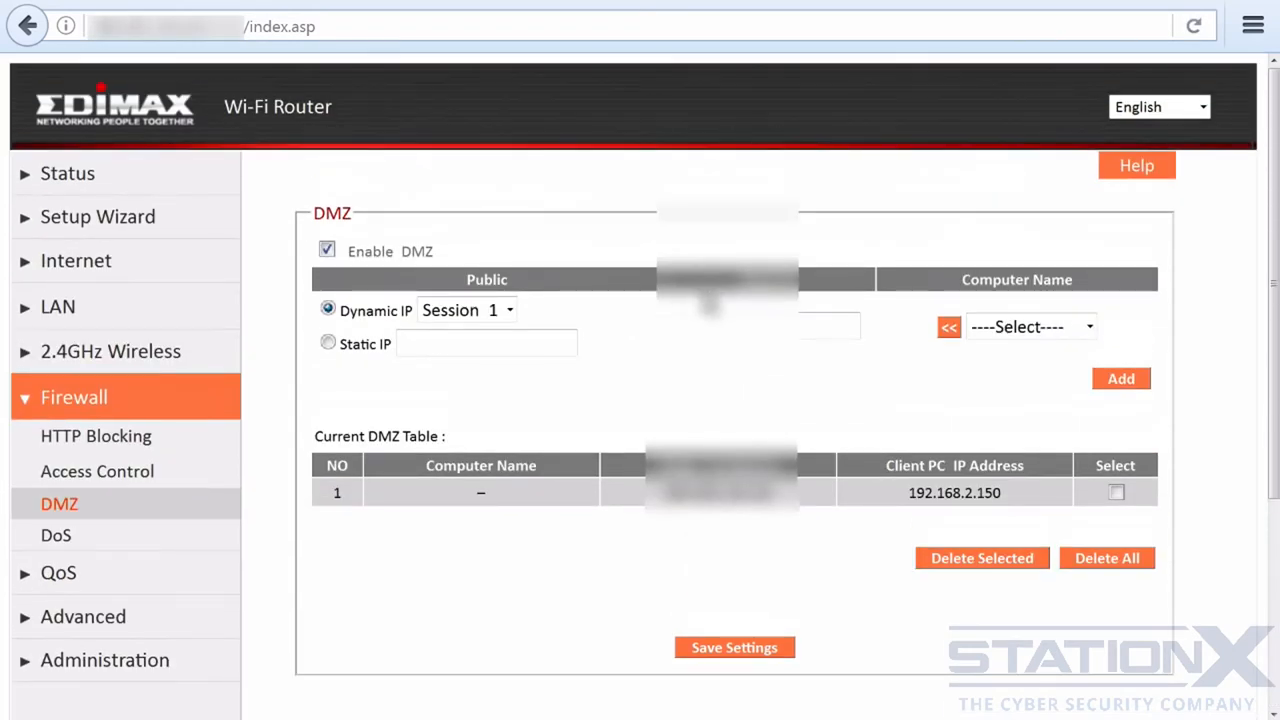
{"action": "scroll", "scroll_direction": "down", "scroll_amount": 3}
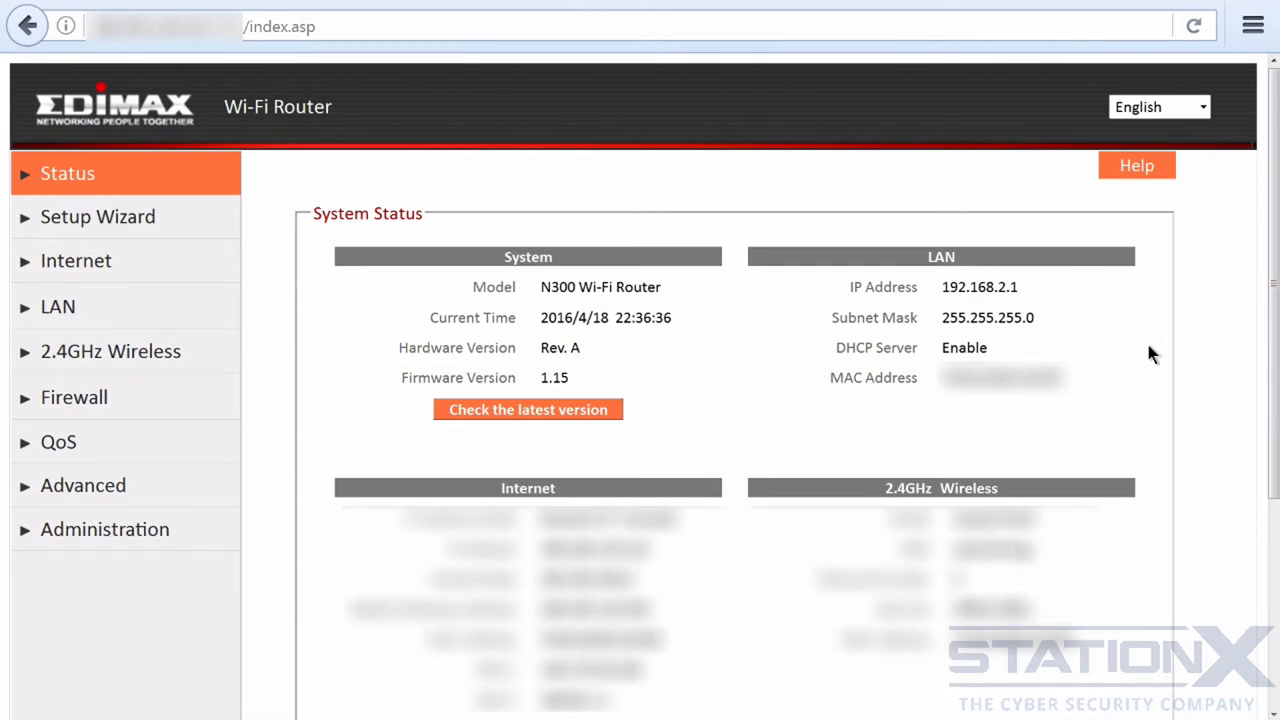
{"action": "mouse_move", "coordinate": [802, 100]}
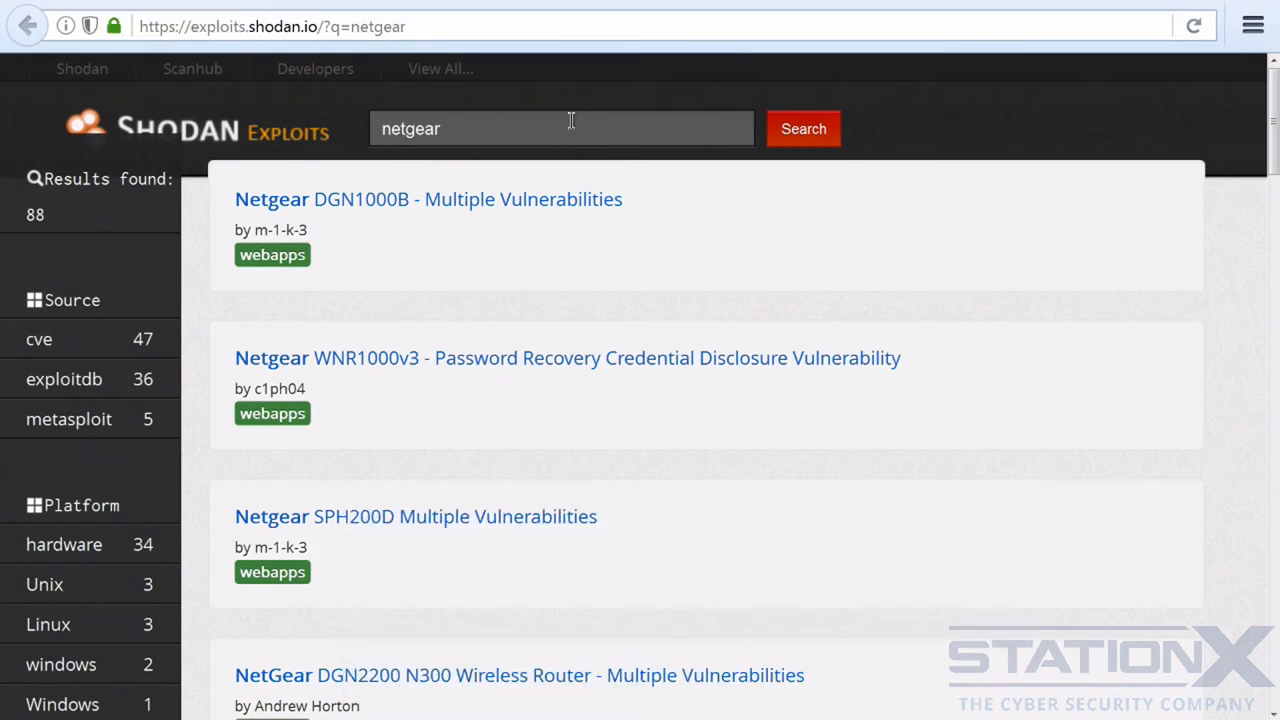
{"action": "mouse_move", "coordinate": [452, 204]}
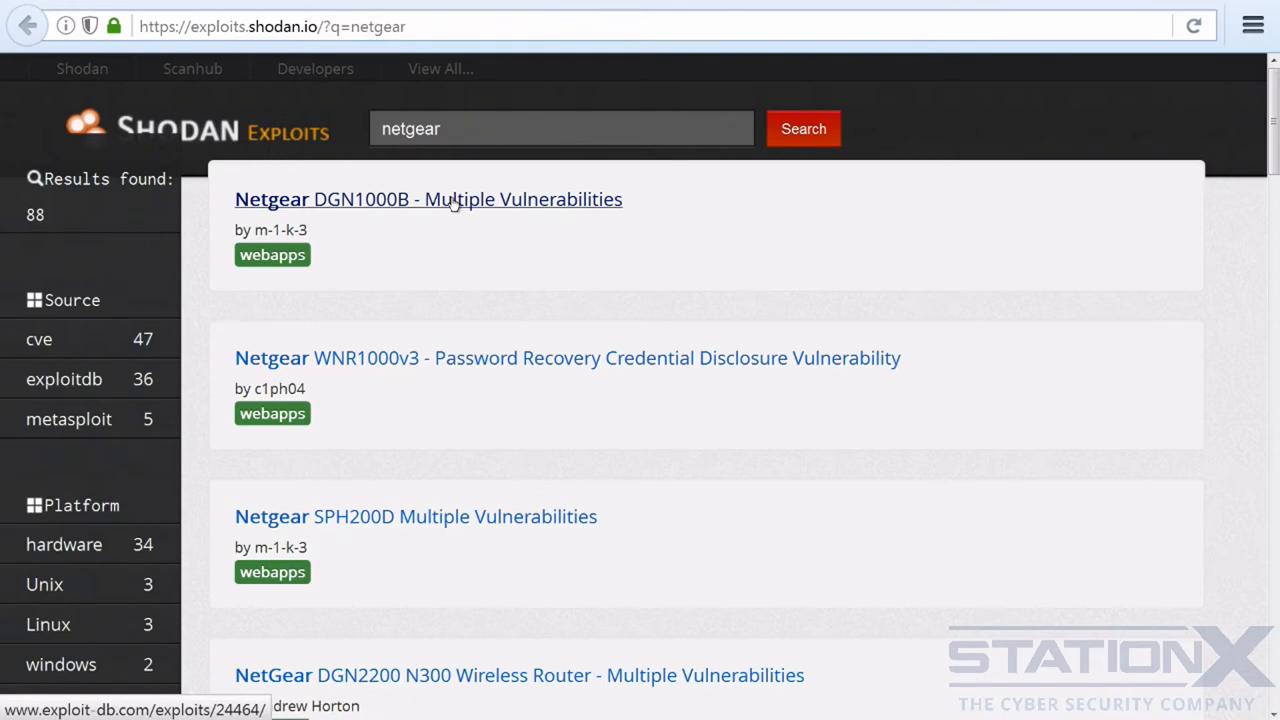
Open the 'Netgear DGN1000B - Multiple Vulnerabilities' entry from the exploit results.
{"action": "left_click", "coordinate": [456, 200]}
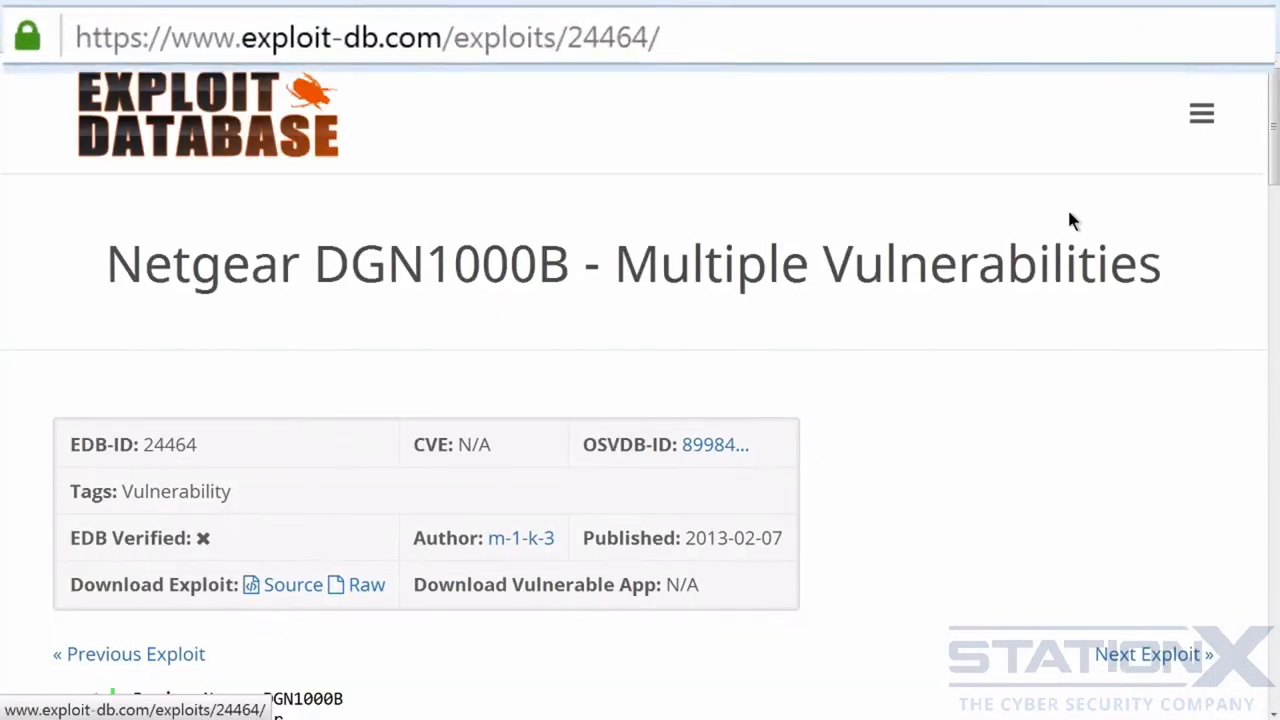
{"action": "scroll", "scroll_direction": "down", "scroll_amount": 3}
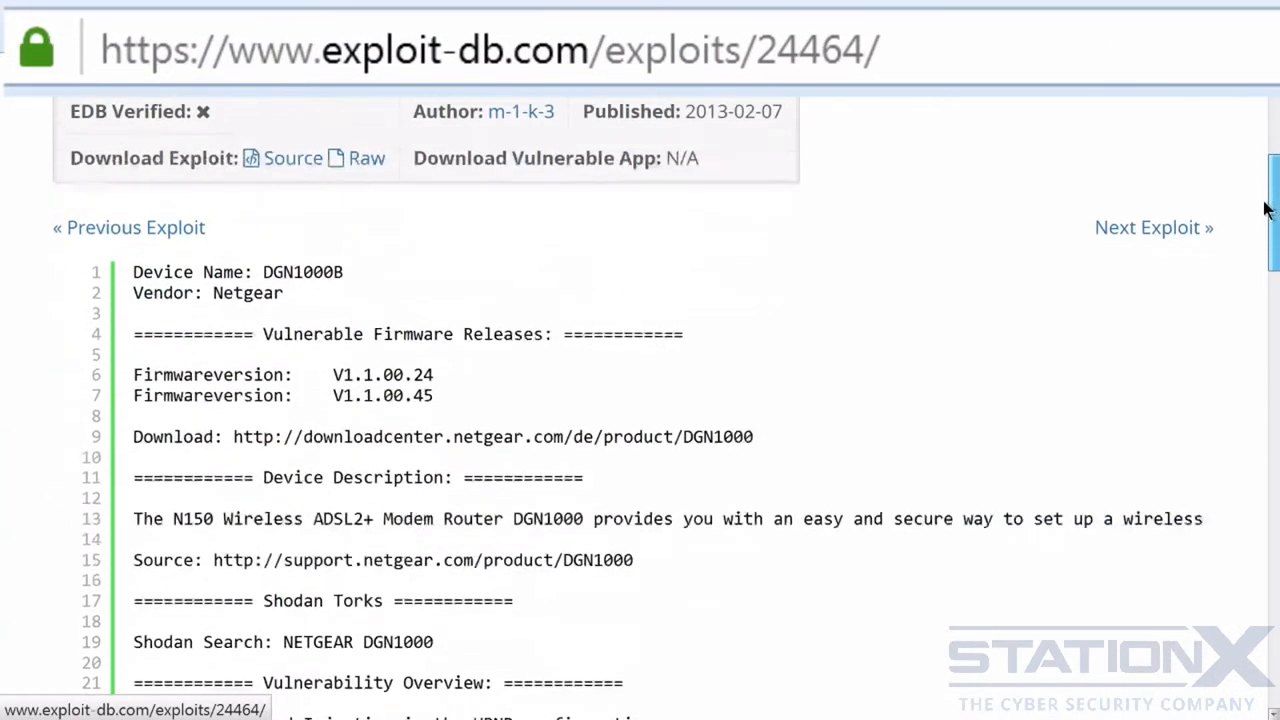
{"action": "scroll", "scroll_direction": "down", "scroll_amount": 3}
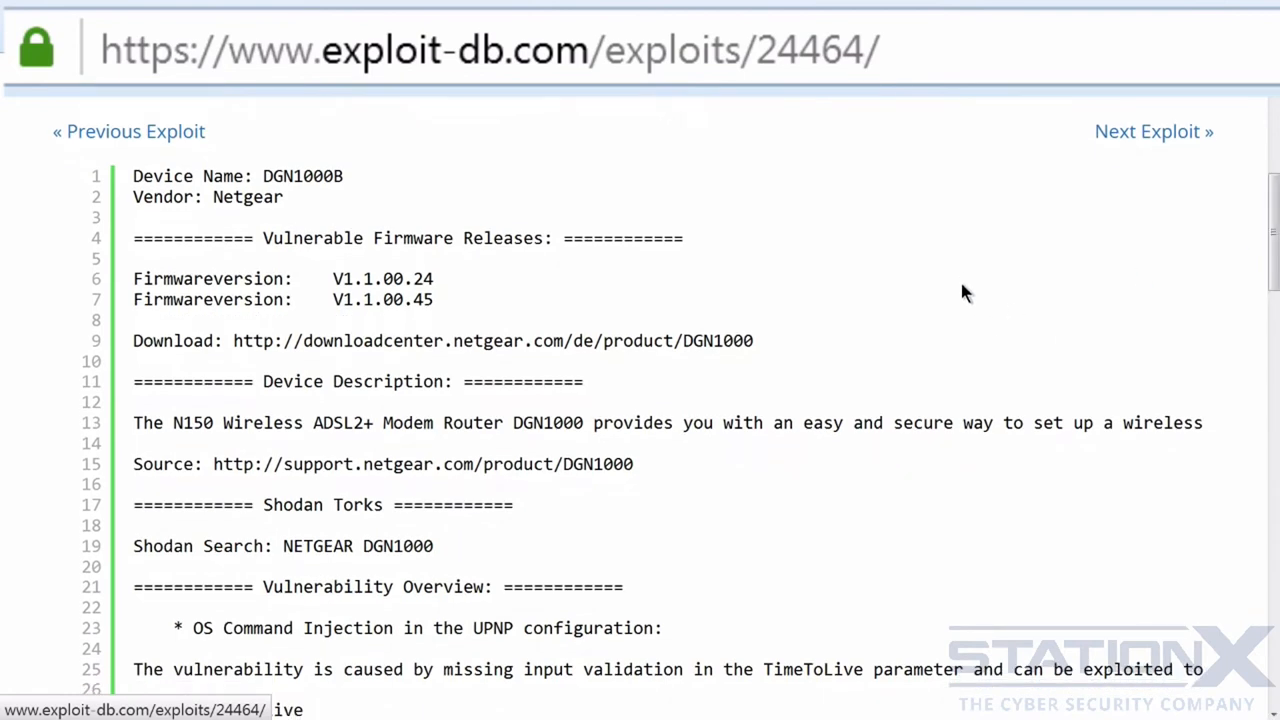
{"action": "mouse_move", "coordinate": [976, 300]}
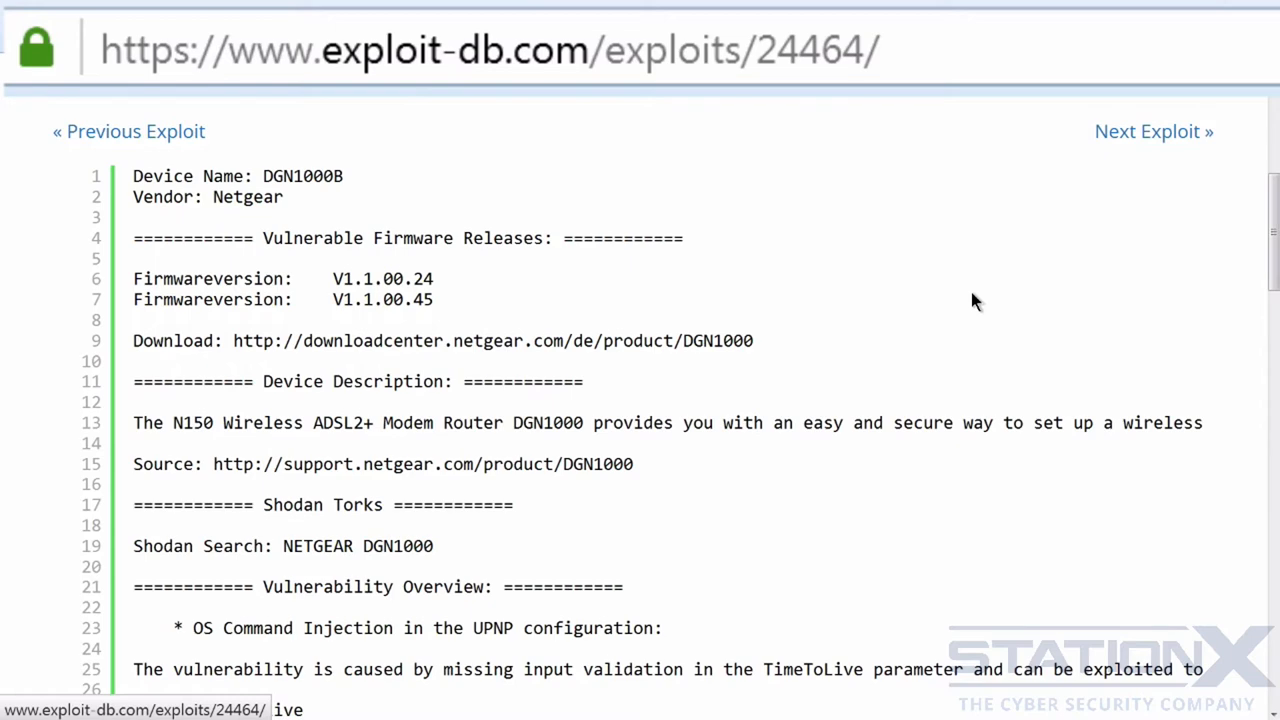
{"action": "scroll", "scroll_direction": "down", "scroll_amount": 3}
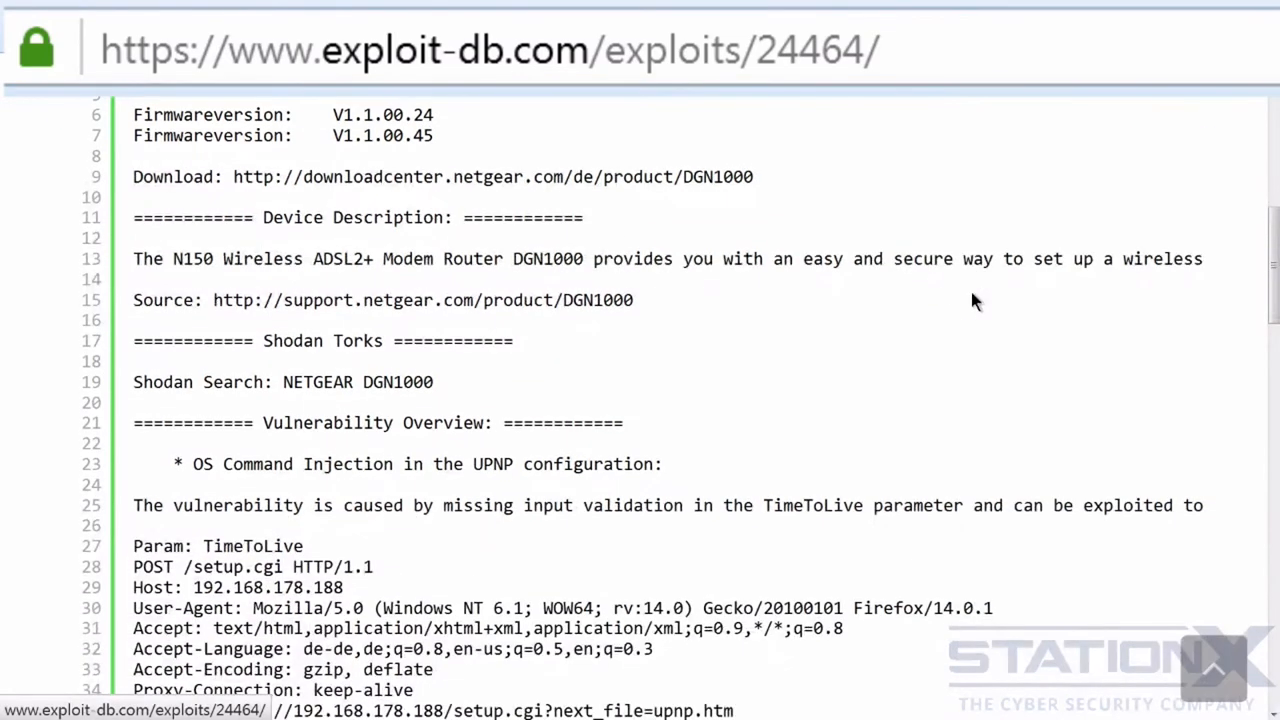
{"action": "scroll", "scroll_direction": "up", "scroll_amount": 3}
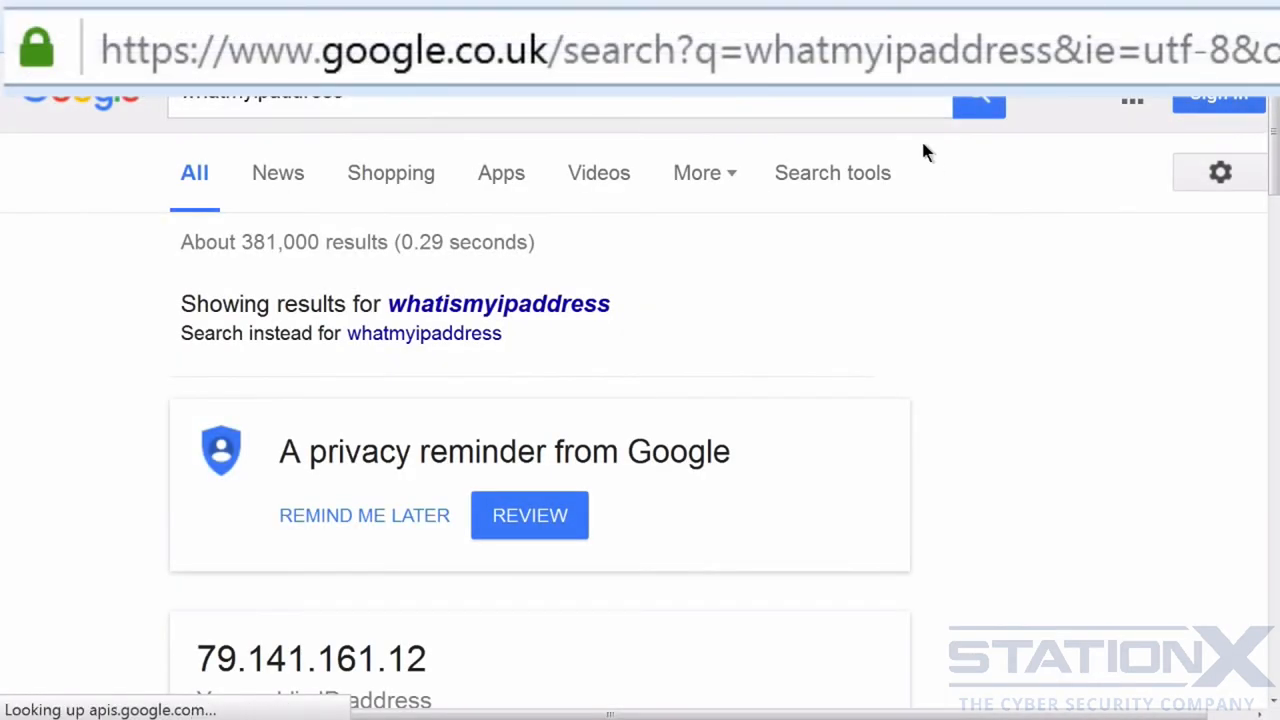
Open whatismyipaddress.com from the Google results and view the public IPv4 address and ISP details.
{"action": "scroll", "scroll_direction": "down", "scroll_amount": 3}
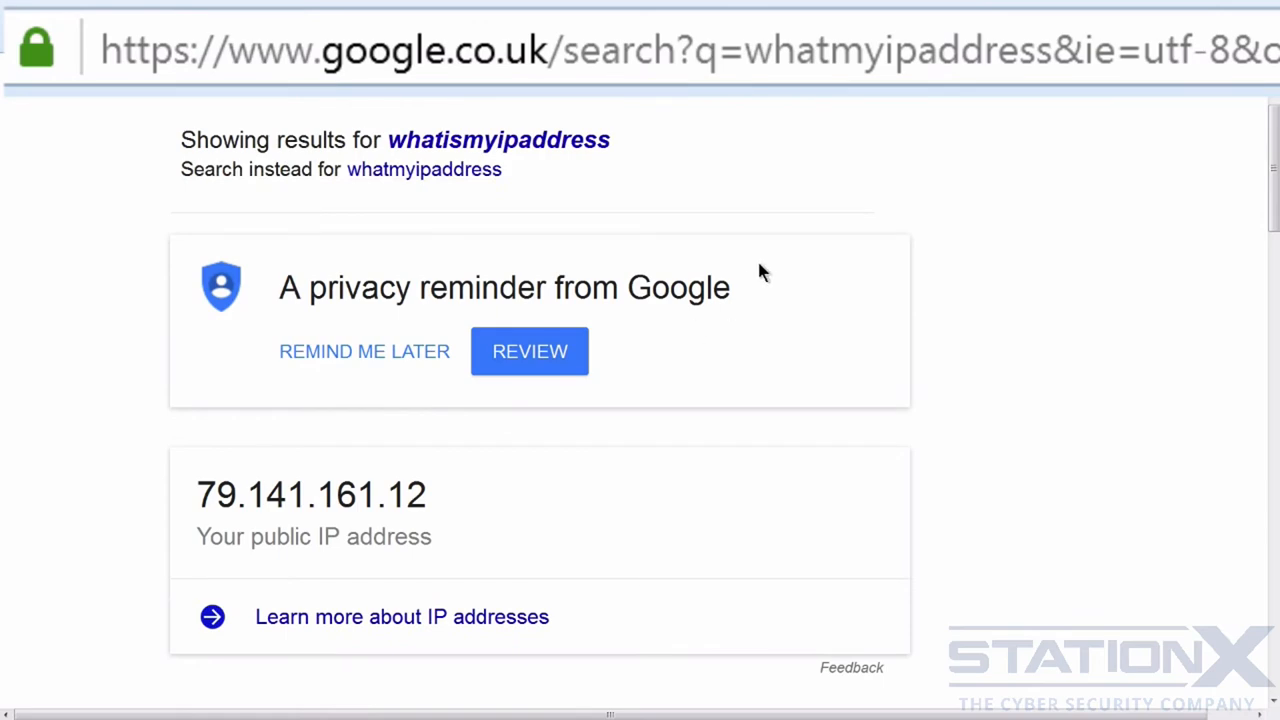
{"action": "scroll", "scroll_direction": "down", "scroll_amount": 3}
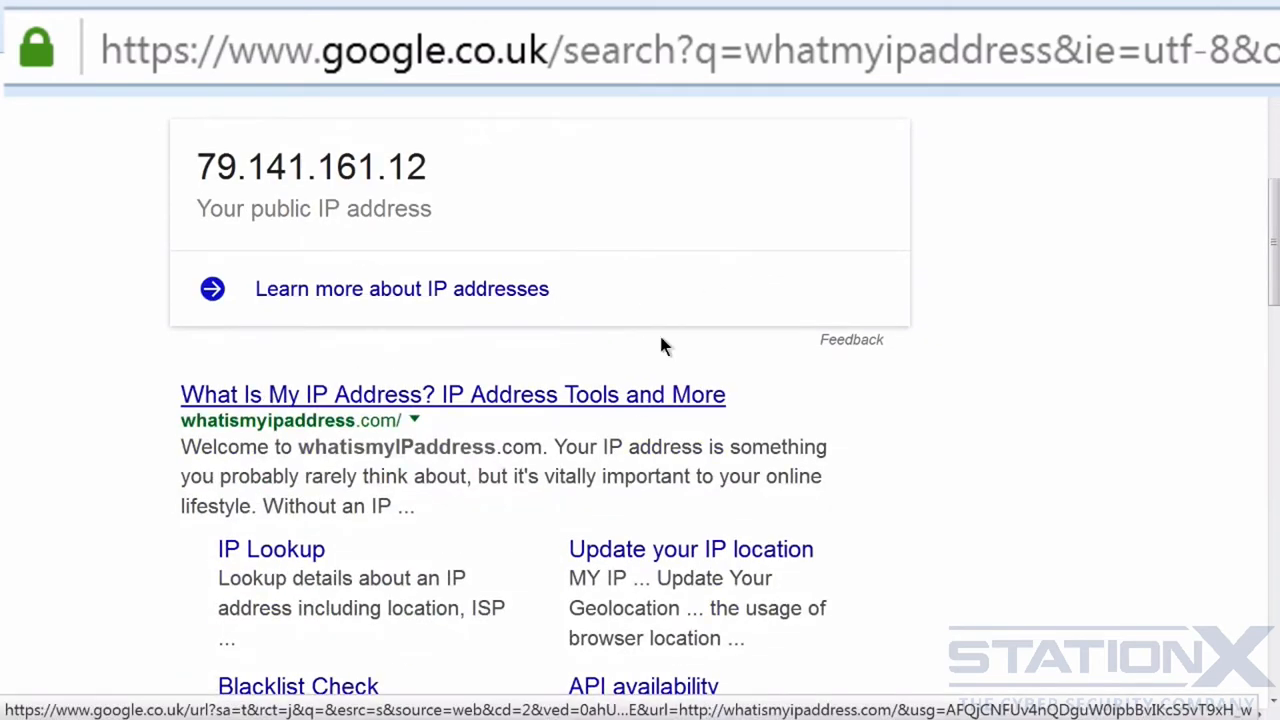
{"action": "left_click", "coordinate": [452, 394]}
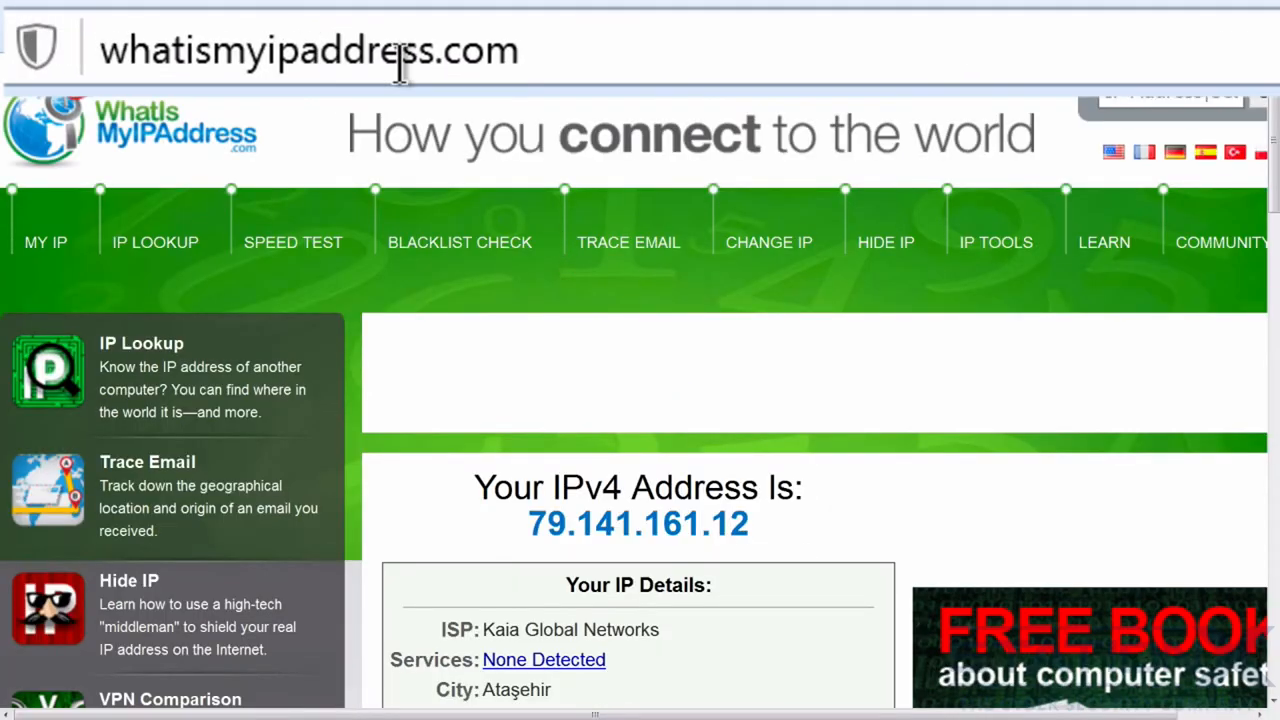
{"action": "scroll", "scroll_direction": "down", "scroll_amount": 3}
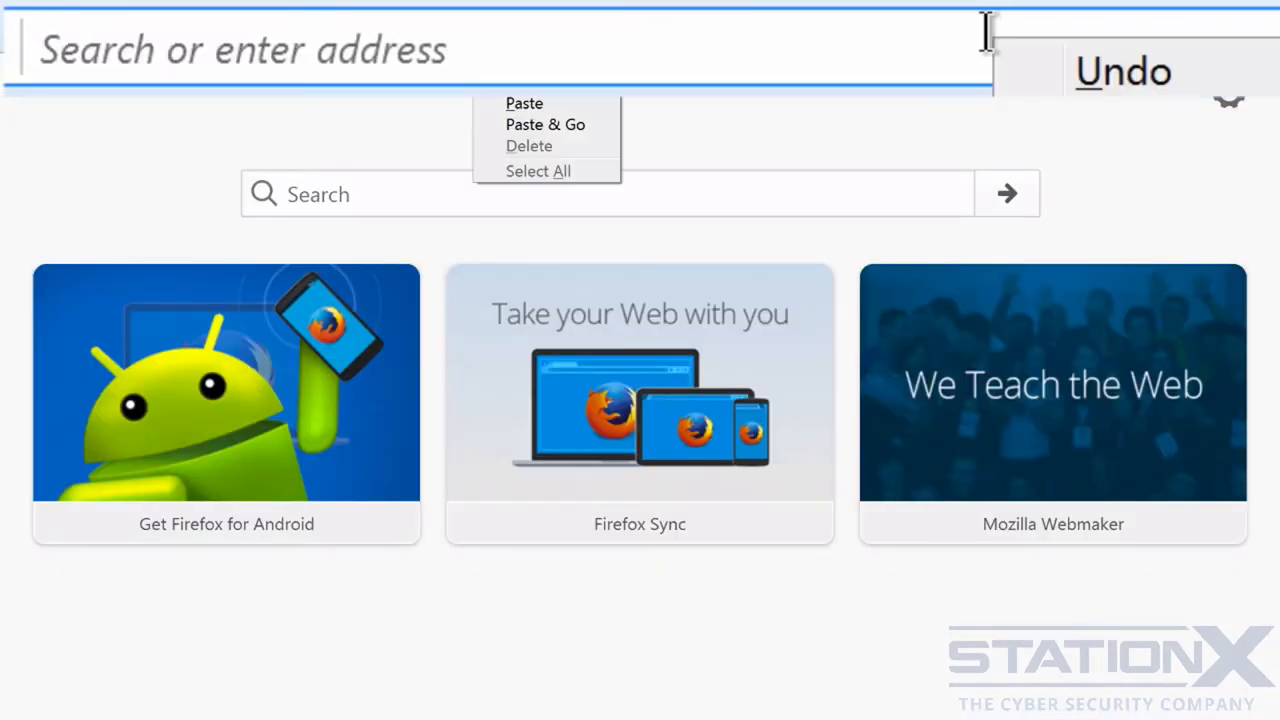
Load Shodan's host page for 86.173.108.150 from the pasted address.
{"action": "left_click", "coordinate": [544, 124]}
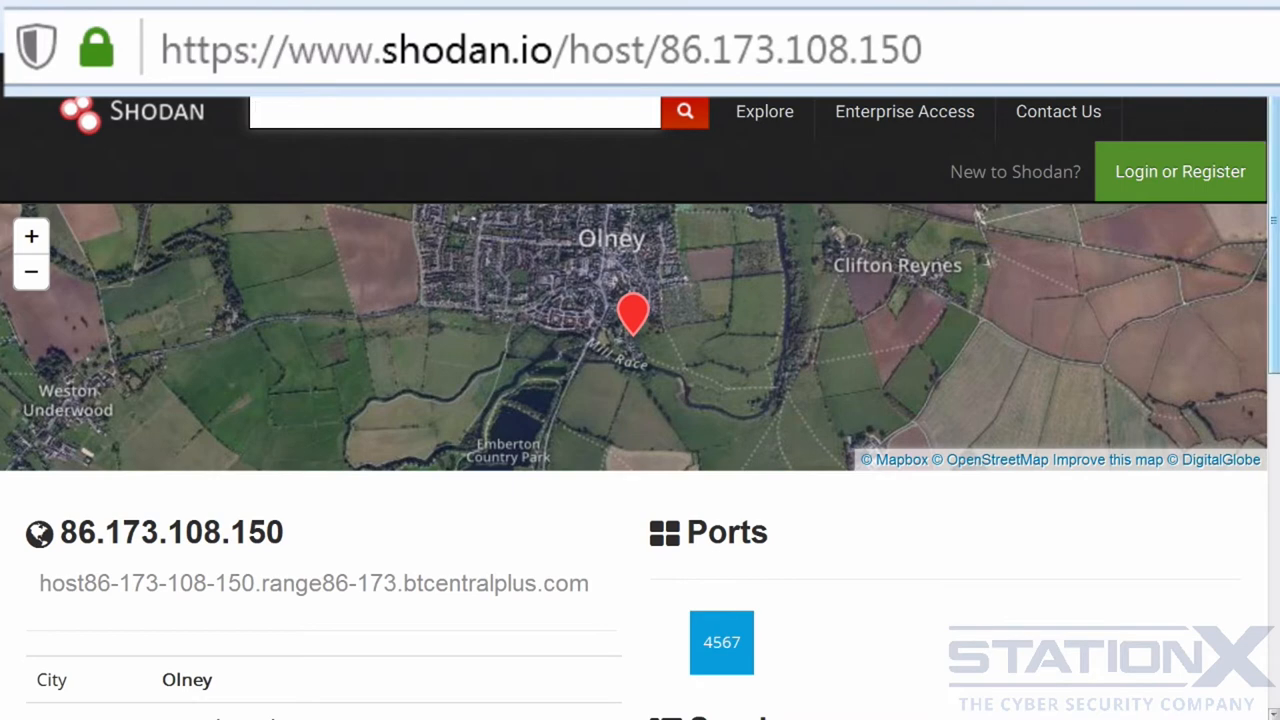
{"action": "scroll", "scroll_direction": "down", "scroll_amount": 3}
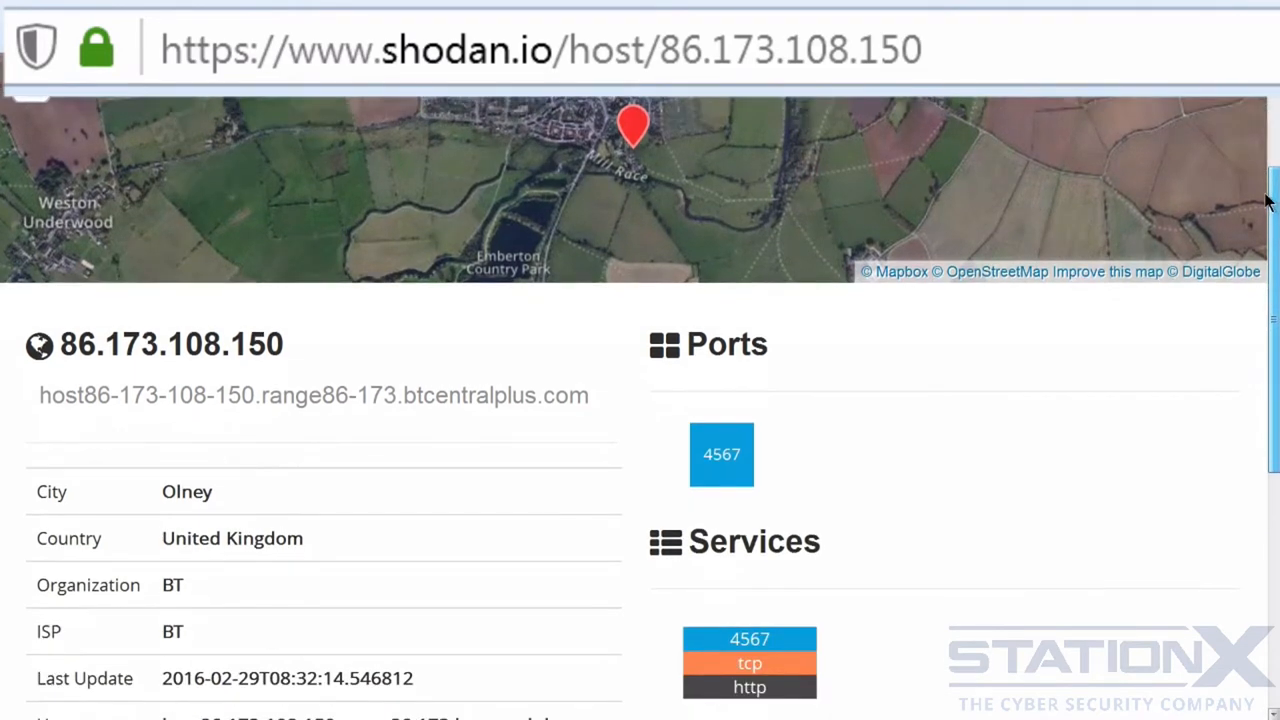
{"action": "scroll", "scroll_direction": "down", "scroll_amount": 3}
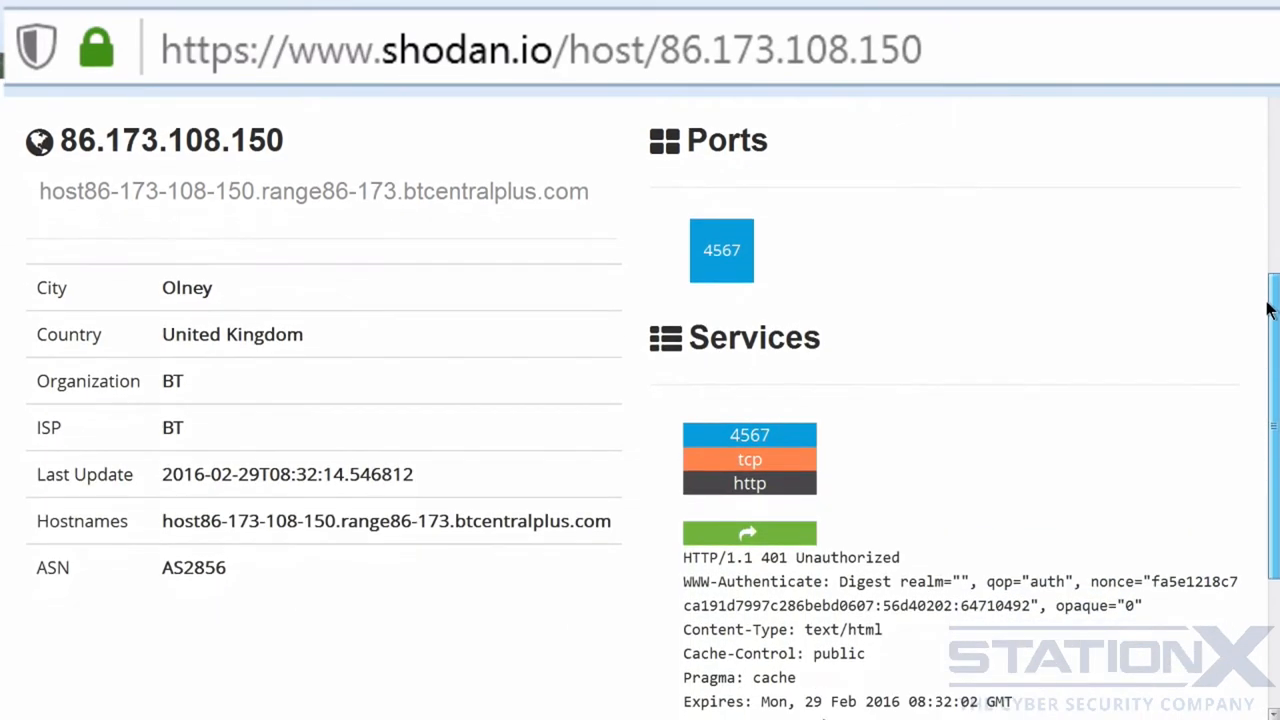
{"action": "scroll", "scroll_direction": "down", "scroll_amount": 3}
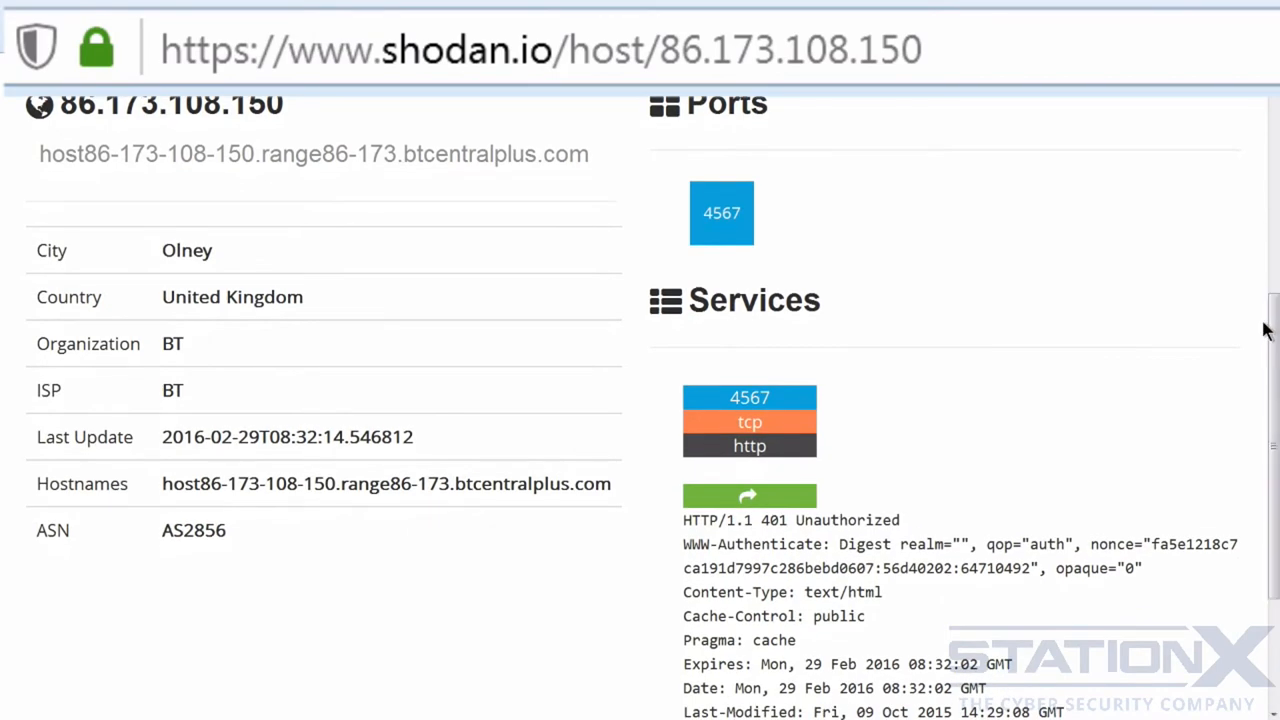
{"action": "scroll", "scroll_direction": "down", "scroll_amount": 3}
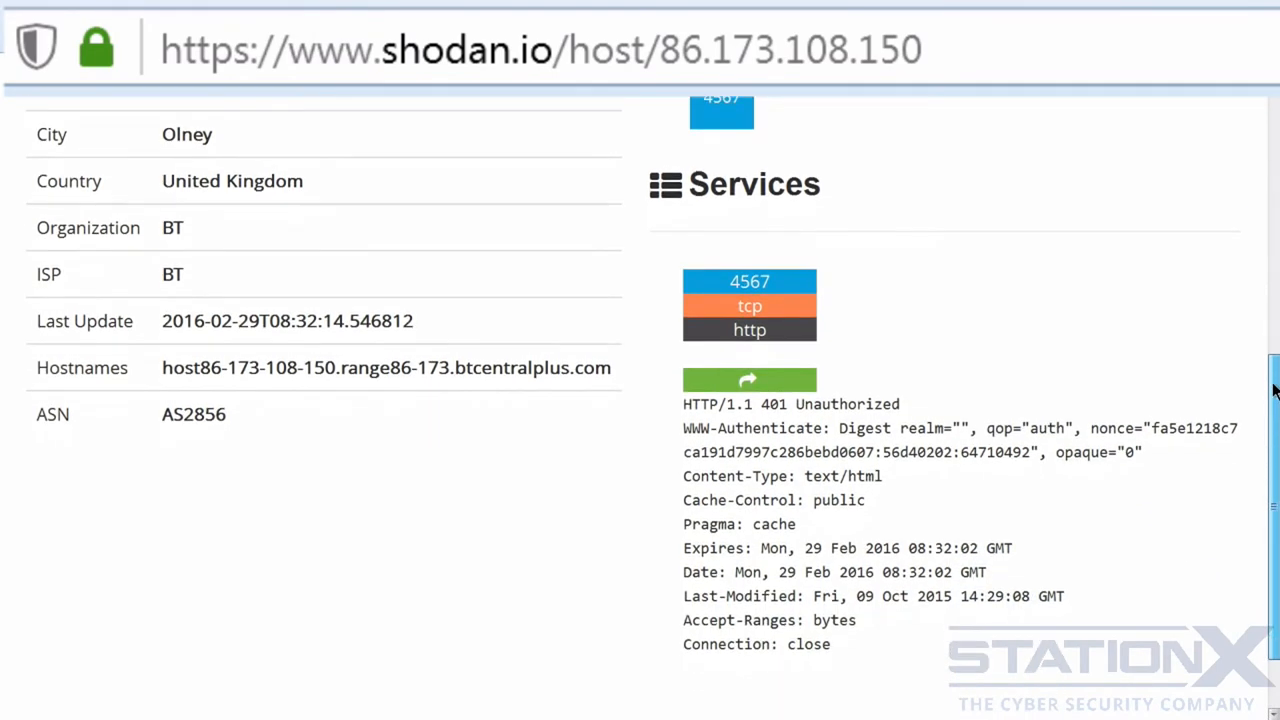
{"action": "mouse_move", "coordinate": [1044, 244]}
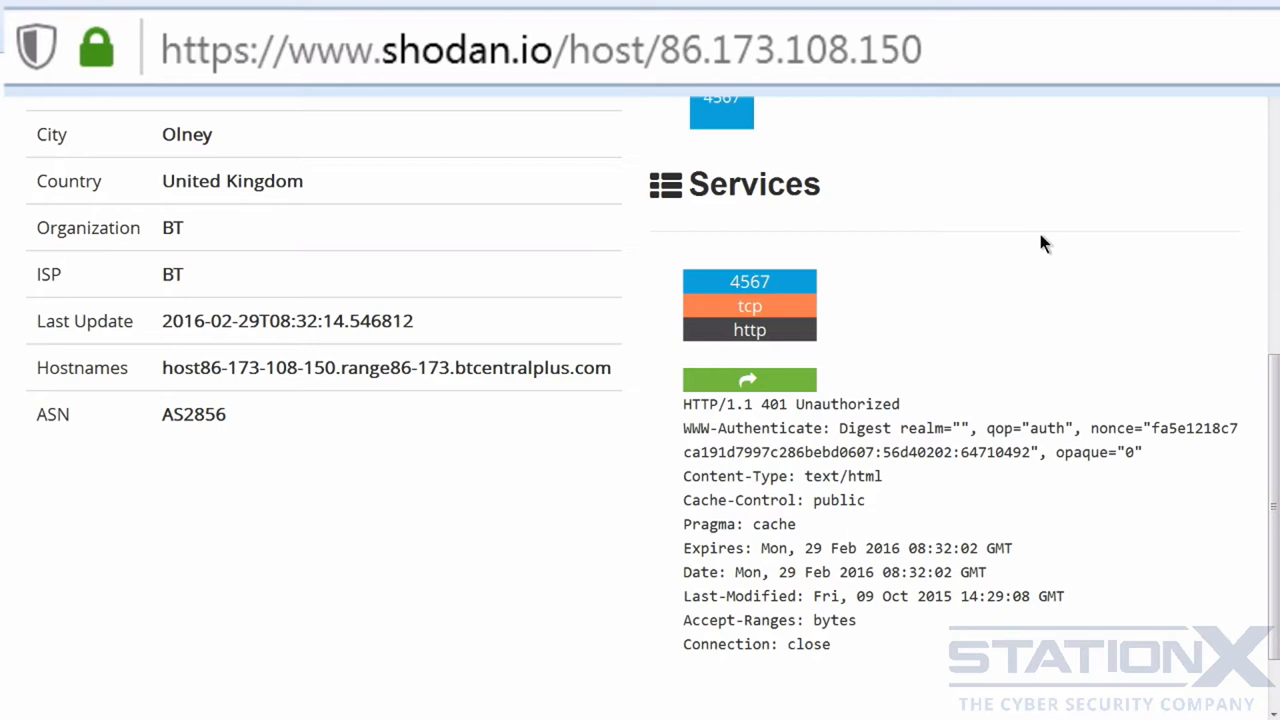
{"action": "mouse_move", "coordinate": [1032, 250]}
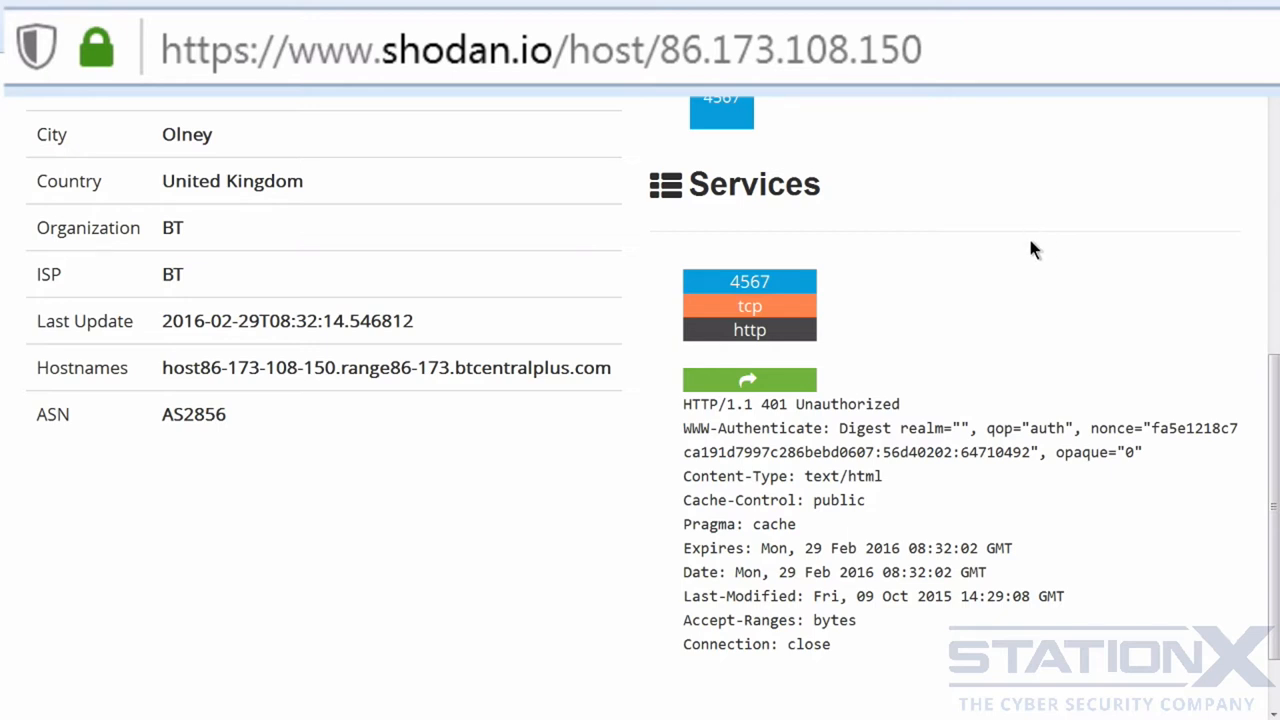
{"action": "mouse_move", "coordinate": [696, 558]}
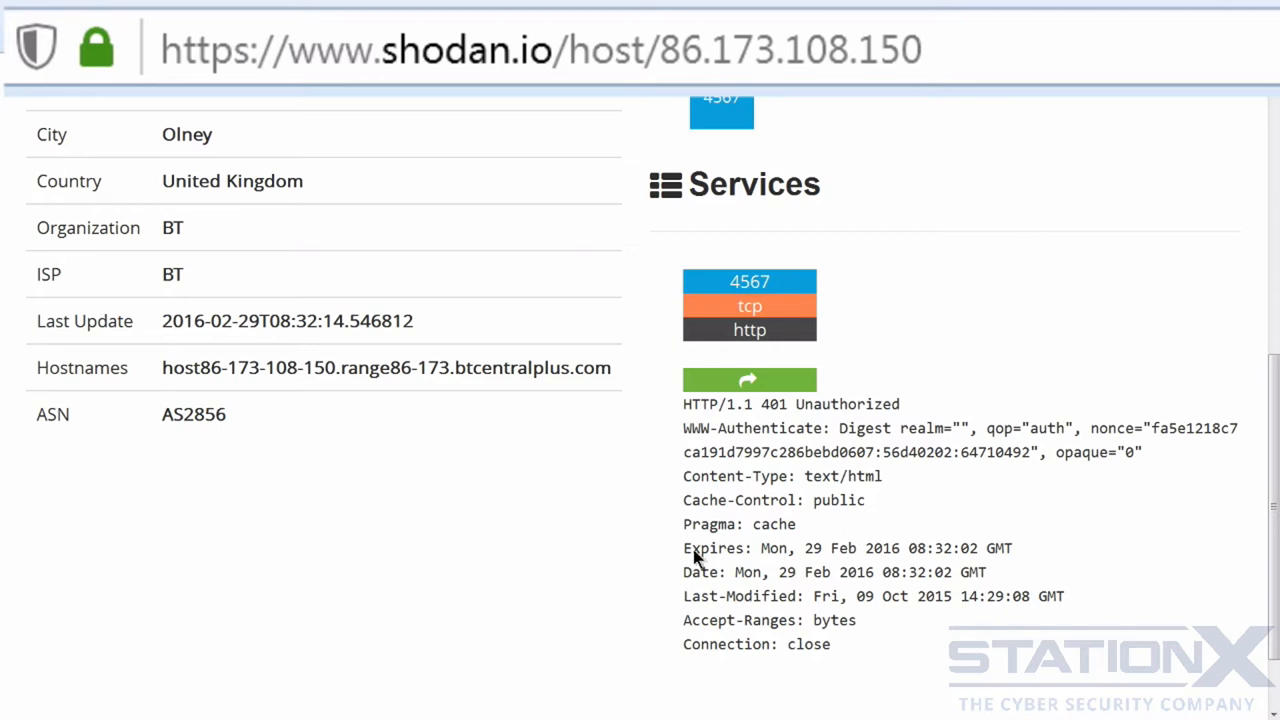
{"action": "mouse_move", "coordinate": [1008, 364]}
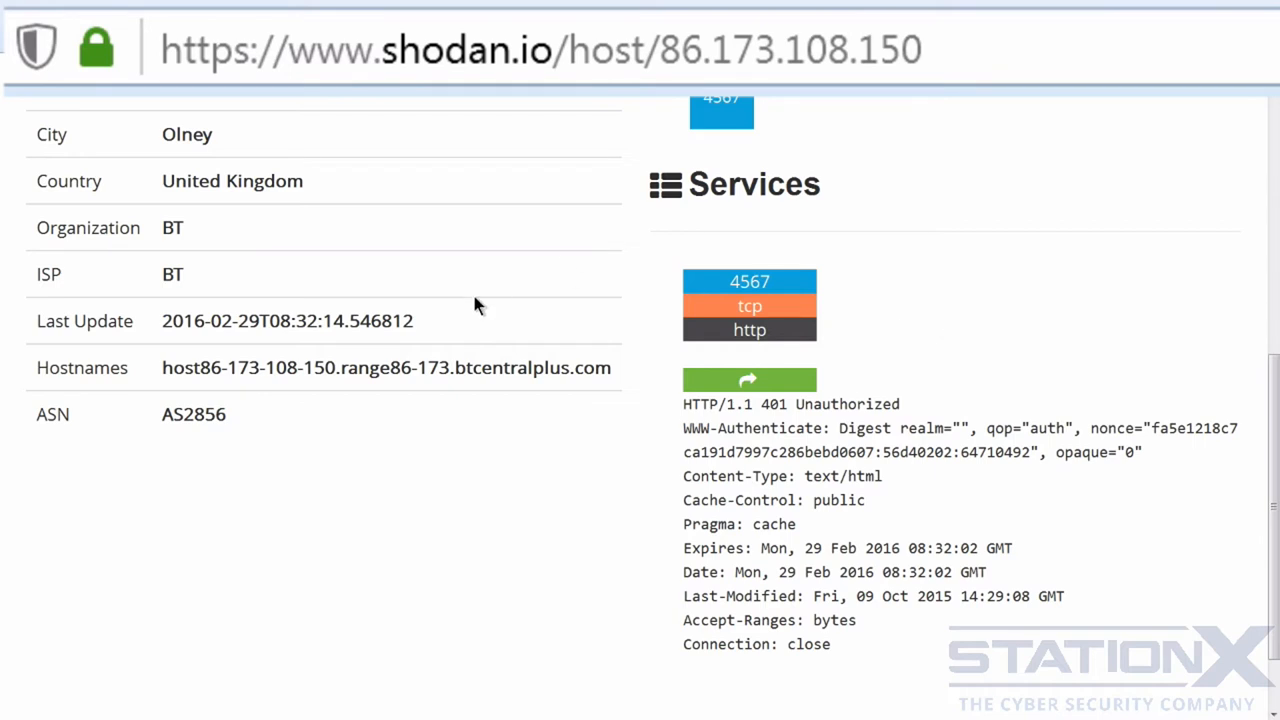
{"action": "mouse_move", "coordinate": [216, 320]}
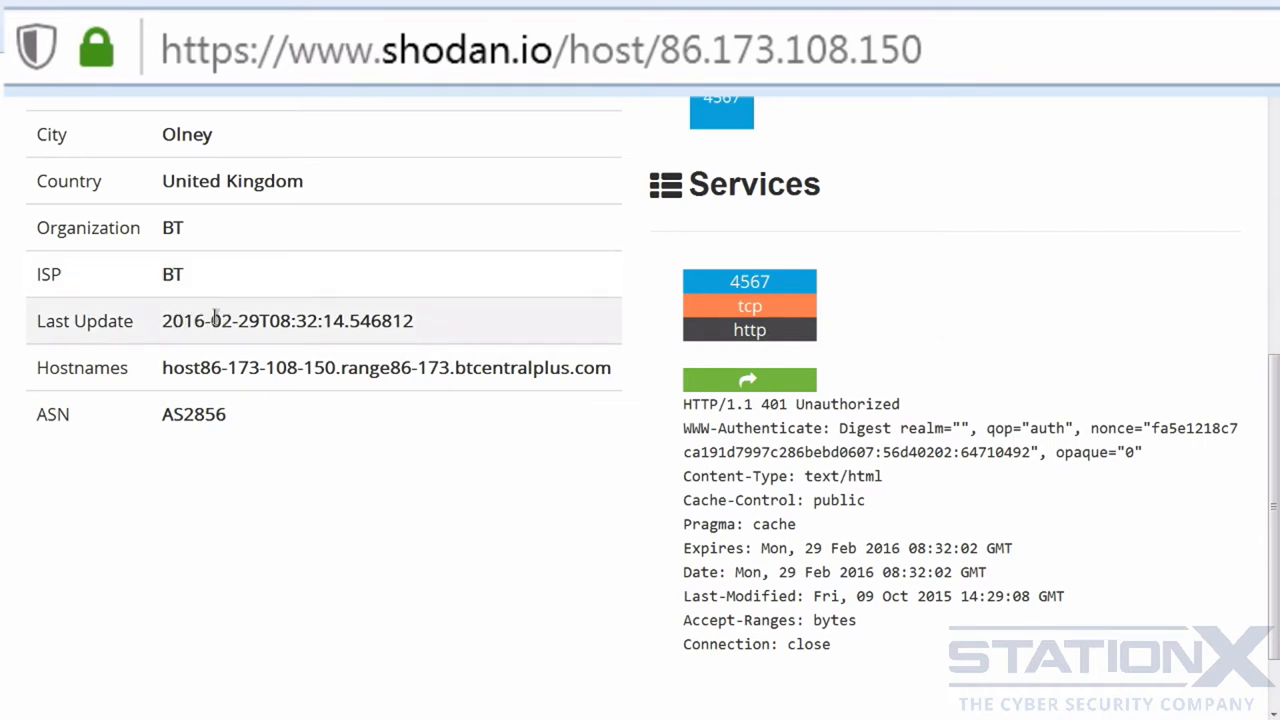
{"action": "mouse_move", "coordinate": [870, 328]}
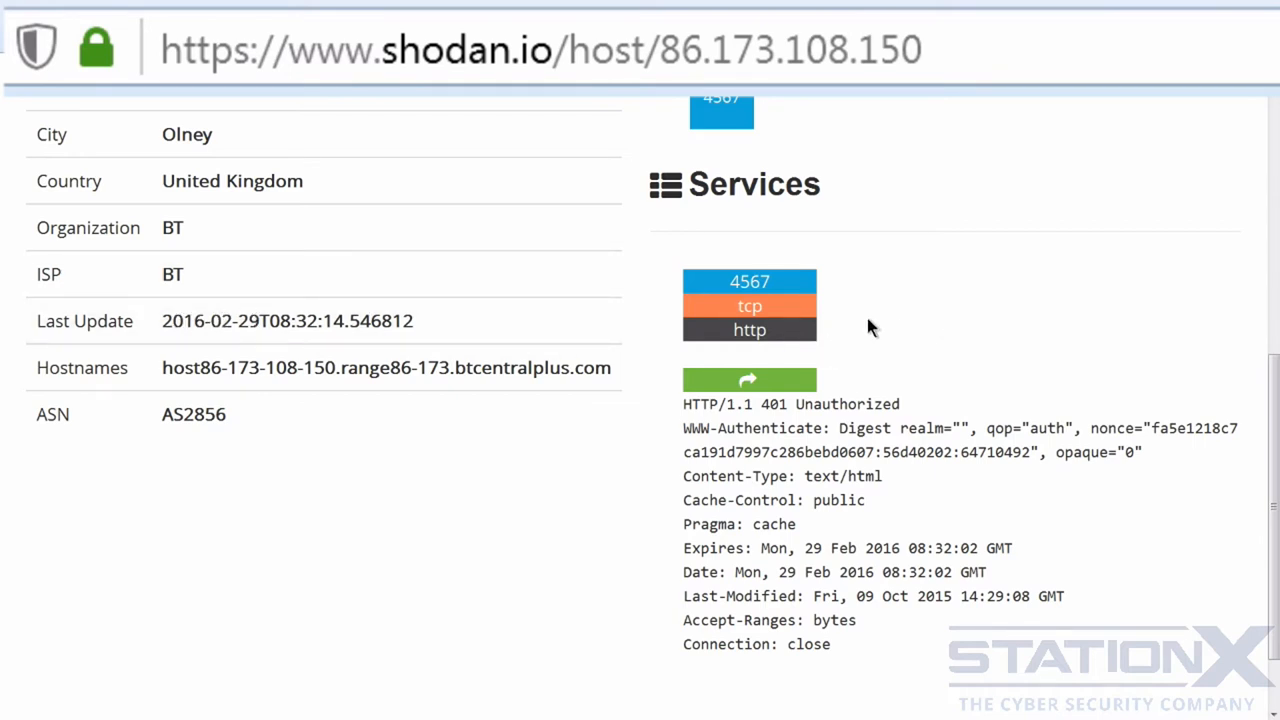
{"action": "mouse_move", "coordinate": [748, 380]}
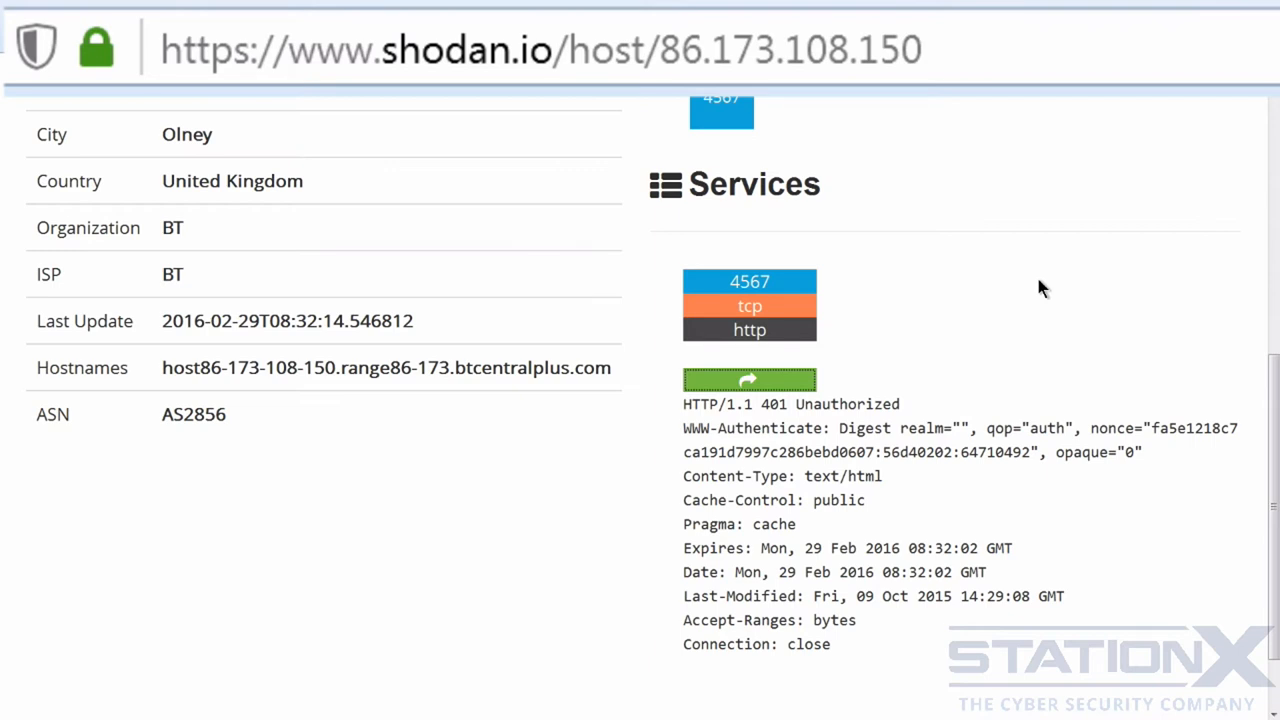
{"action": "mouse_move", "coordinate": [1008, 312]}
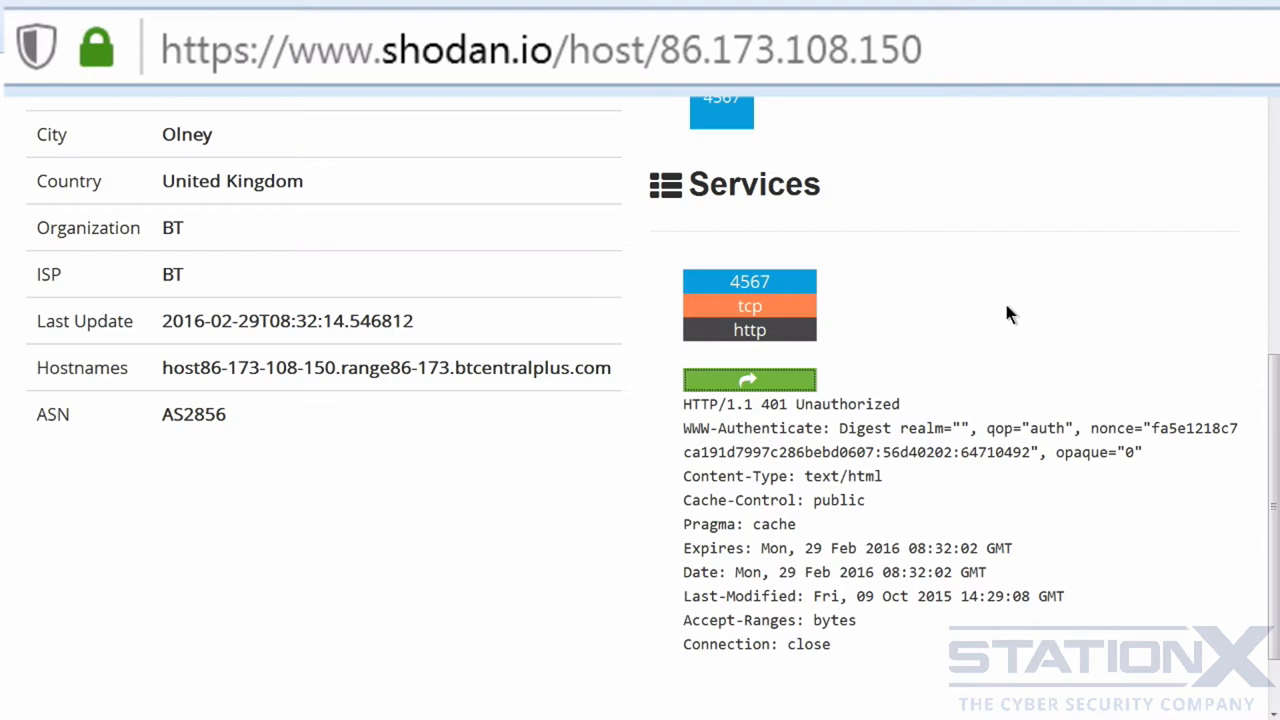
{"action": "mouse_move", "coordinate": [1034, 260]}
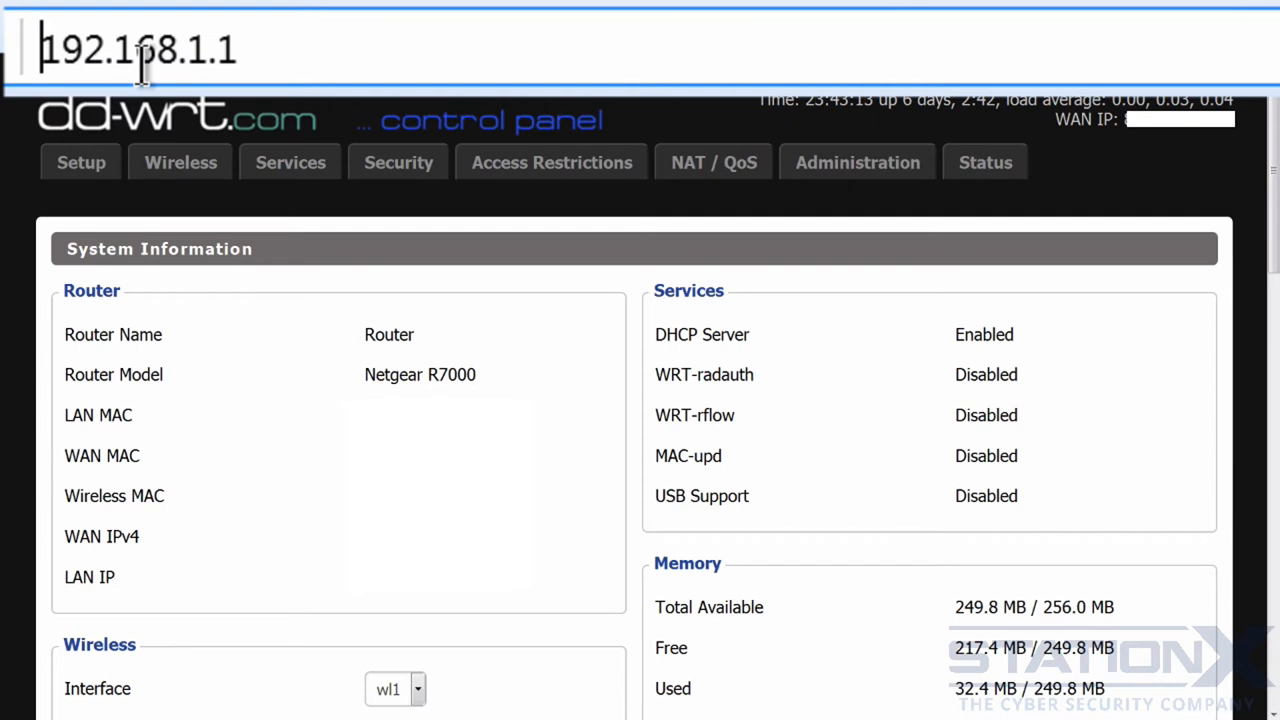
Open the DD-WRT router's Services tab, then its NAT/QoS Port Forwarding page showing no forwards.
{"action": "type", "text": "h"}
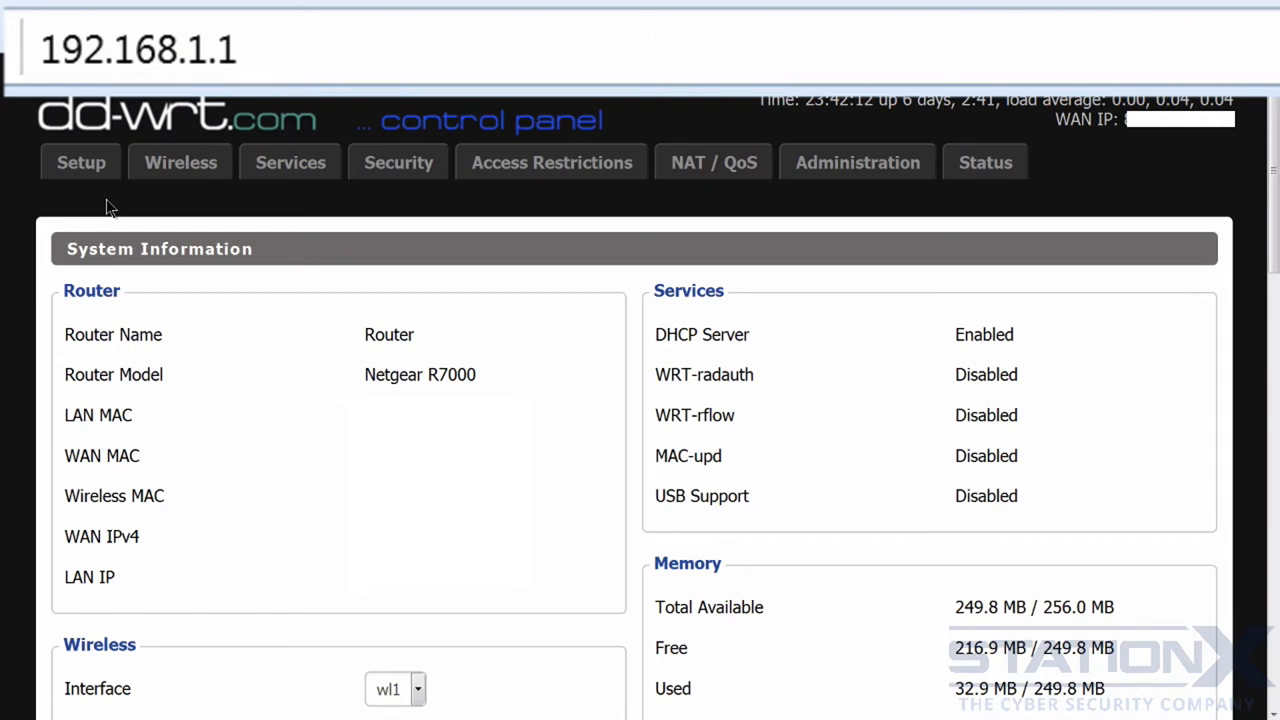
{"action": "mouse_move", "coordinate": [230, 222]}
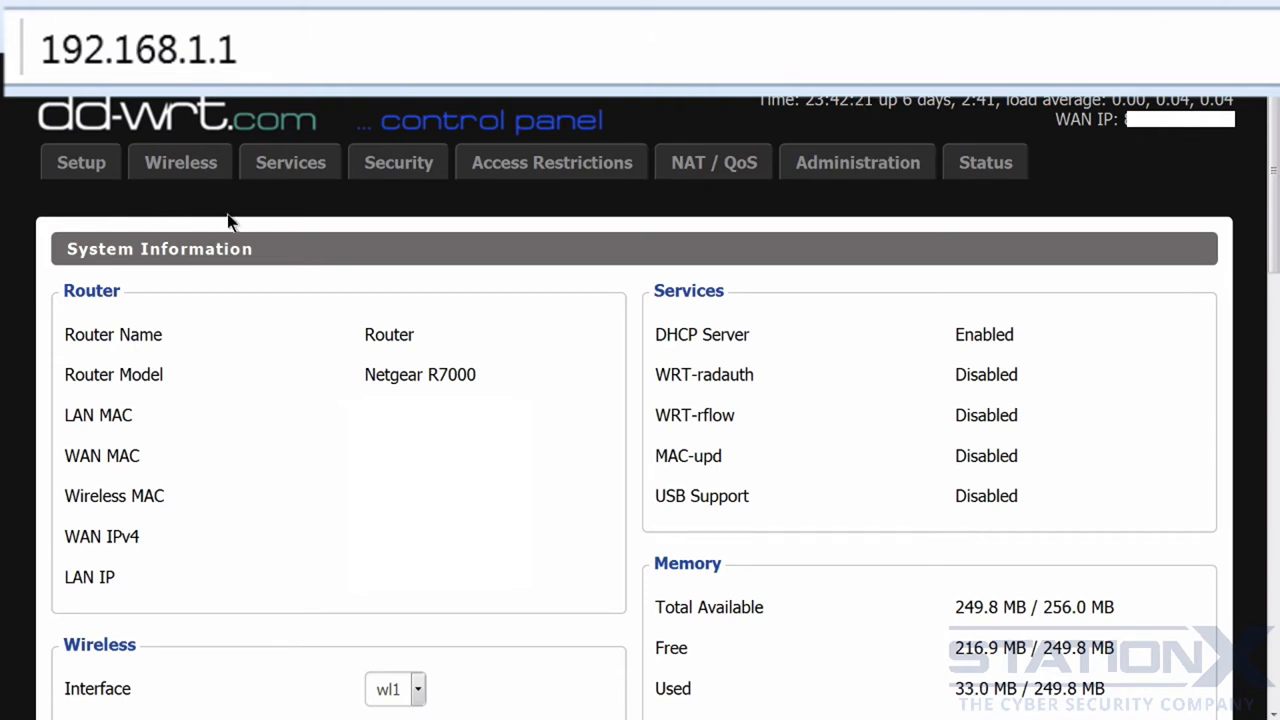
{"action": "left_click", "coordinate": [984, 162]}
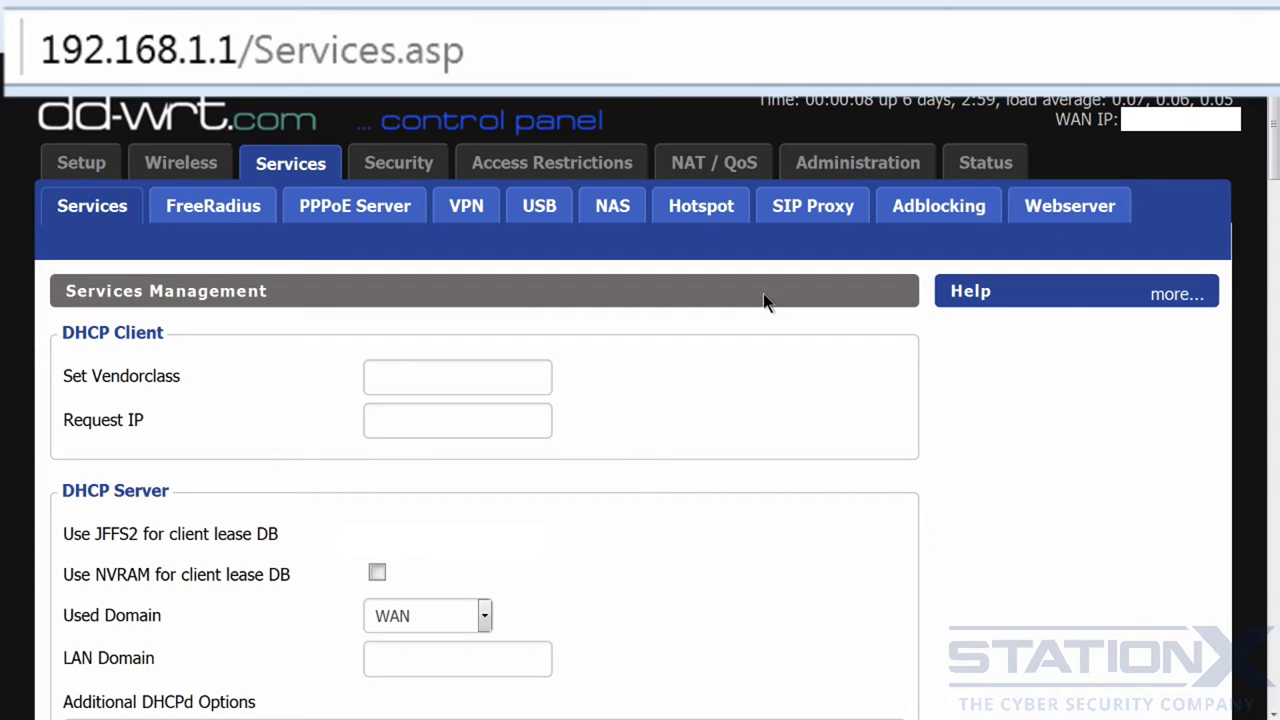
{"action": "mouse_move", "coordinate": [756, 278]}
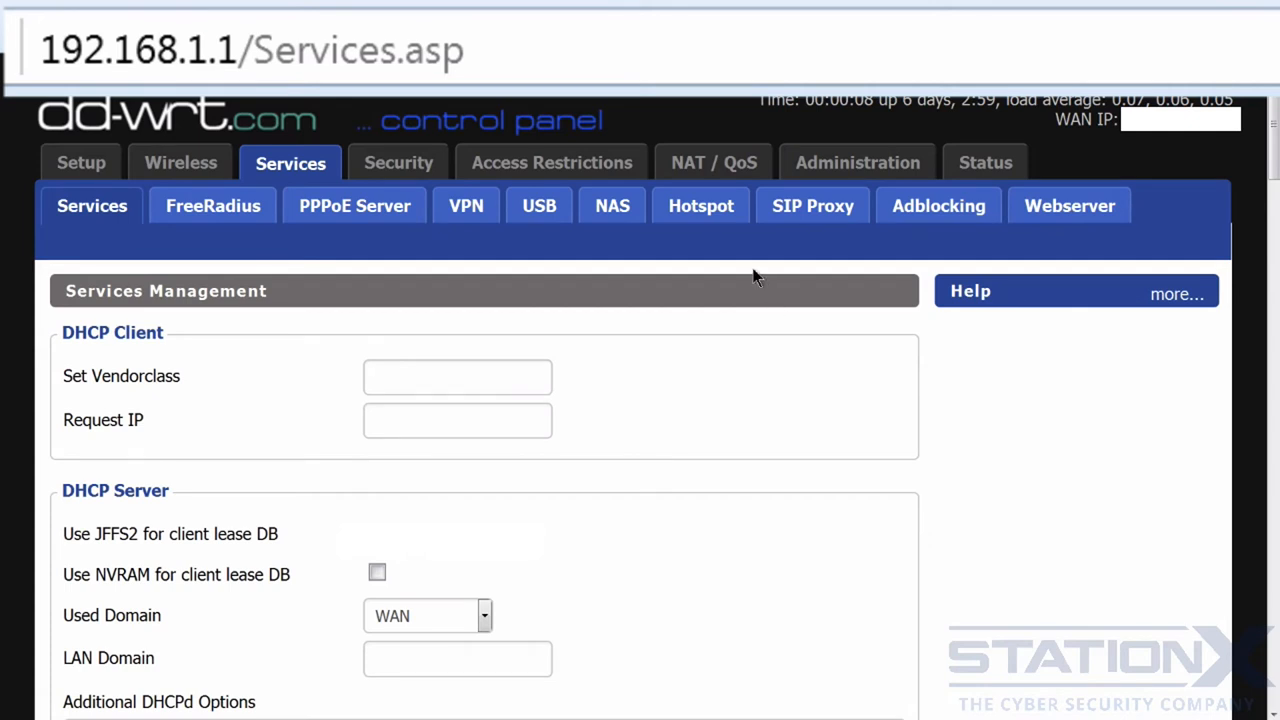
{"action": "mouse_move", "coordinate": [708, 164]}
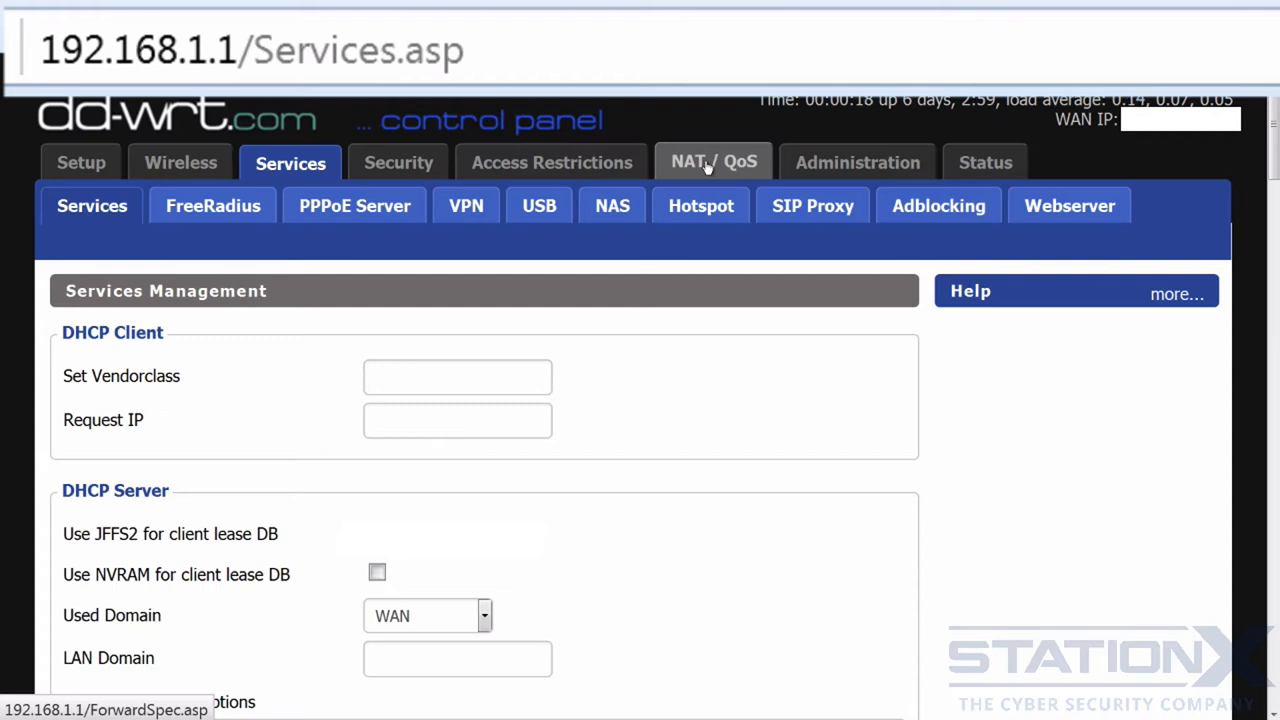
{"action": "left_click", "coordinate": [712, 162]}
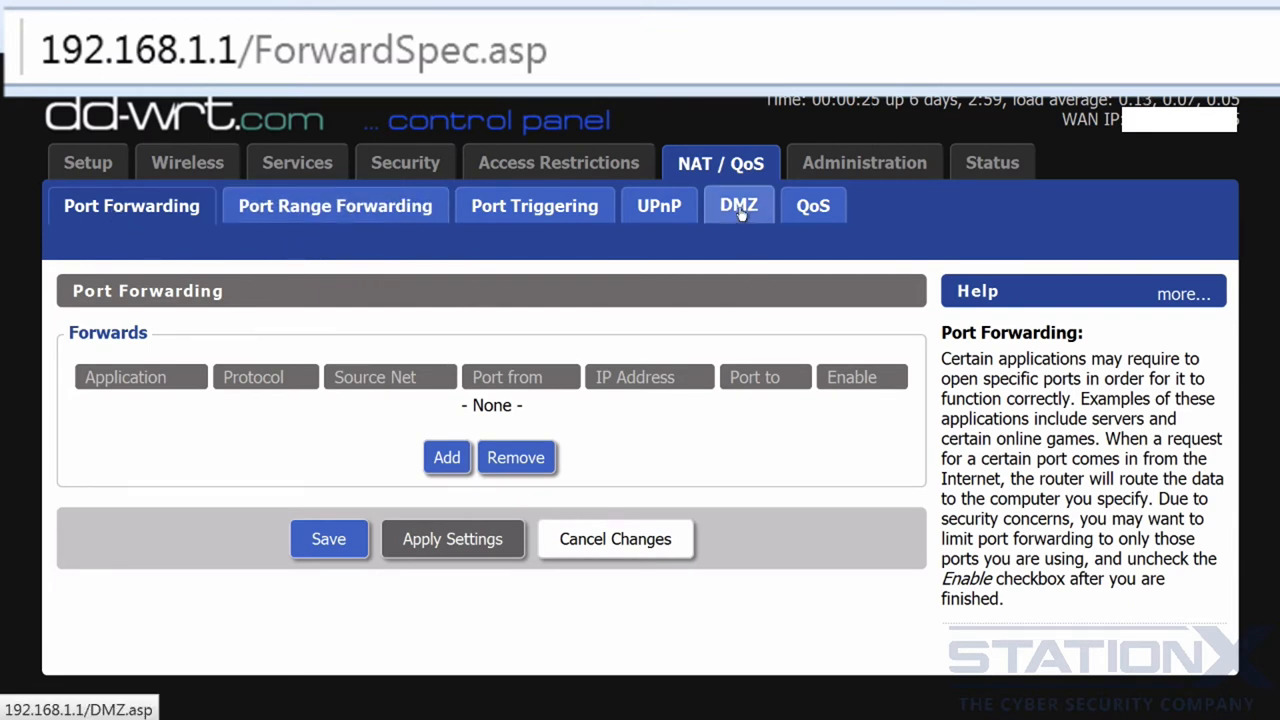
Confirm DMZ is disabled and the UPnP service is off with no forwards.
{"action": "left_click", "coordinate": [738, 204]}
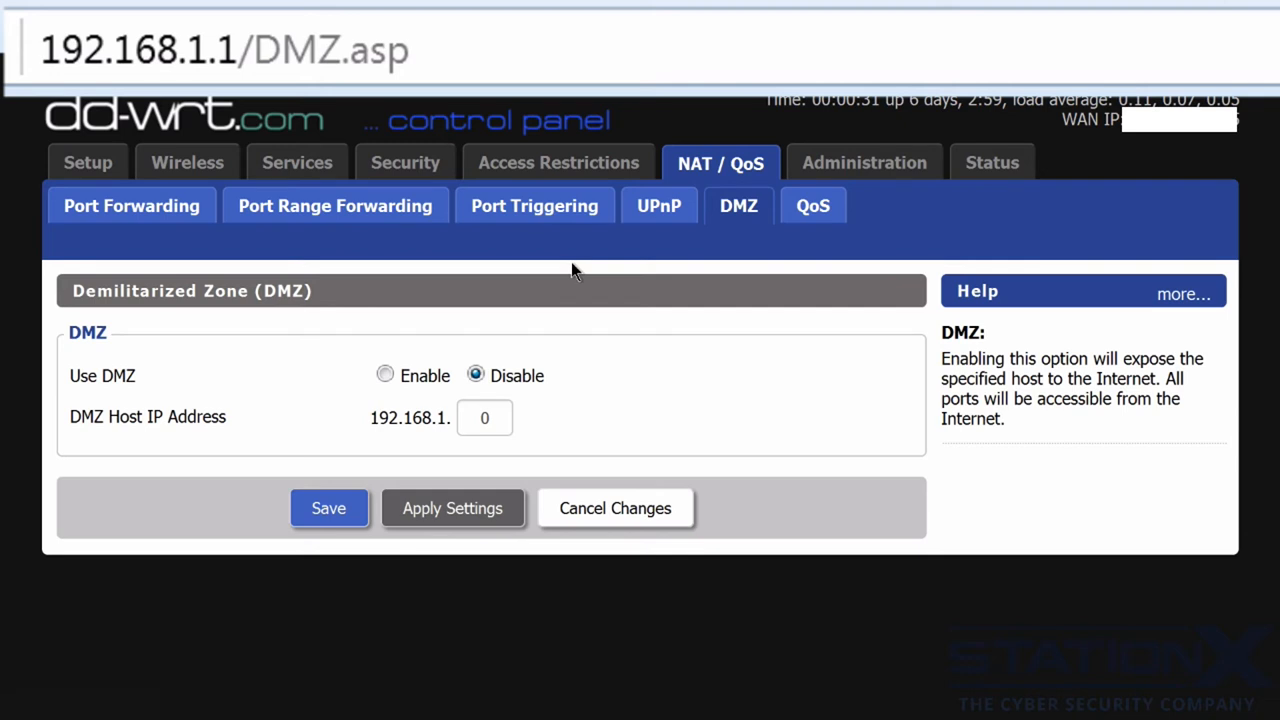
{"action": "mouse_move", "coordinate": [560, 256]}
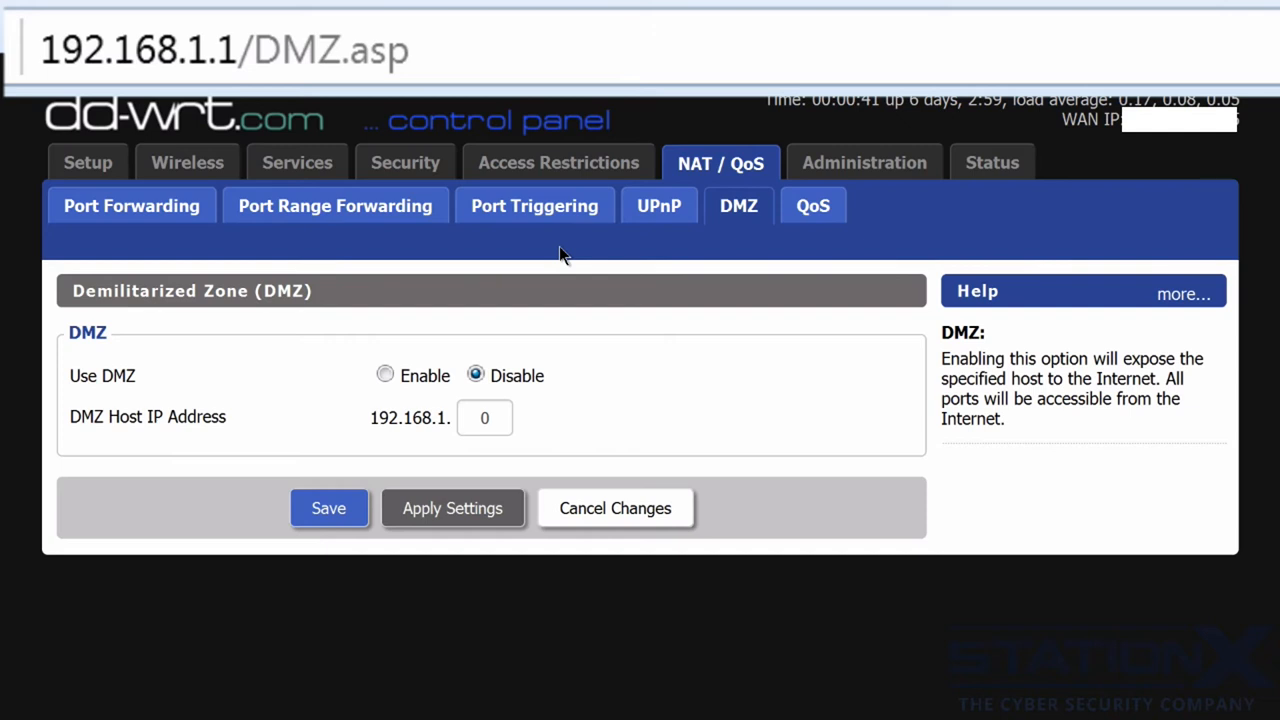
{"action": "left_click", "coordinate": [652, 206]}
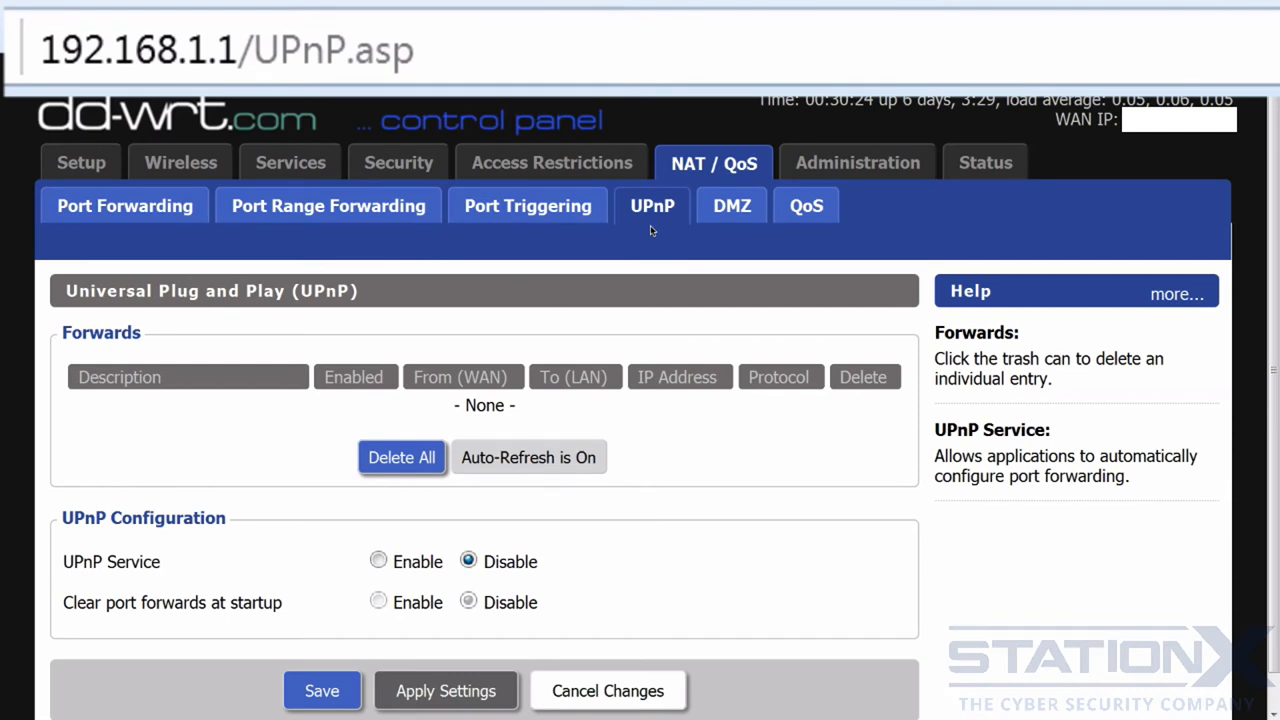
{"action": "mouse_move", "coordinate": [656, 228]}
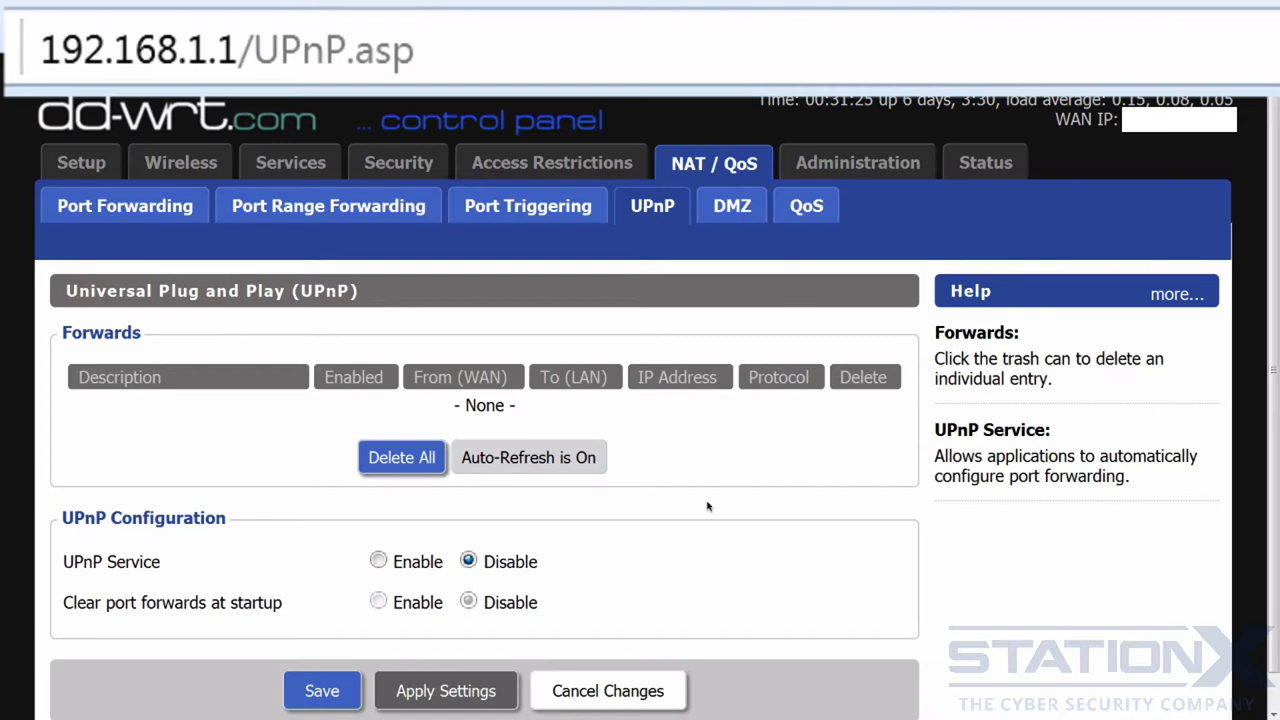
{"action": "mouse_move", "coordinate": [688, 414]}
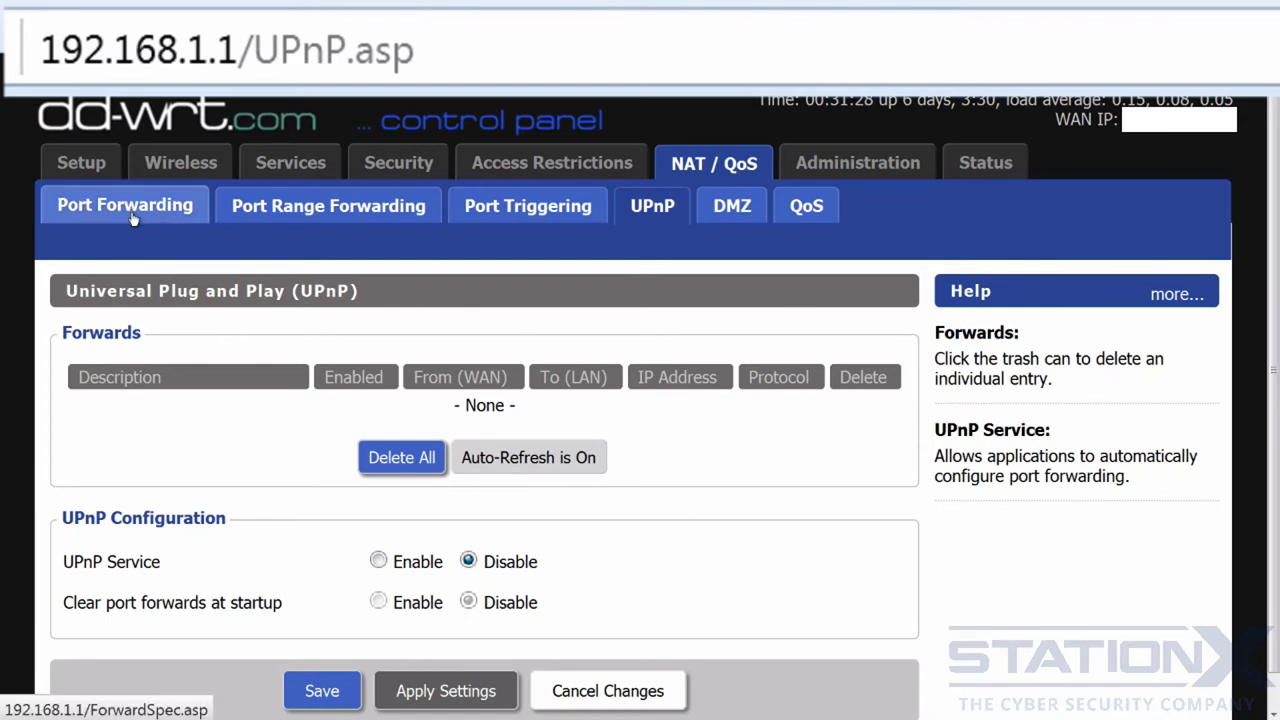
Return to Port Forwarding, then back to the 192.168.1.1 System Information overview.
{"action": "left_click", "coordinate": [124, 204]}
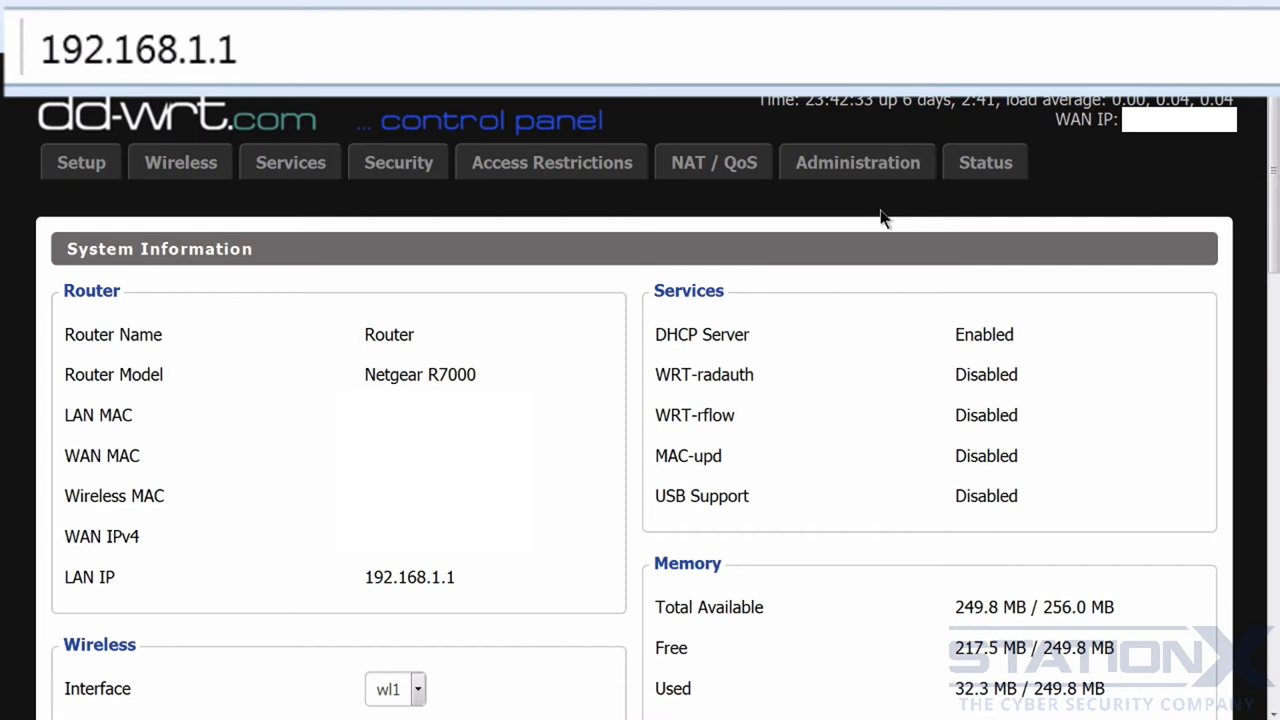
{"action": "mouse_move", "coordinate": [1108, 148]}
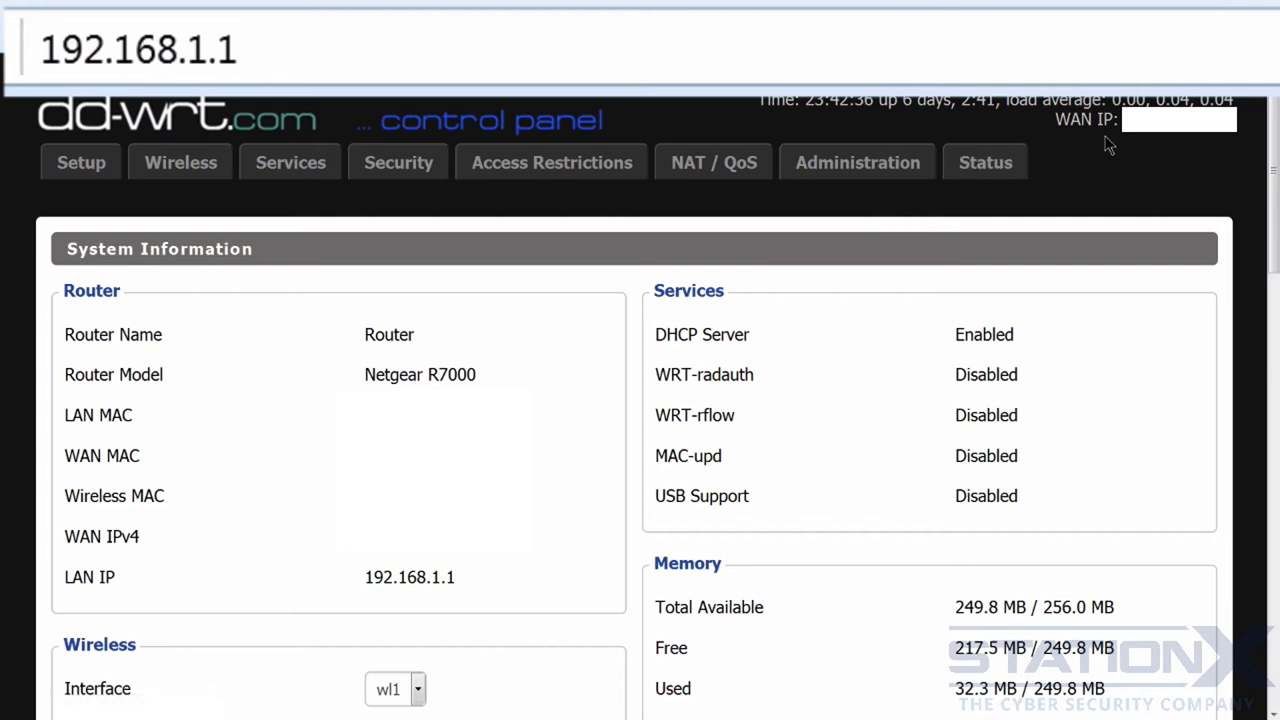
{"action": "mouse_move", "coordinate": [1100, 170]}
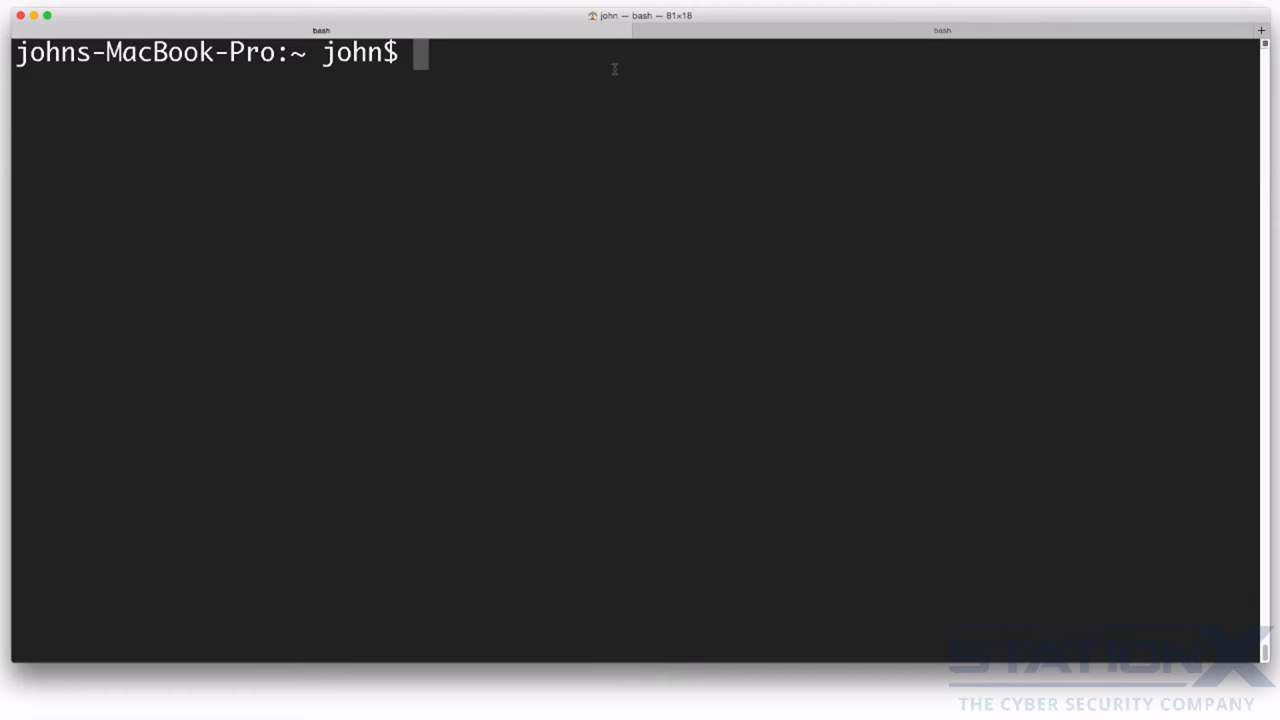
{"action": "type", "text": "route -n get default"}
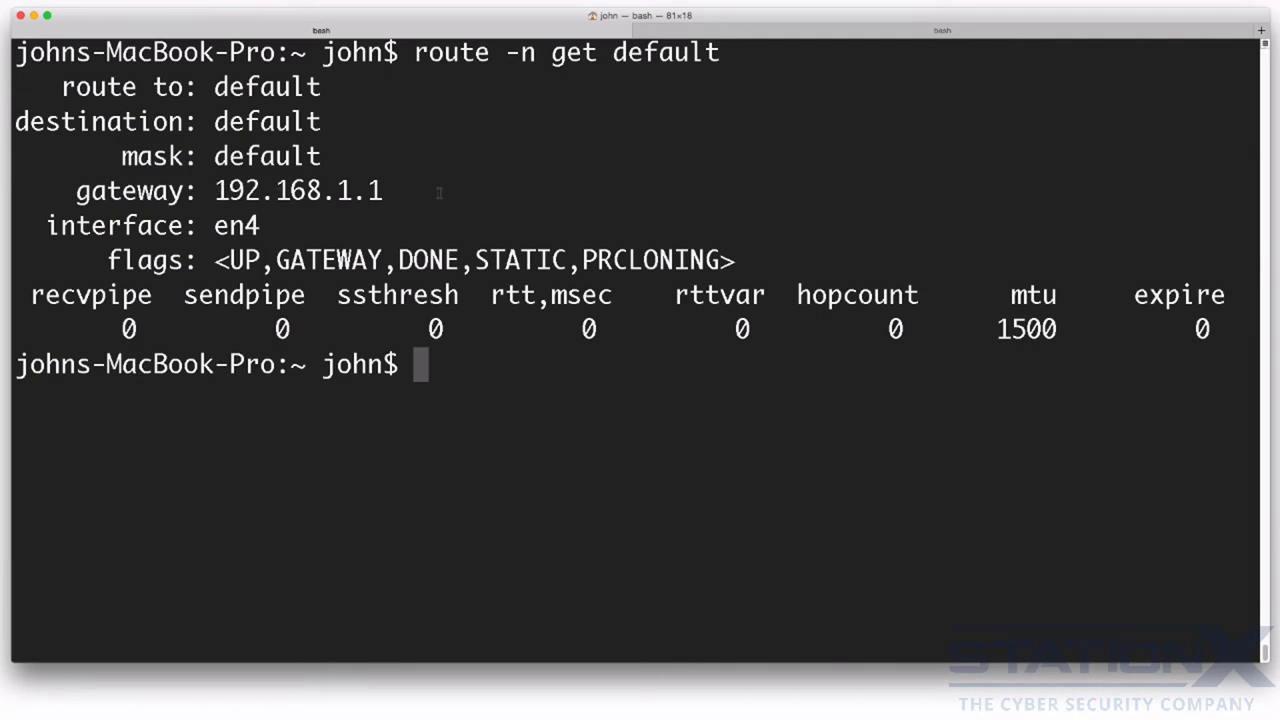
{"action": "mouse_move", "coordinate": [498, 376]}
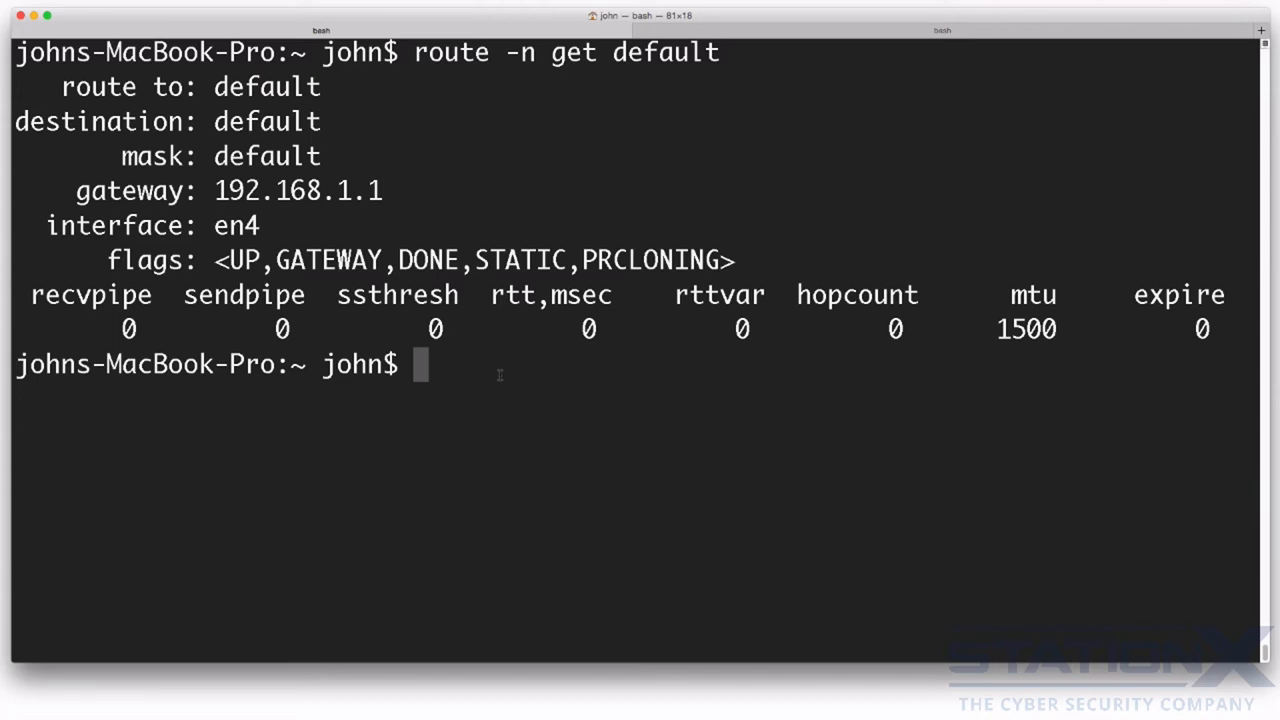
{"action": "type", "text": "ssh"}
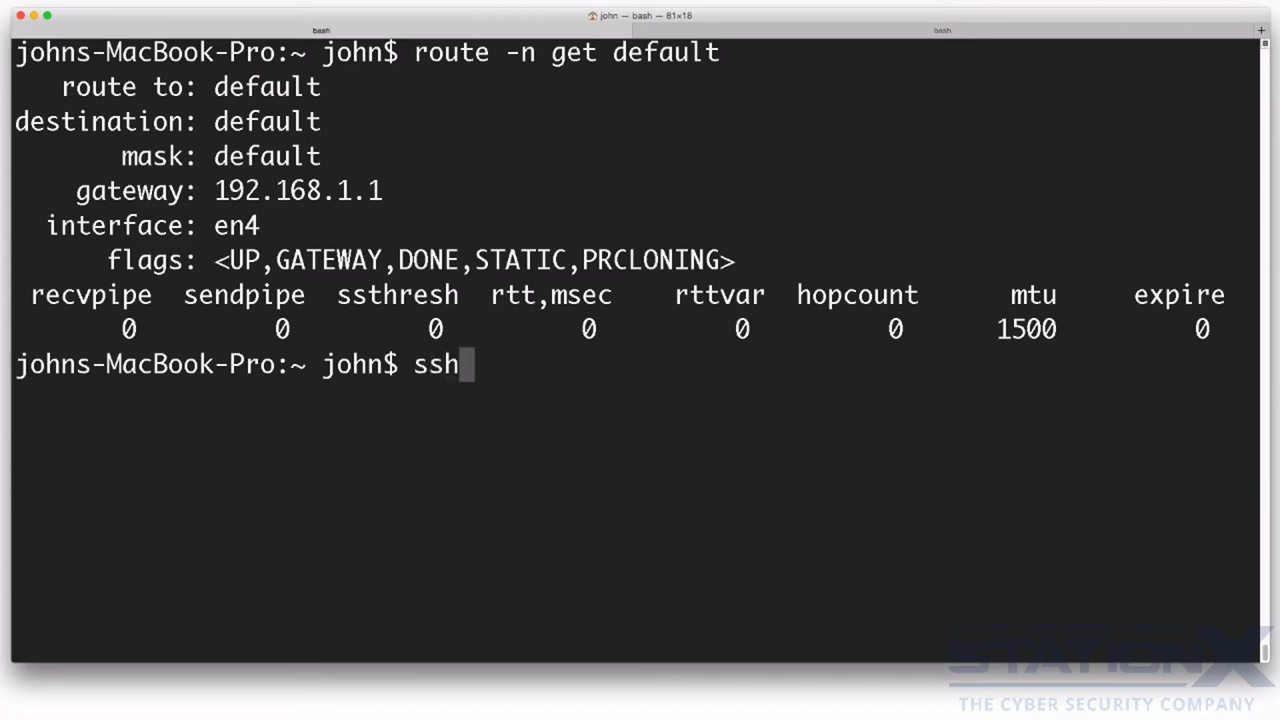
{"action": "type", "text": "root@192."}
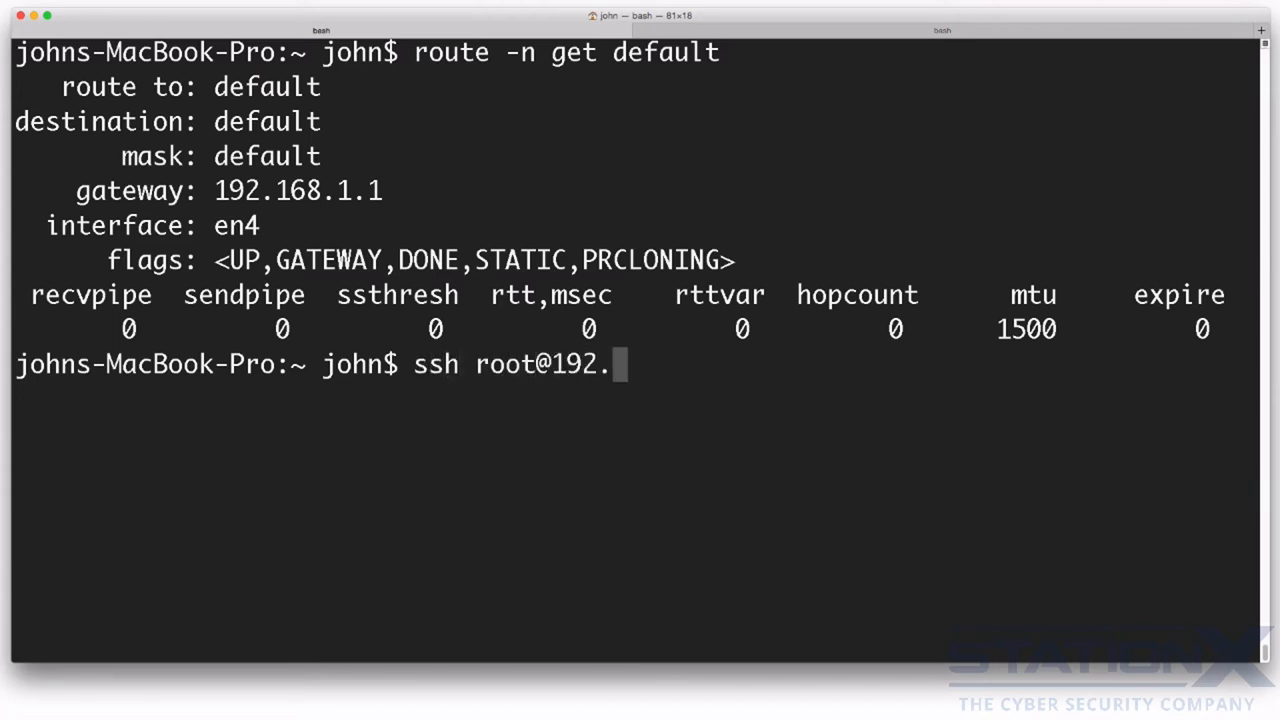
{"action": "type", "text": "168.1.1"}
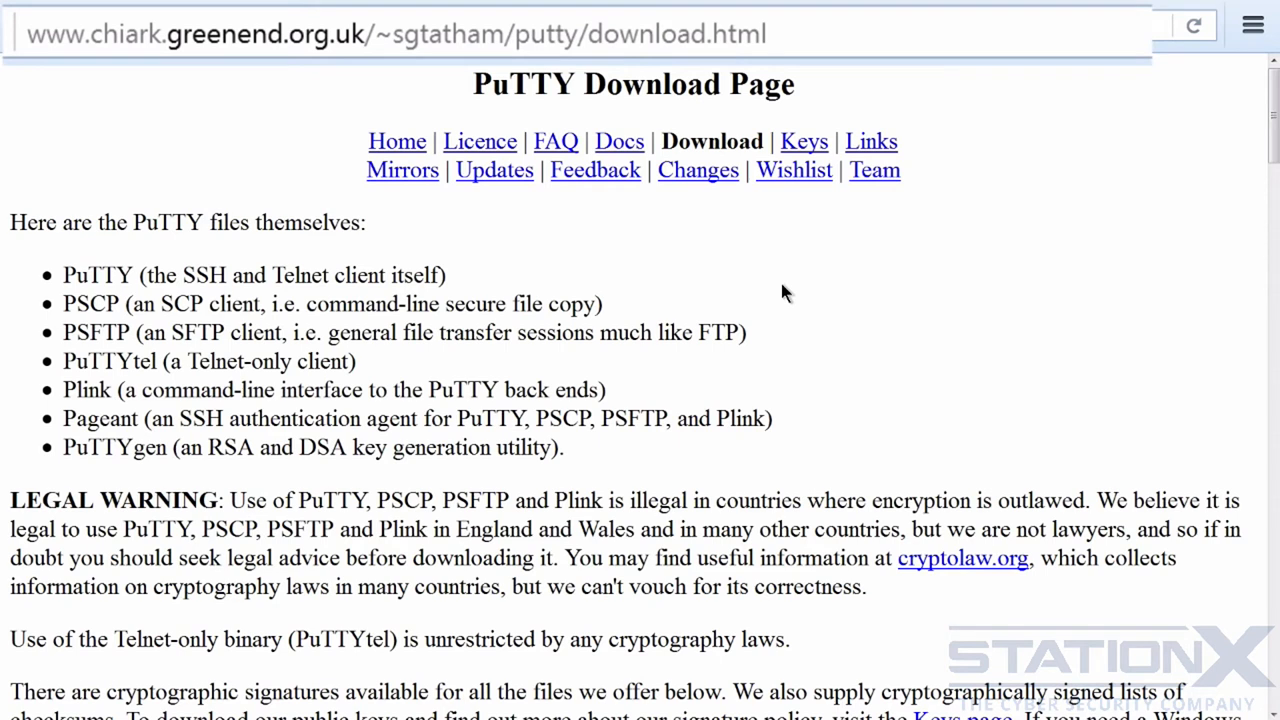
{"action": "mouse_move", "coordinate": [778, 280]}
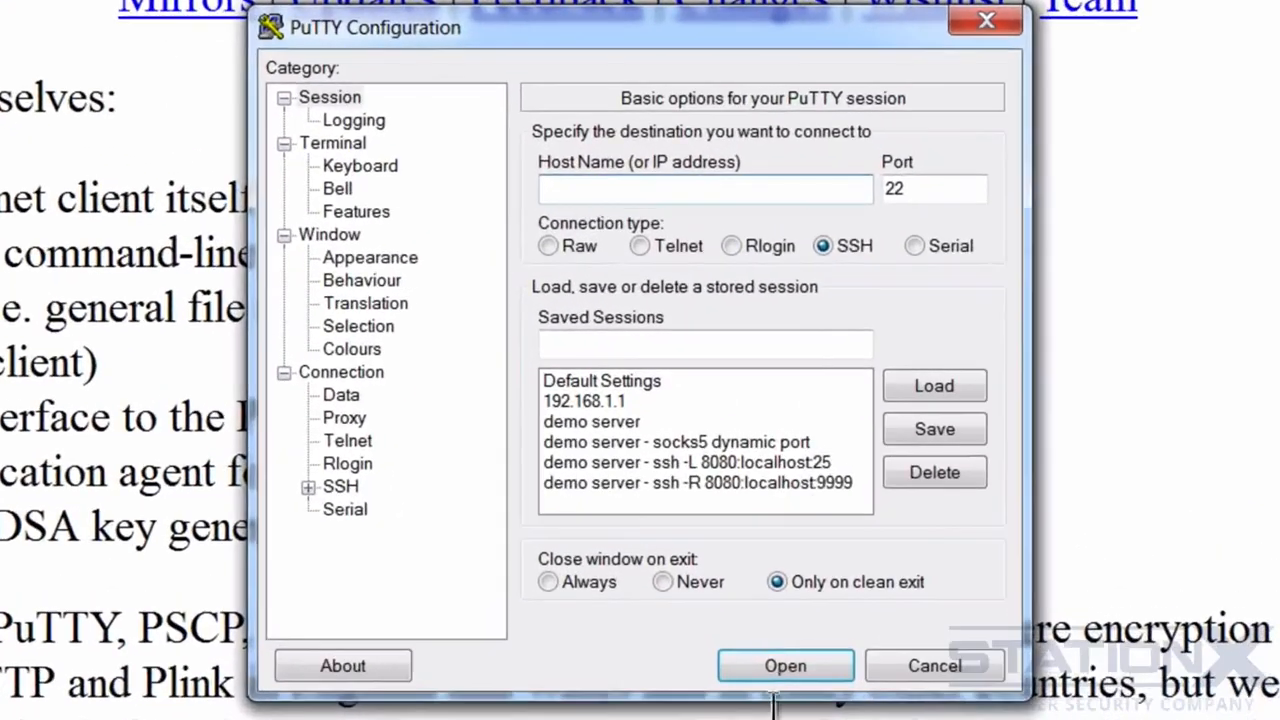
Enter 192.168.1.1 as the PuTTY host name for an SSH session on port 22.
{"action": "left_click", "coordinate": [670, 188]}
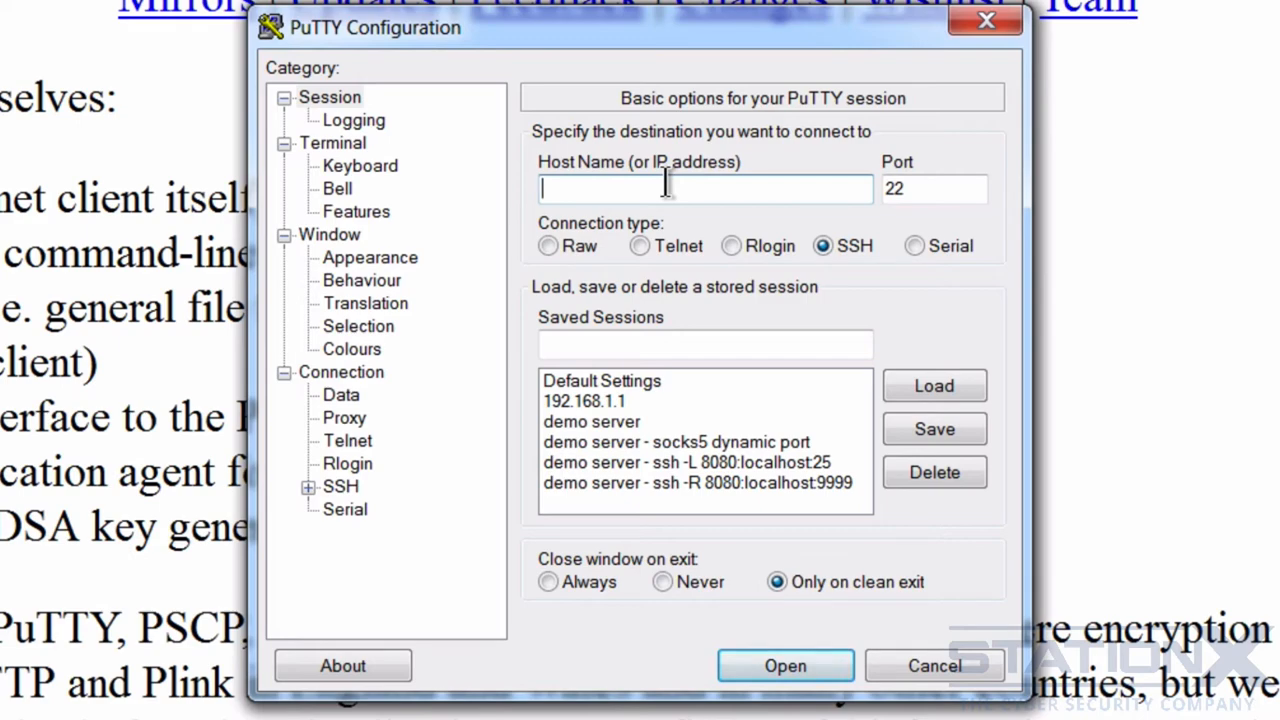
{"action": "type", "text": "192.1"}
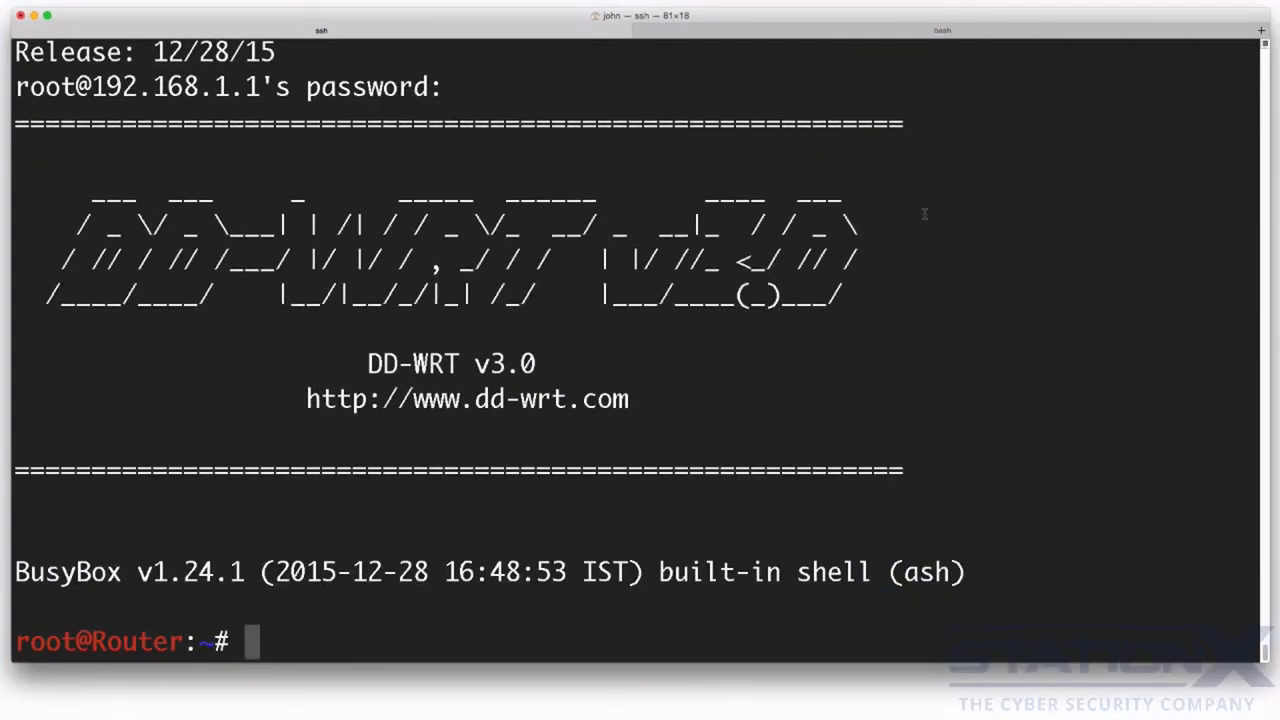
Run 'netstat -tuln' at the root@Router prompt to list listening TCP/UDP ports.
{"action": "type", "text": "netstat -tul"}
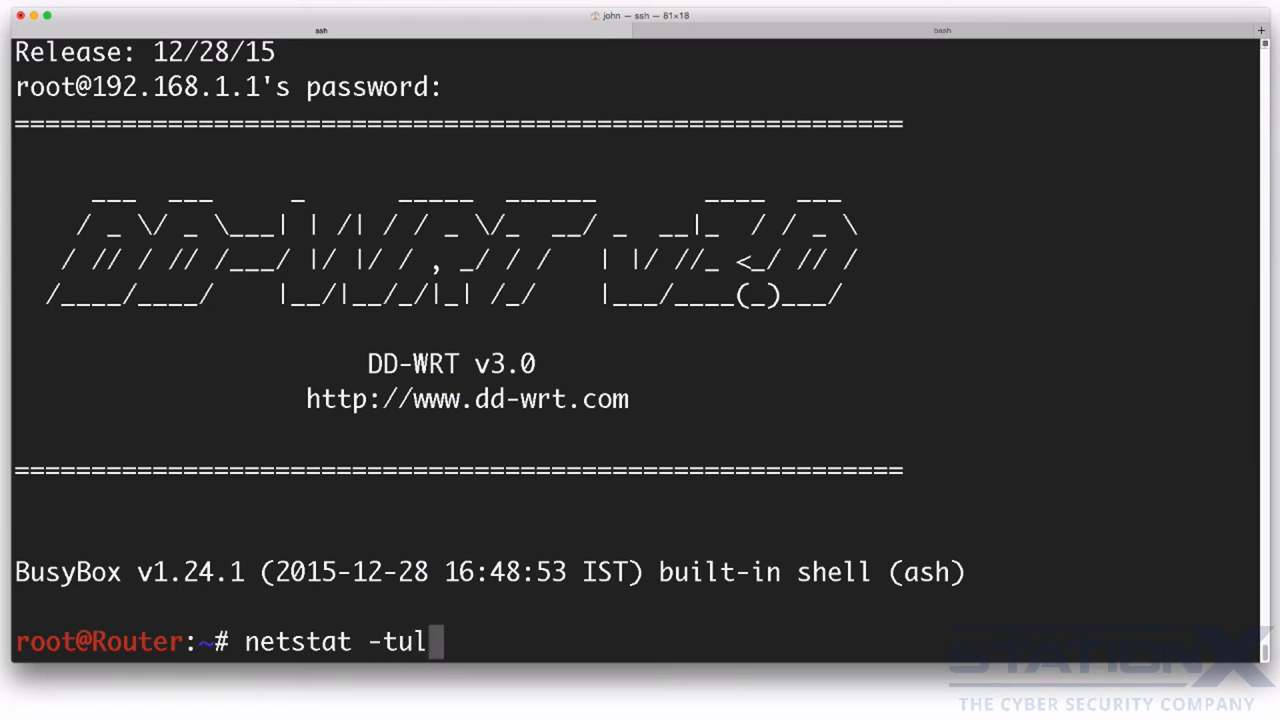
{"action": "type", "text": "n"}
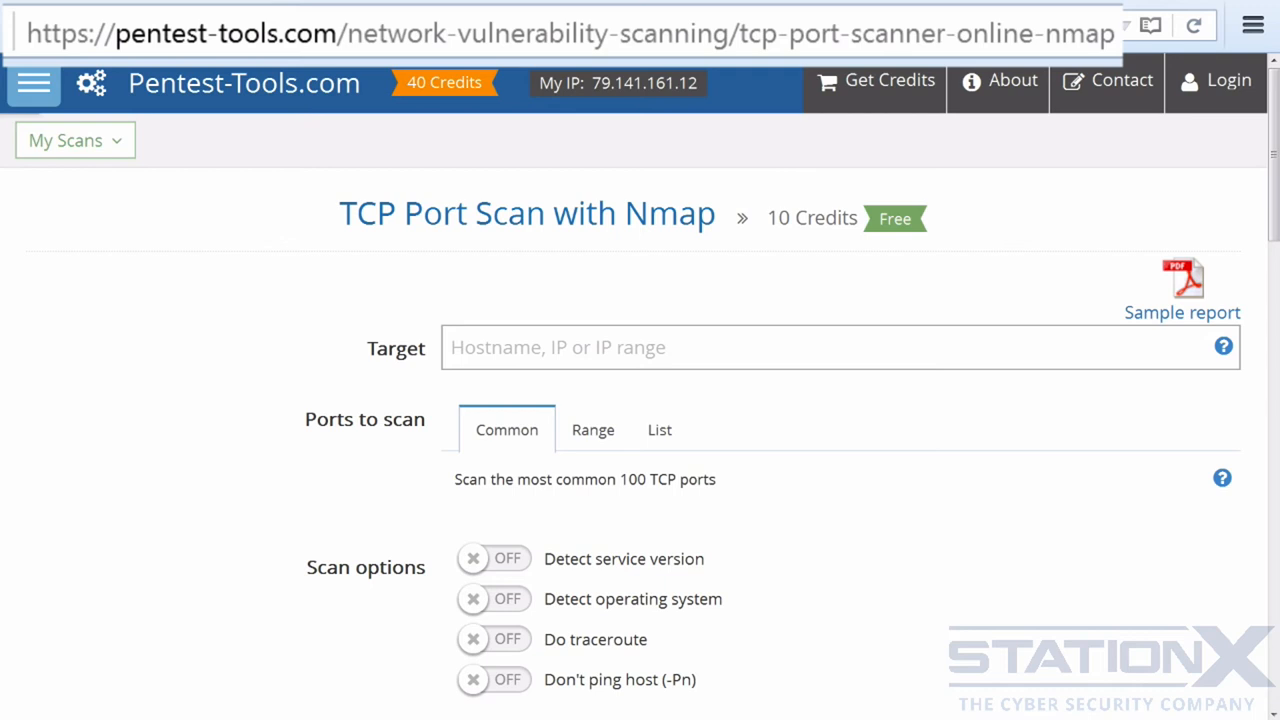
{"action": "mouse_move", "coordinate": [516, 272]}
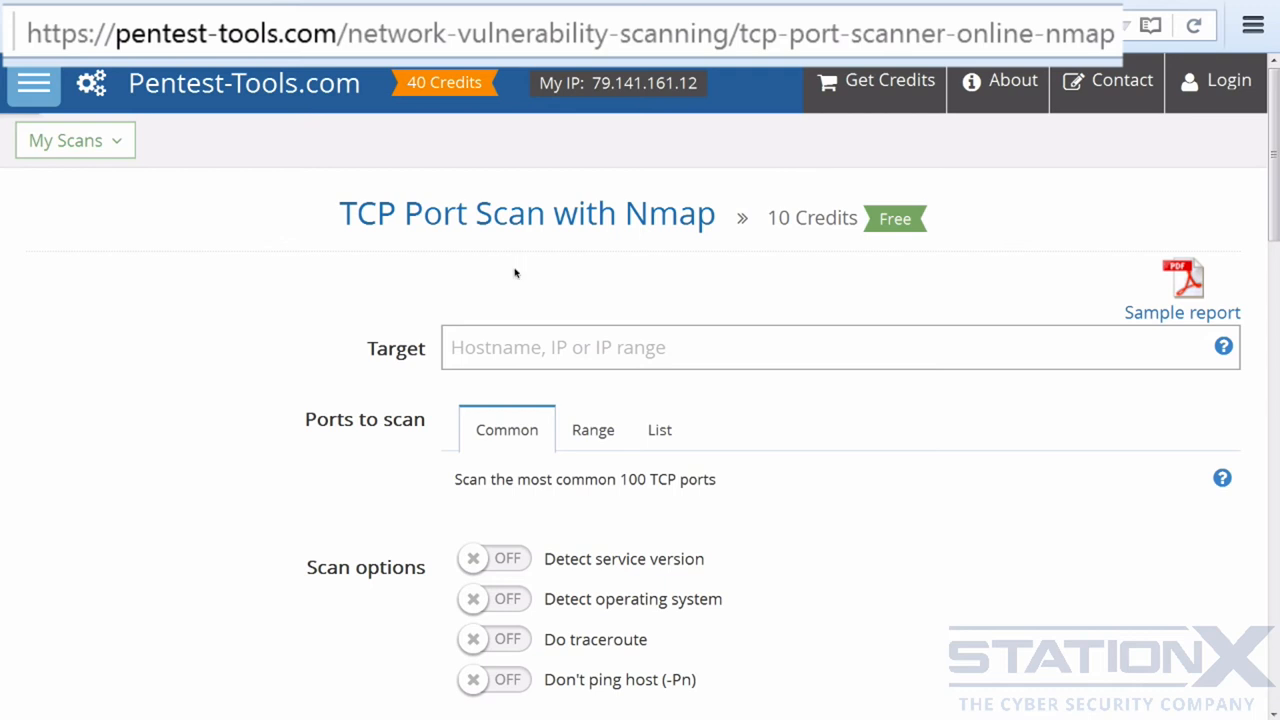
{"action": "mouse_move", "coordinate": [910, 544]}
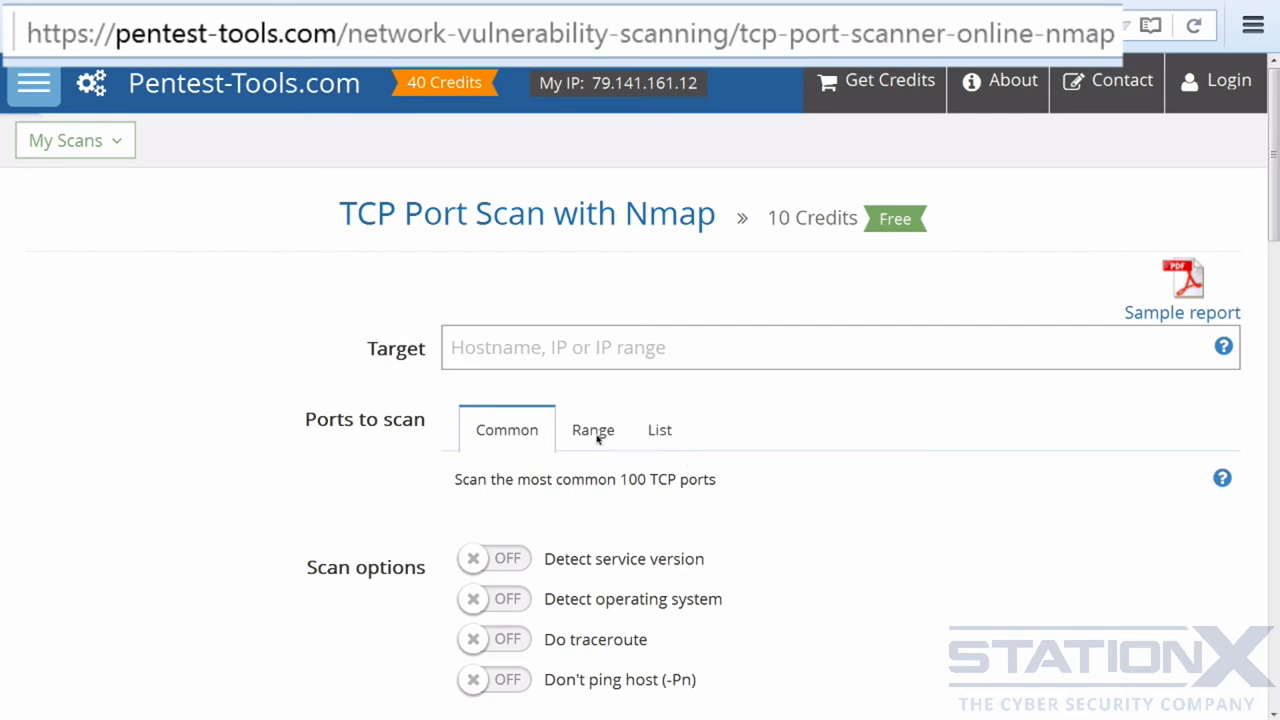
{"action": "left_click", "coordinate": [592, 430]}
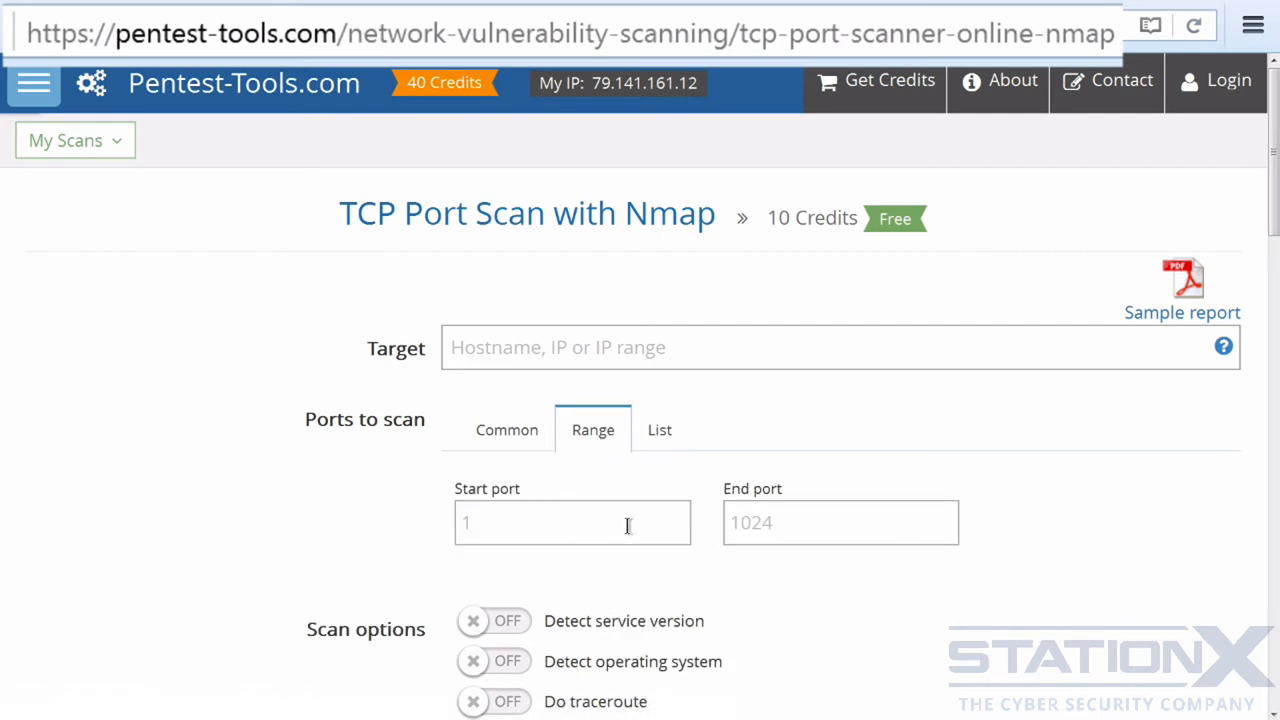
{"action": "left_click", "coordinate": [660, 428]}
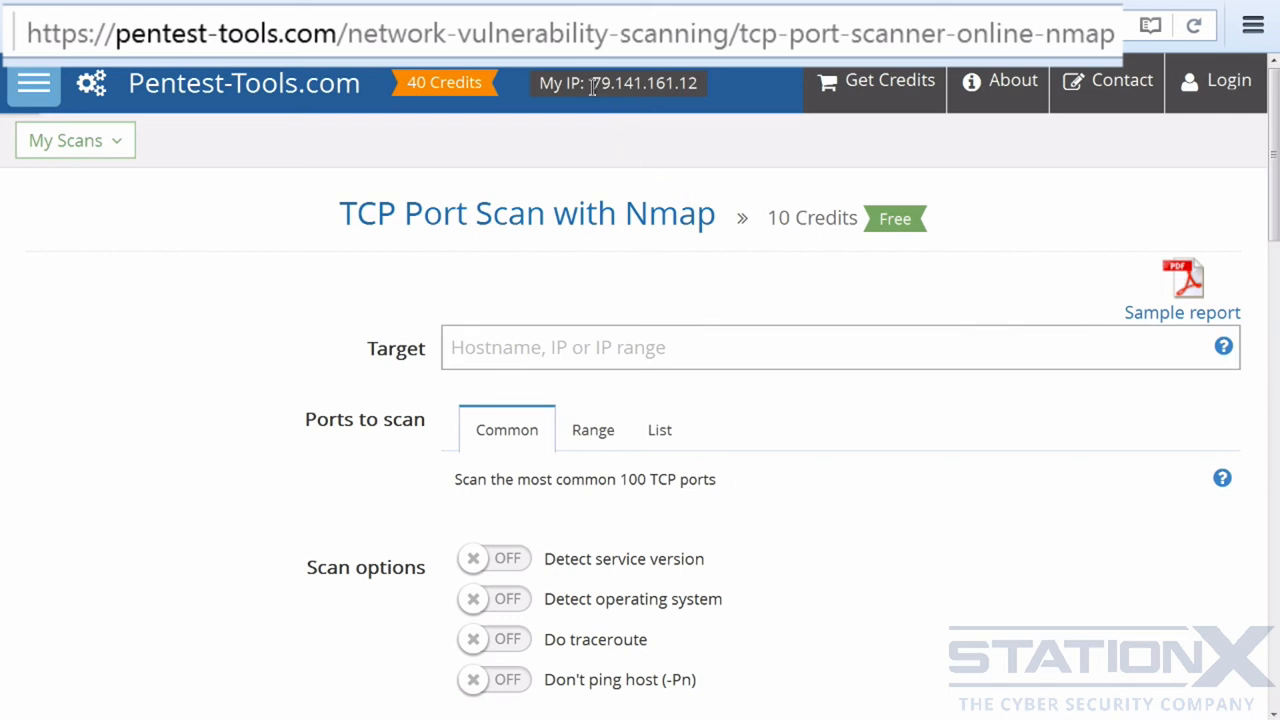
Set the scan target to 79.141.161.12 with Detect service version turned on.
{"action": "right_click", "coordinate": [664, 84]}
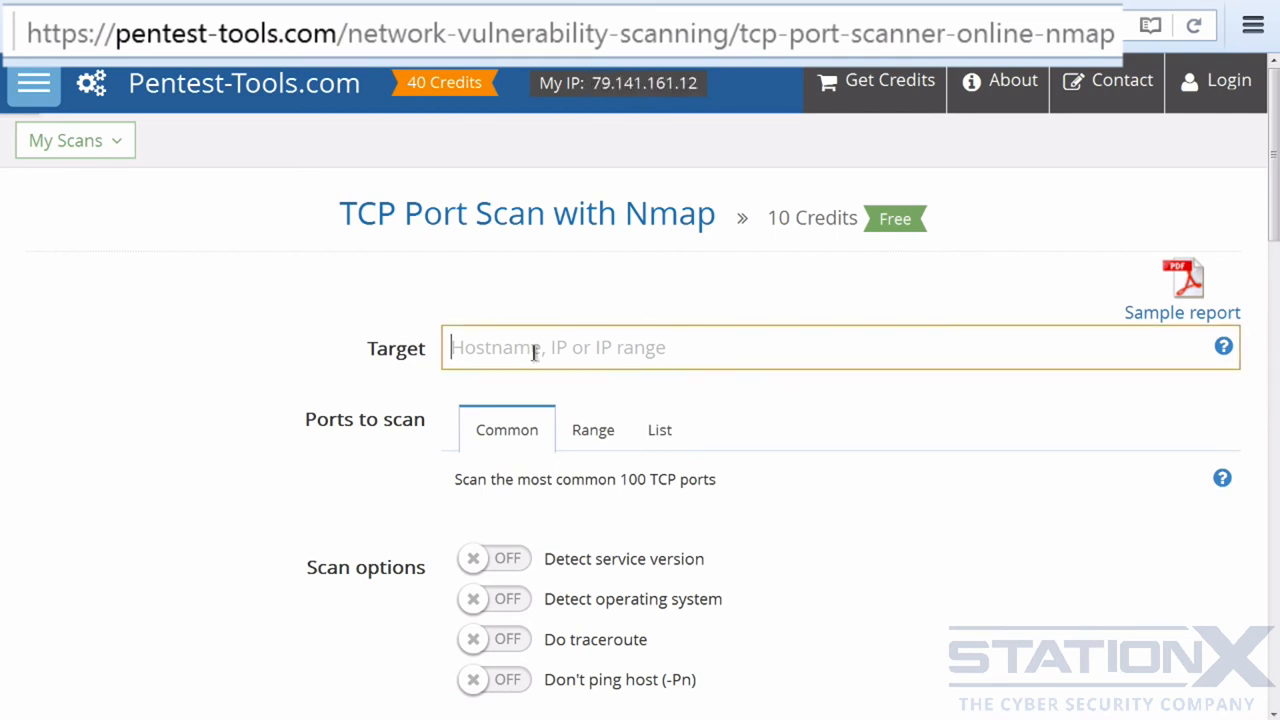
{"action": "type", "text": "79.141.161.12"}
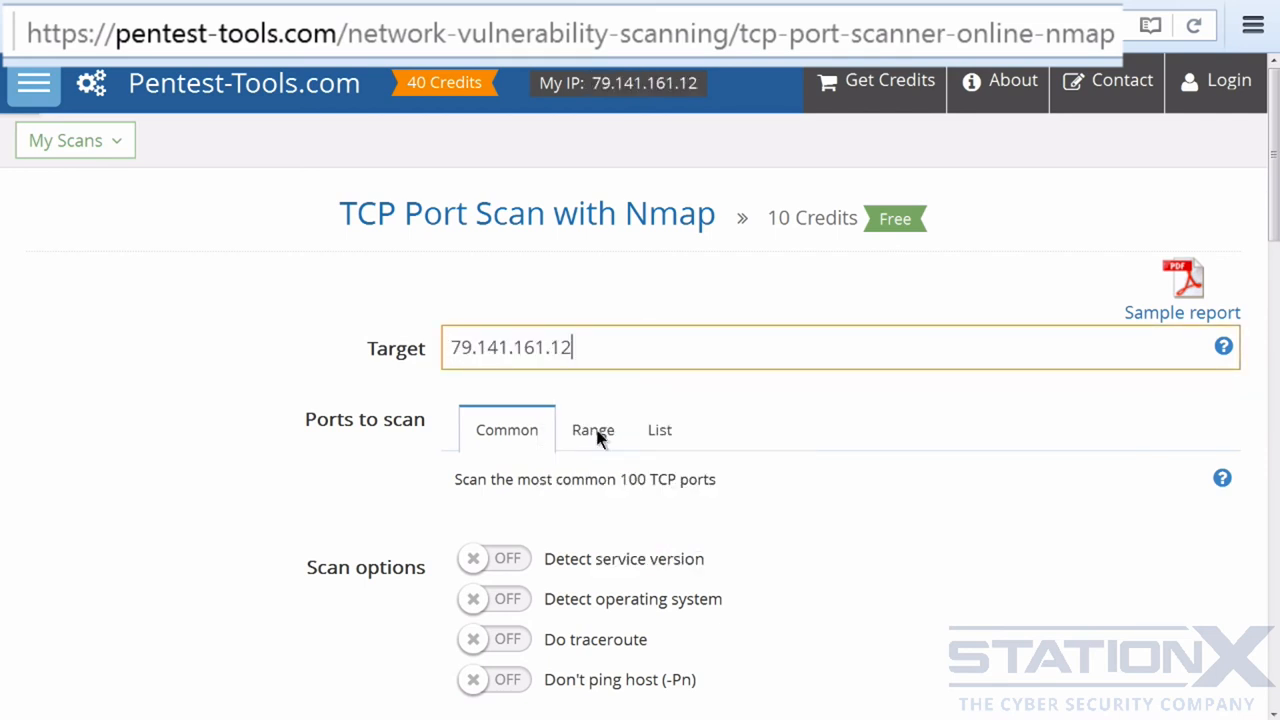
{"action": "mouse_move", "coordinate": [532, 576]}
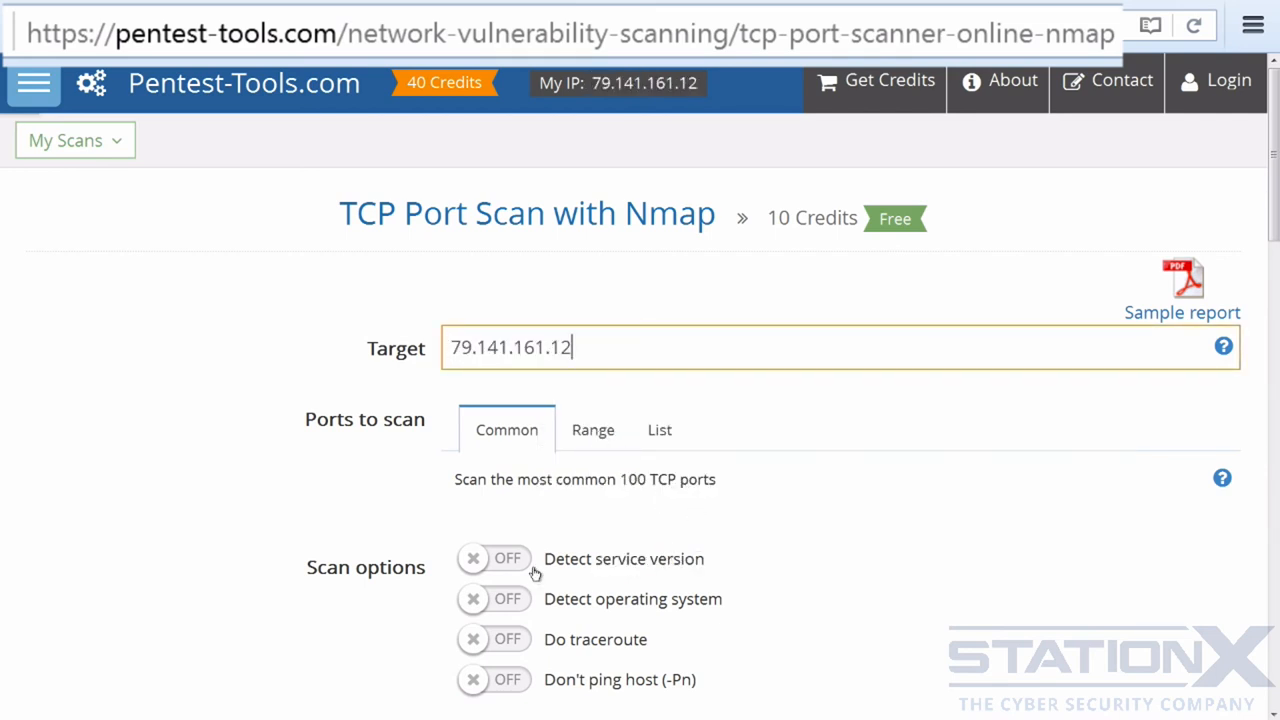
{"action": "mouse_move", "coordinate": [528, 570]}
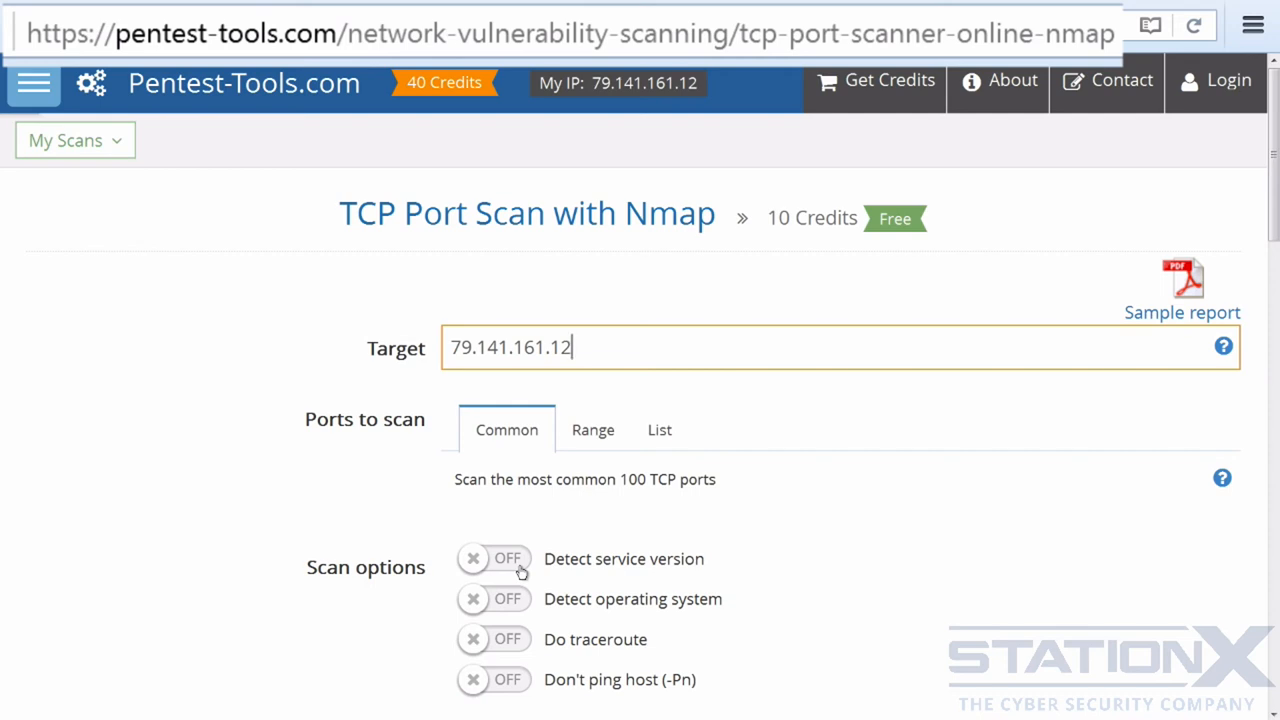
{"action": "left_click", "coordinate": [492, 560]}
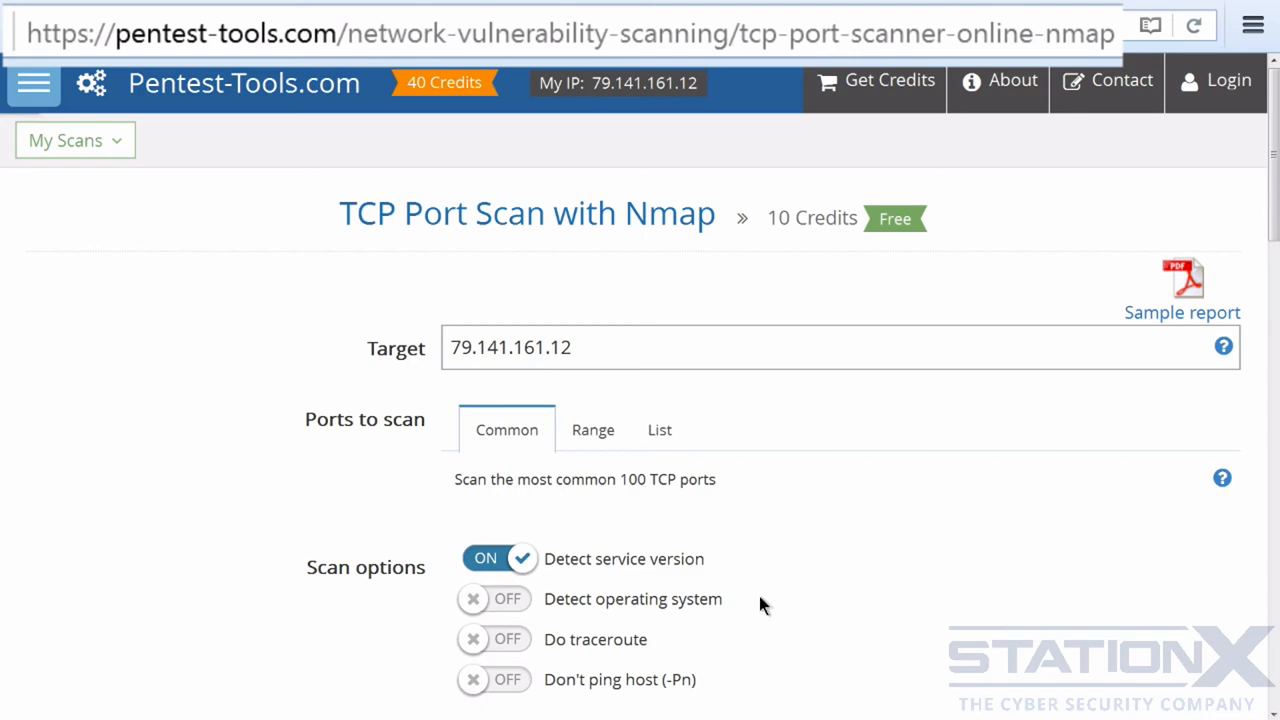
Start the TCP port scan, answering the arithmetic captcha to launch it.
{"action": "scroll", "scroll_direction": "down", "scroll_amount": 3}
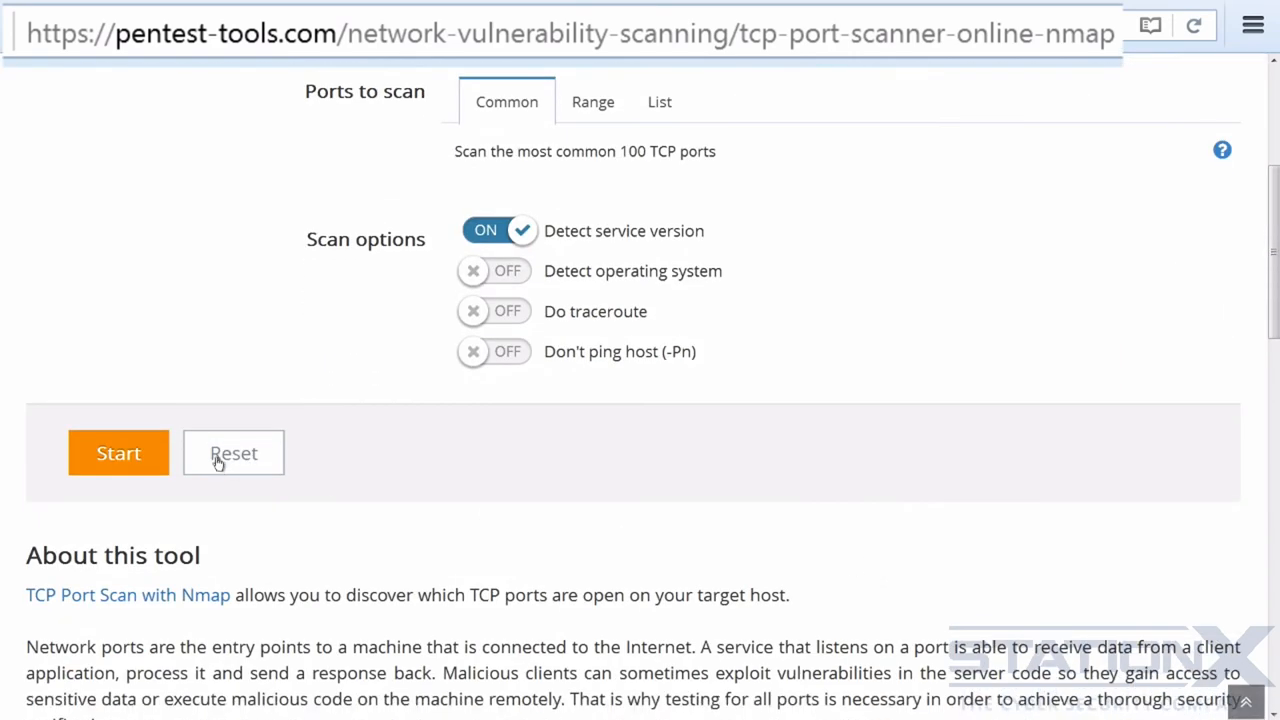
{"action": "left_click", "coordinate": [118, 452]}
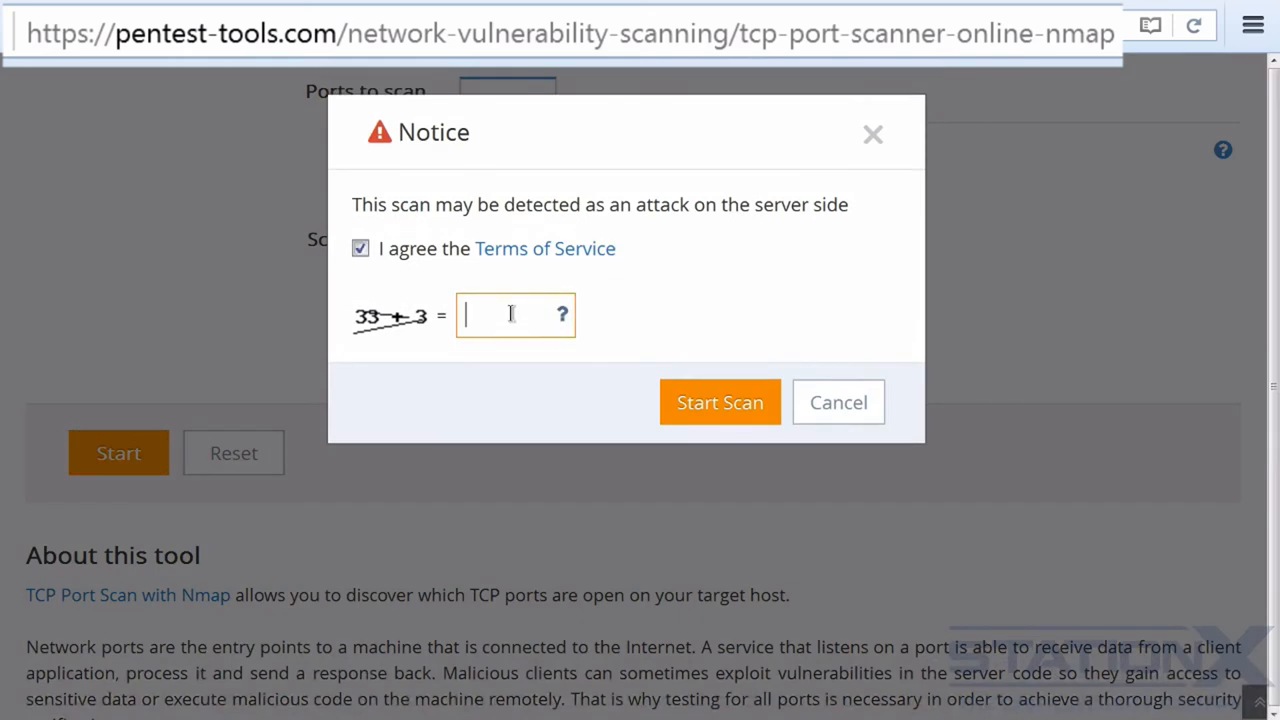
{"action": "left_click", "coordinate": [720, 402]}
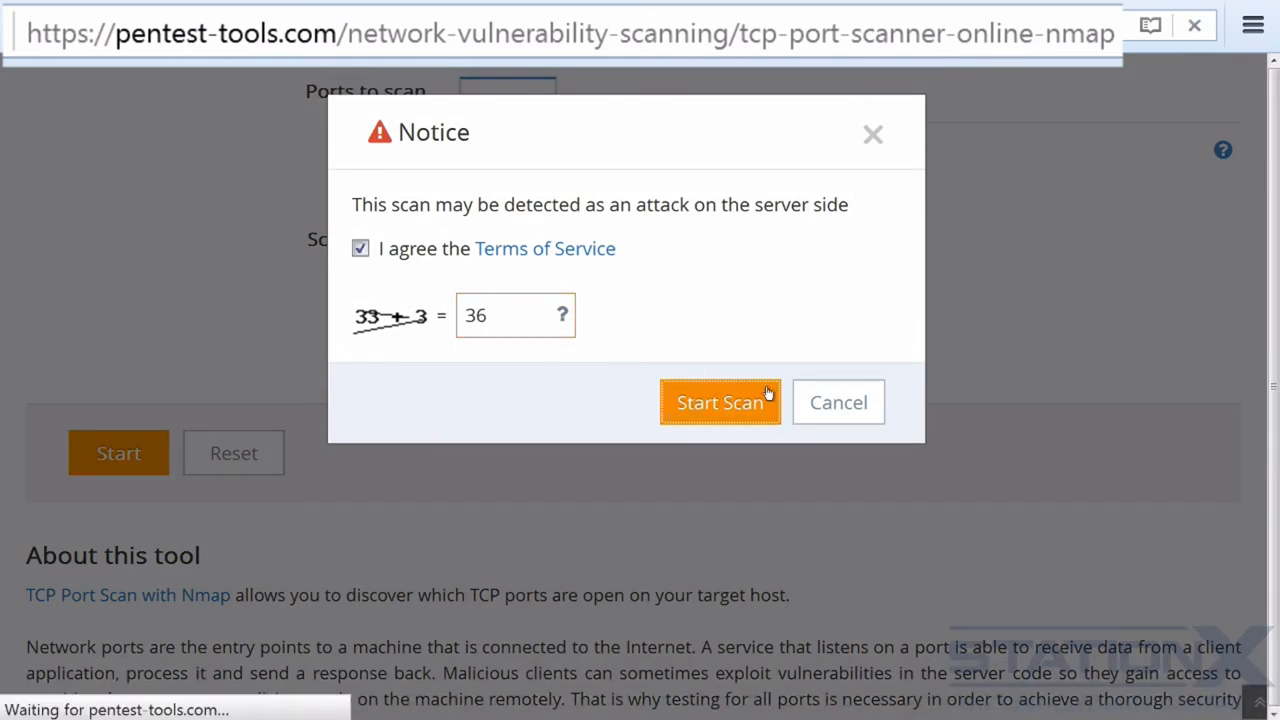
{"action": "left_click", "coordinate": [720, 402]}
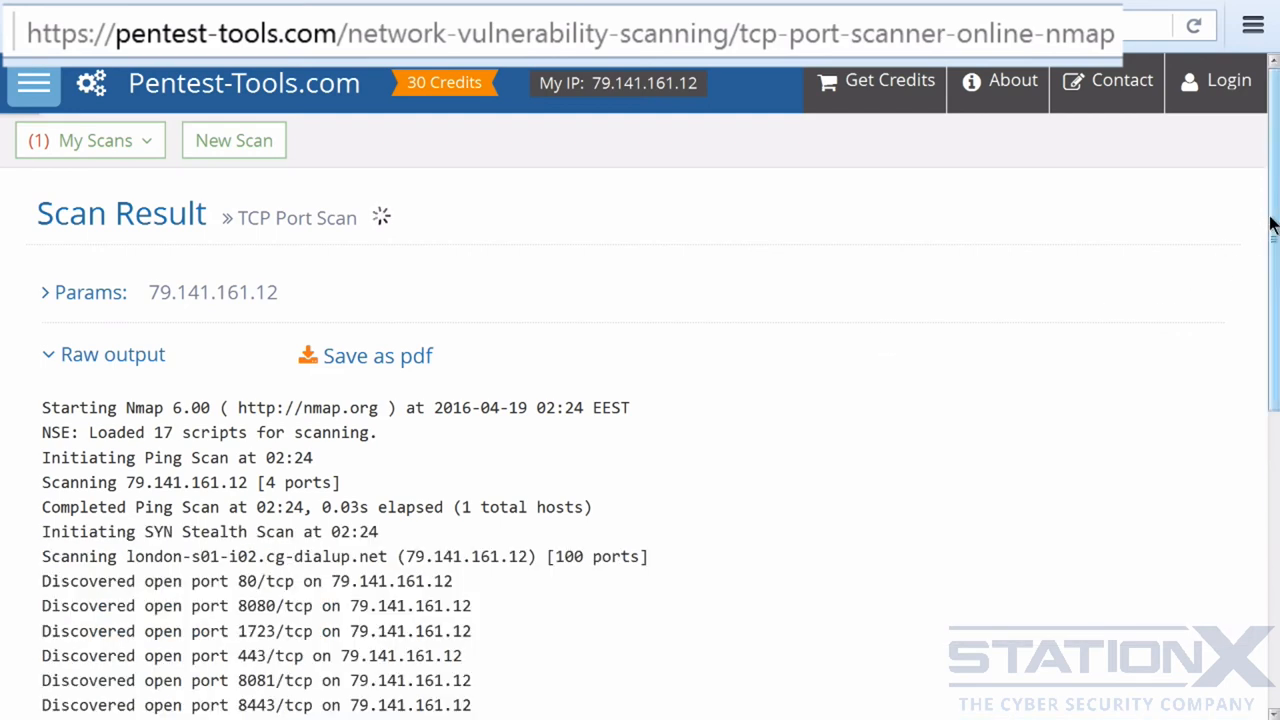
Review the raw Nmap output and highlight the six 'Discovered open port' lines, including 1723 and 8443.
{"action": "scroll", "scroll_direction": "down", "scroll_amount": 3}
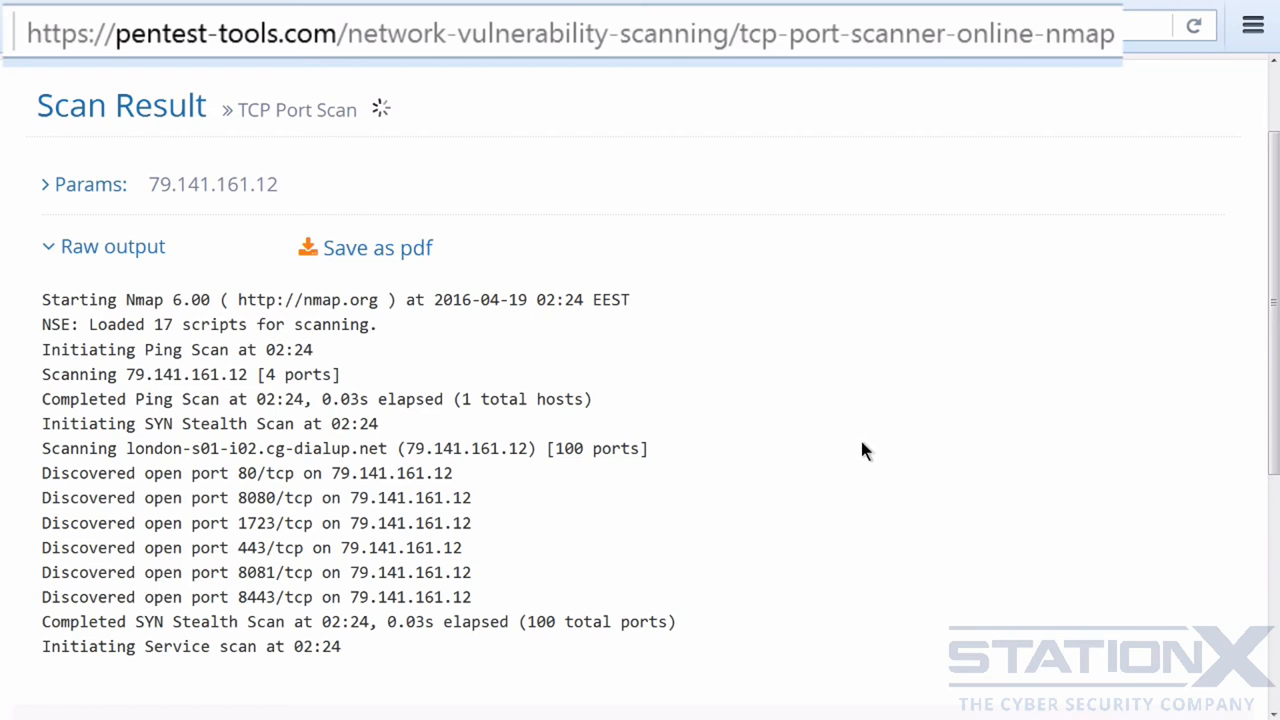
{"action": "mouse_move", "coordinate": [494, 482]}
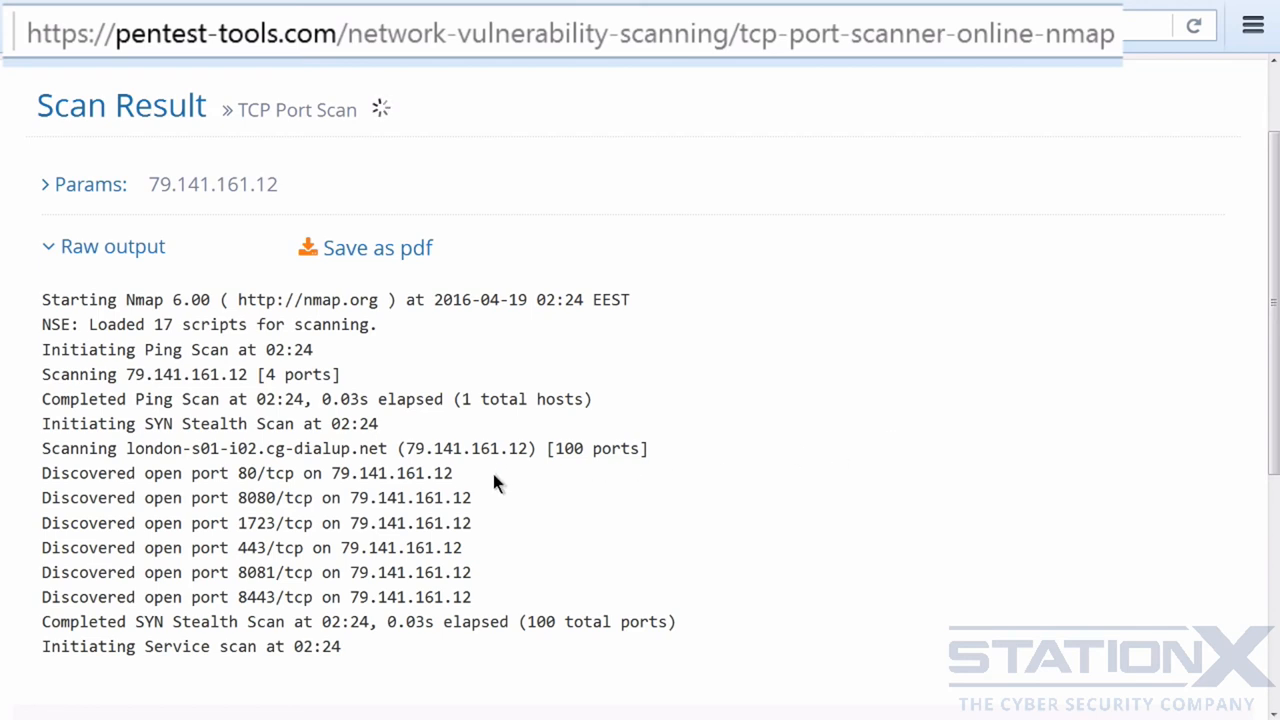
{"action": "mouse_move", "coordinate": [488, 496]}
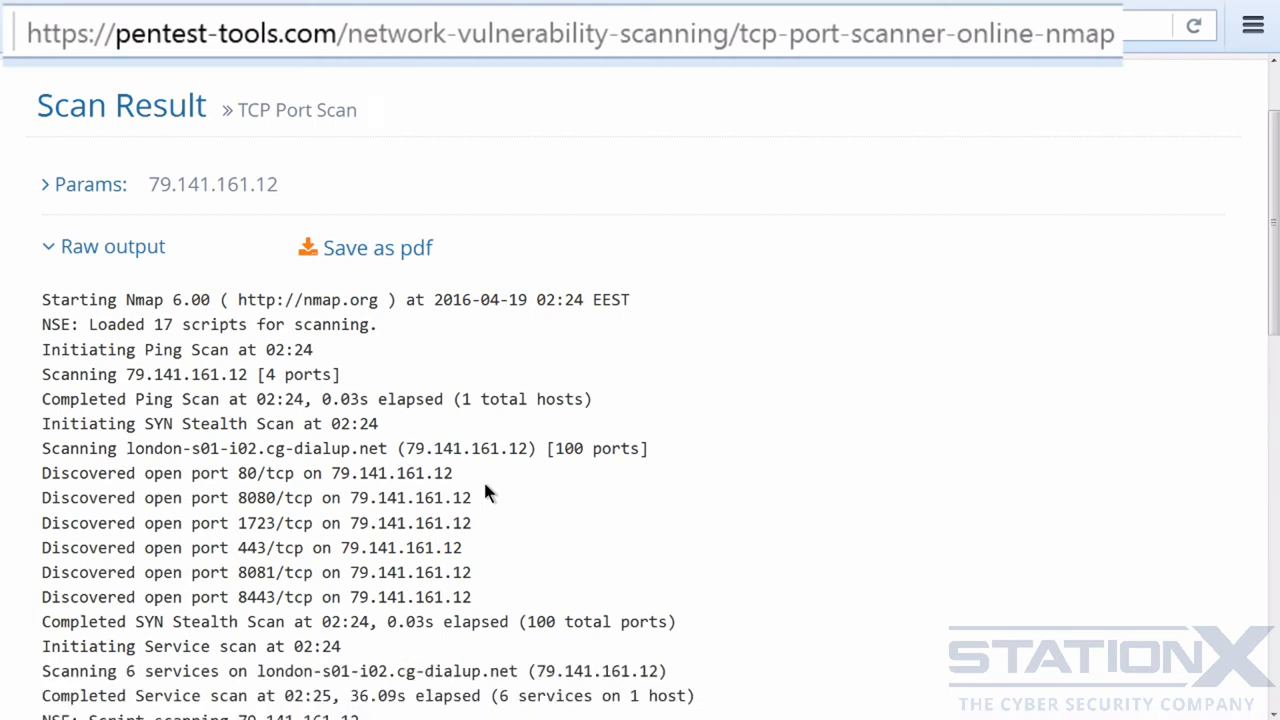
{"action": "scroll", "scroll_direction": "down", "scroll_amount": 3}
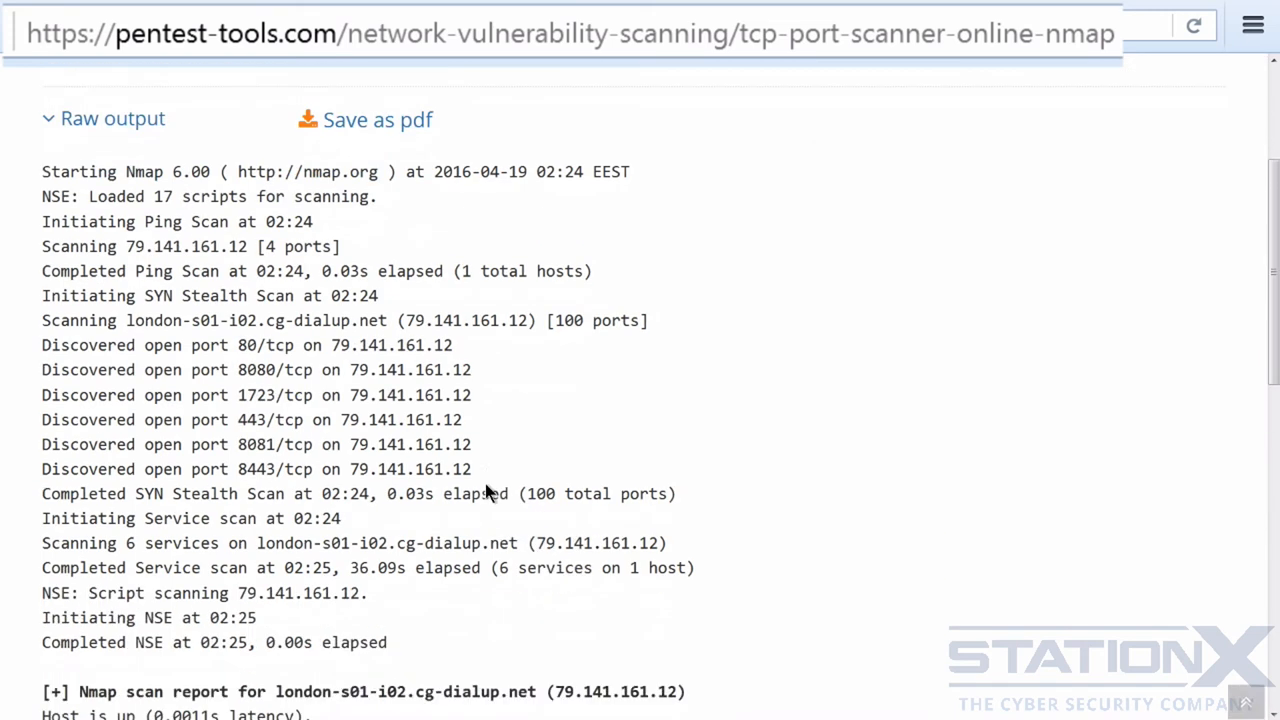
{"action": "scroll", "scroll_direction": "down", "scroll_amount": 3}
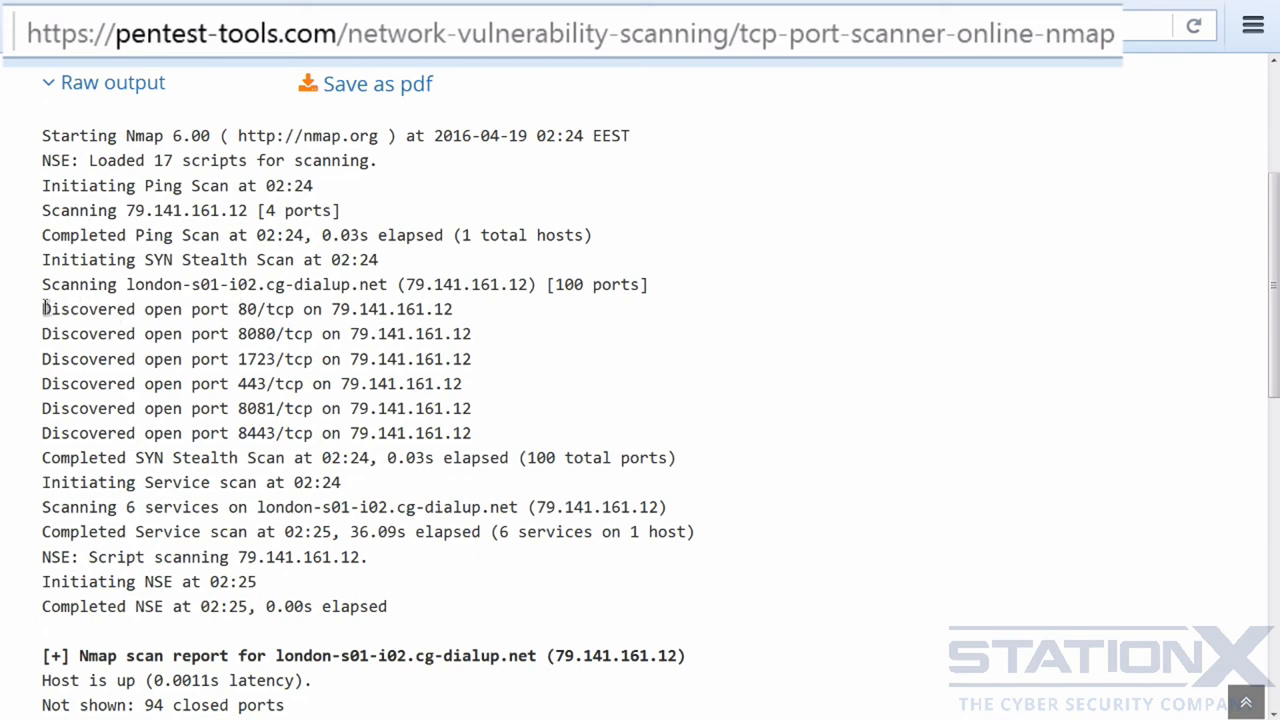
{"action": "left_click_drag", "start_coordinate": [42, 308], "coordinate": [472, 432]}
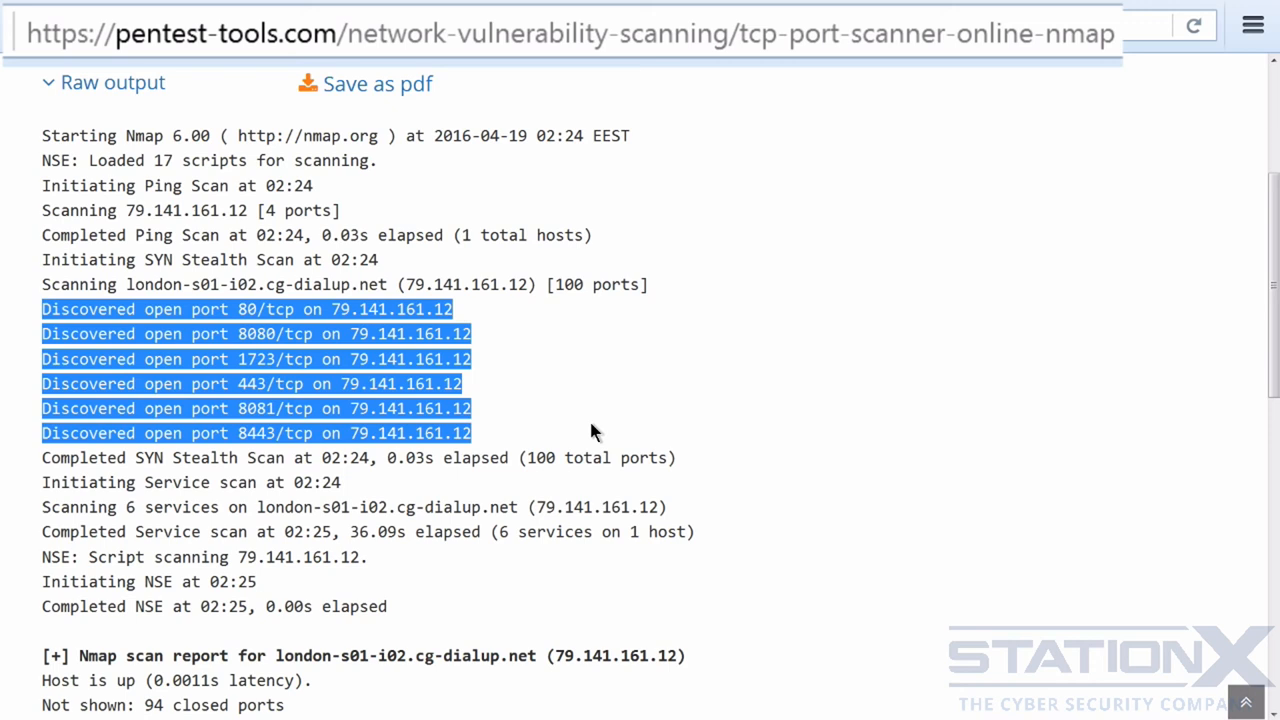
{"action": "mouse_move", "coordinate": [540, 360]}
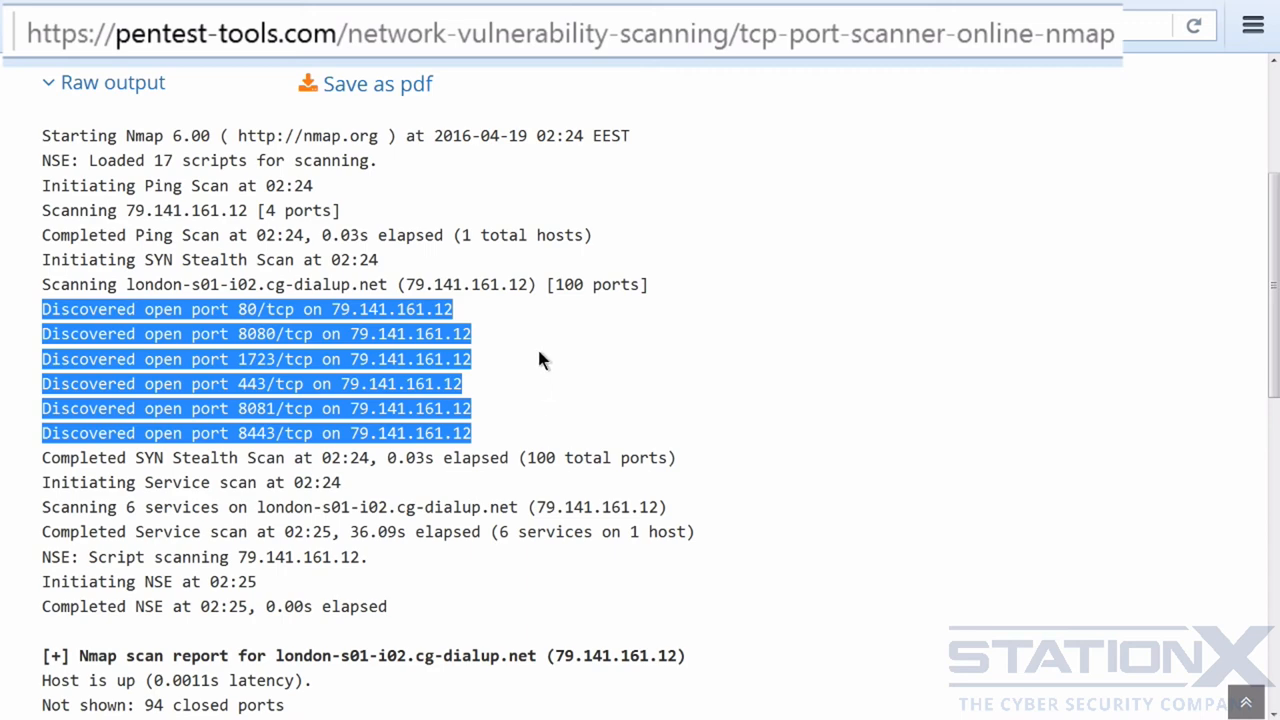
{"action": "left_click", "coordinate": [584, 70]}
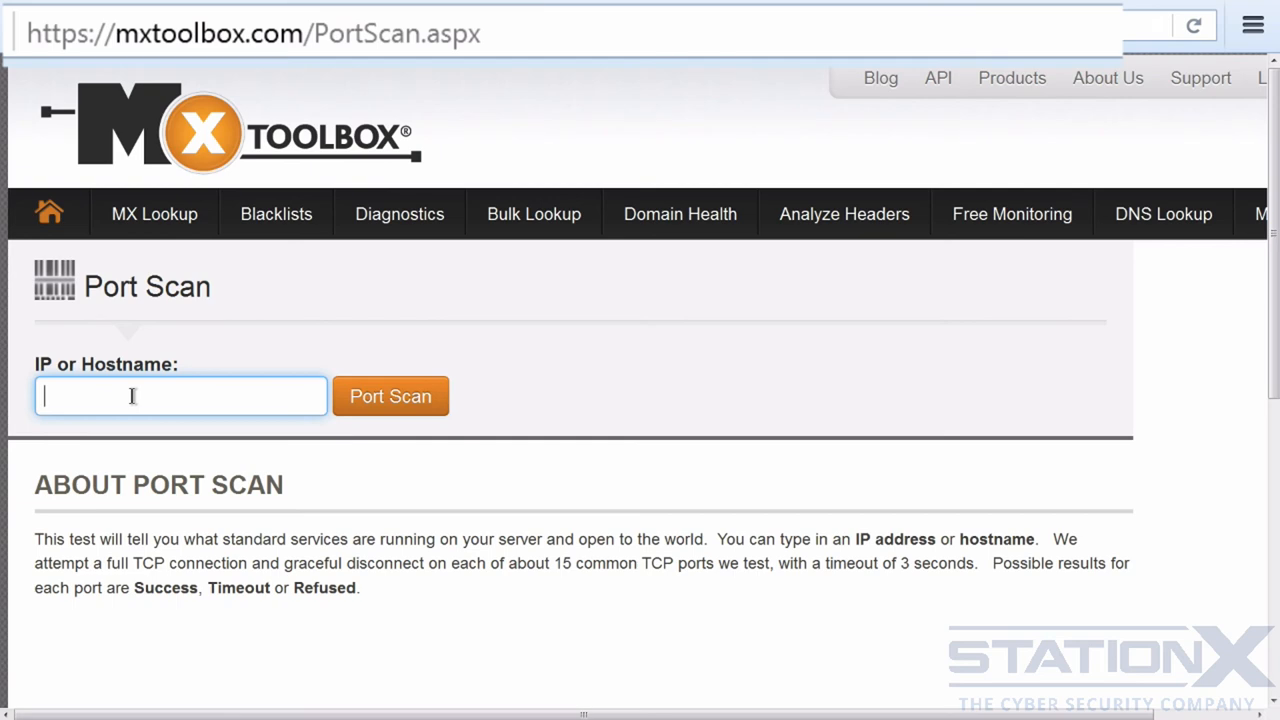
Port-scan 79.141.161.12 on MxToolbox and review results showing 80, 443, 1723 and 8080 open.
{"action": "type", "text": "79.141.161.12"}
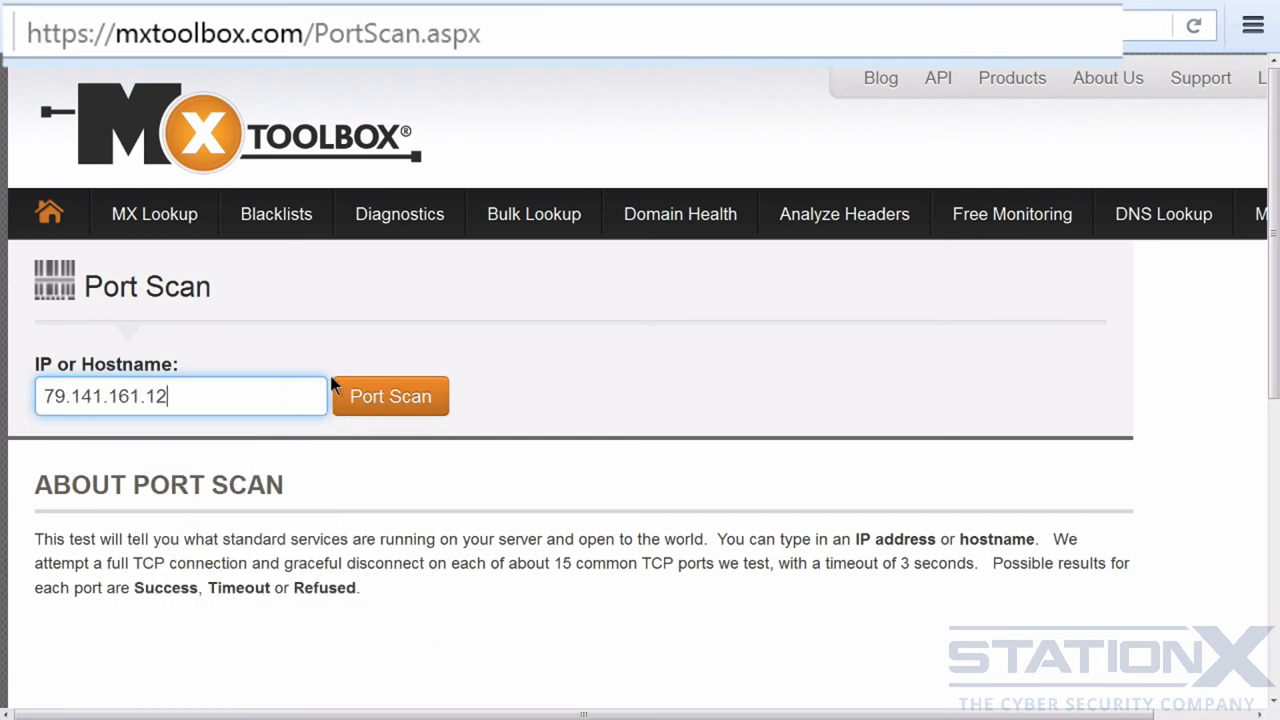
{"action": "left_click", "coordinate": [390, 396]}
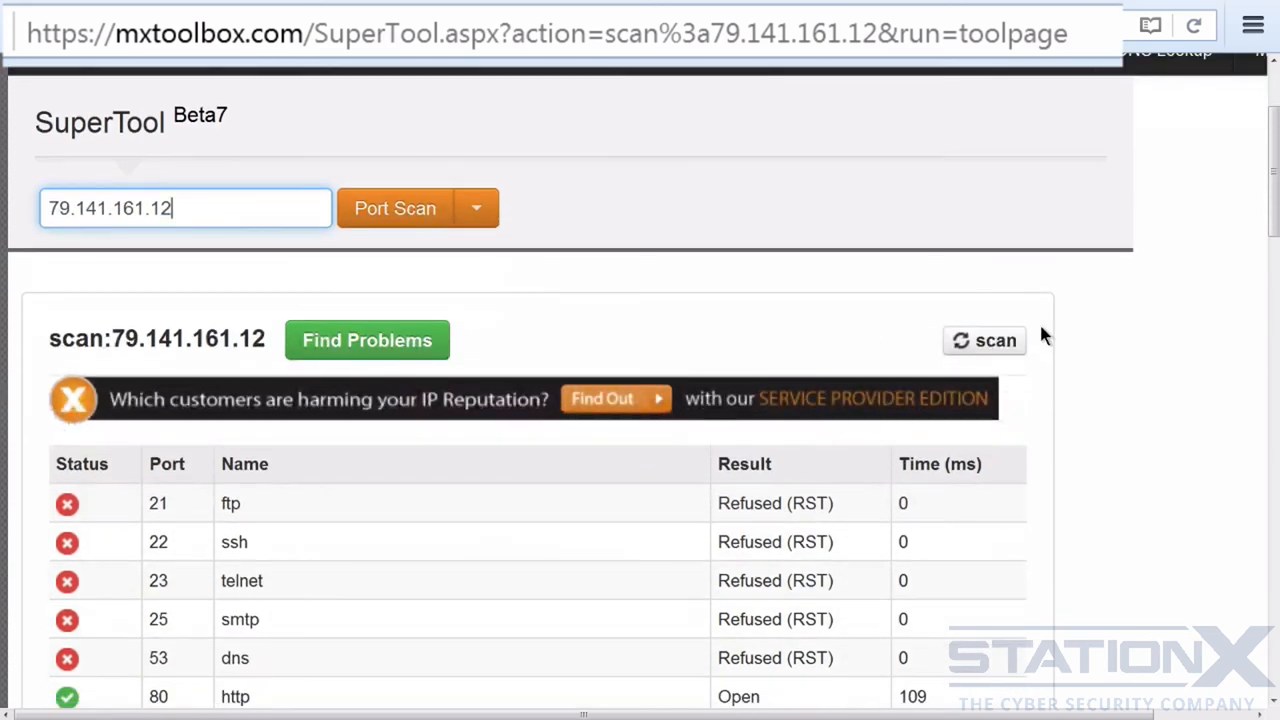
{"action": "scroll", "scroll_direction": "down", "scroll_amount": 3}
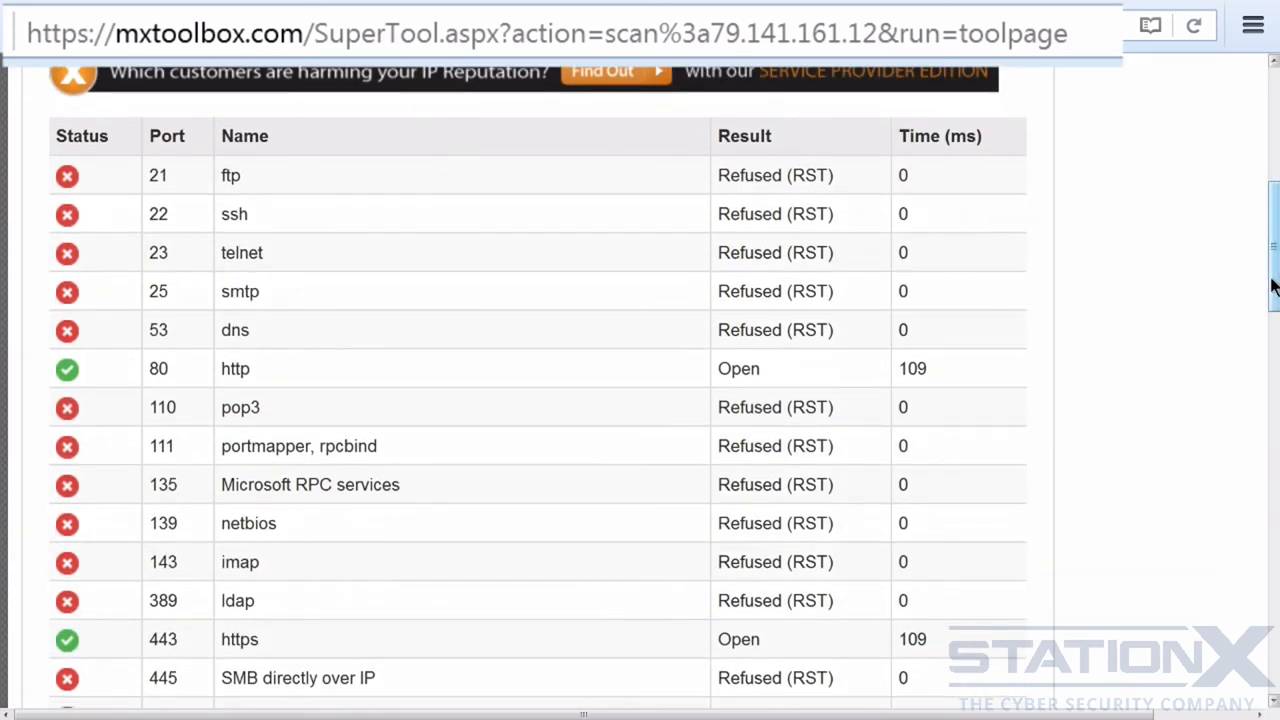
{"action": "scroll", "scroll_direction": "down", "scroll_amount": 3}
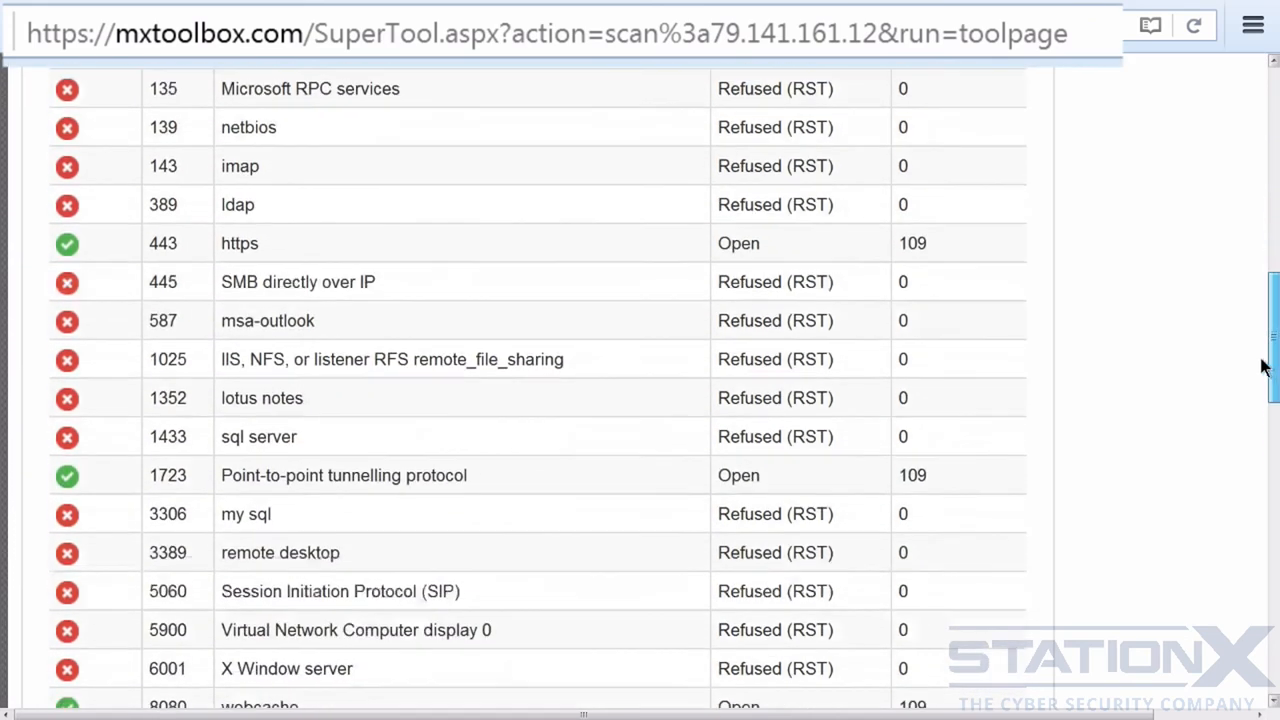
{"action": "scroll", "scroll_direction": "down", "scroll_amount": 3}
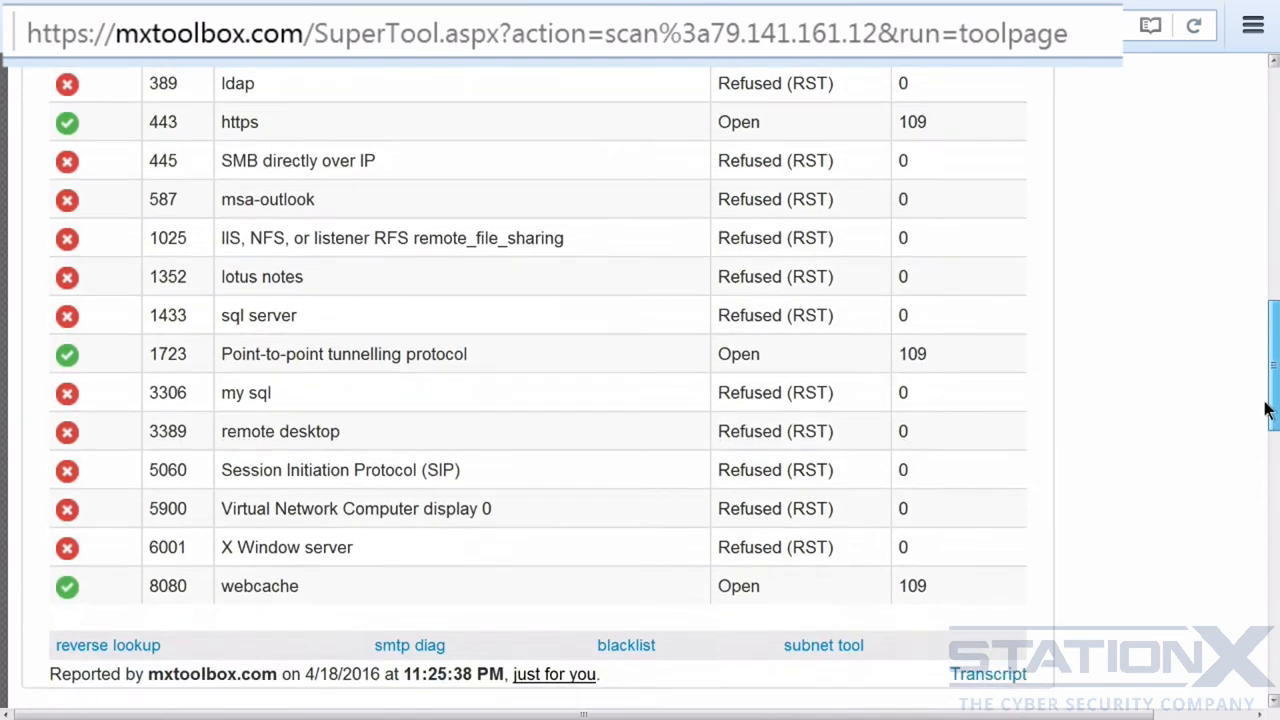
{"action": "scroll", "scroll_direction": "up", "scroll_amount": 3}
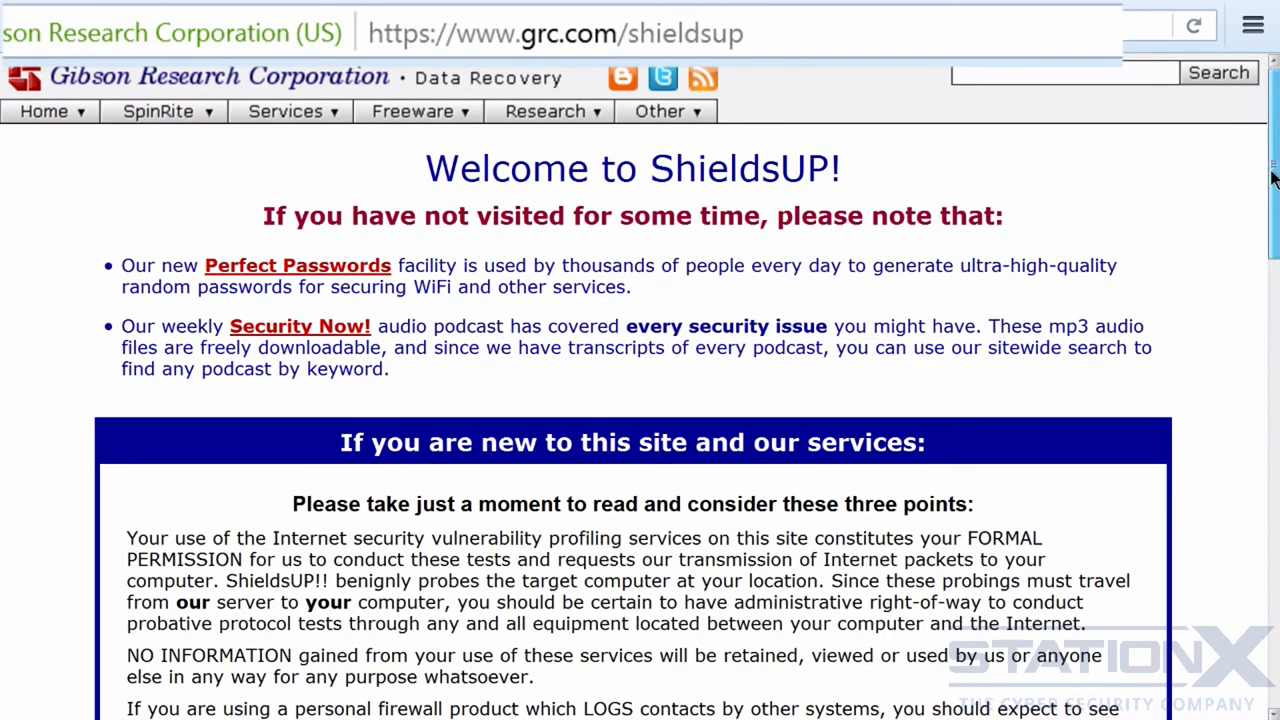
{"action": "scroll", "scroll_direction": "down", "scroll_amount": 3}
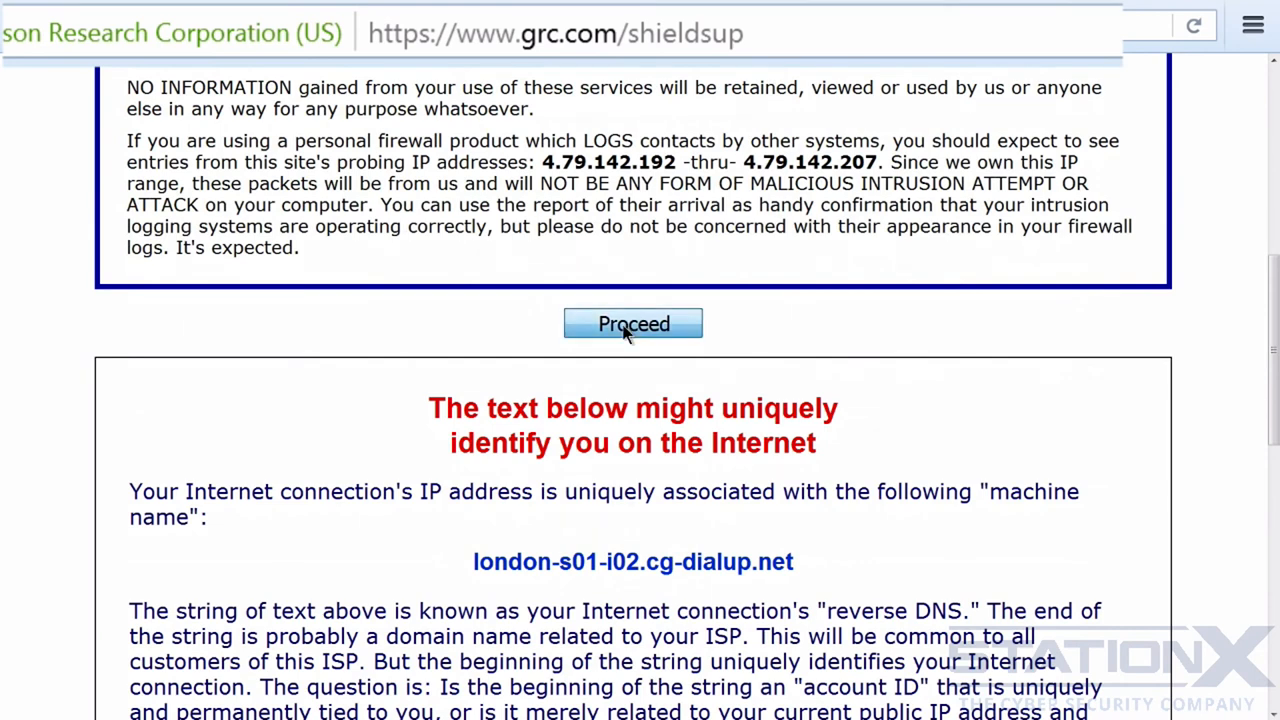
{"action": "left_click", "coordinate": [632, 324]}
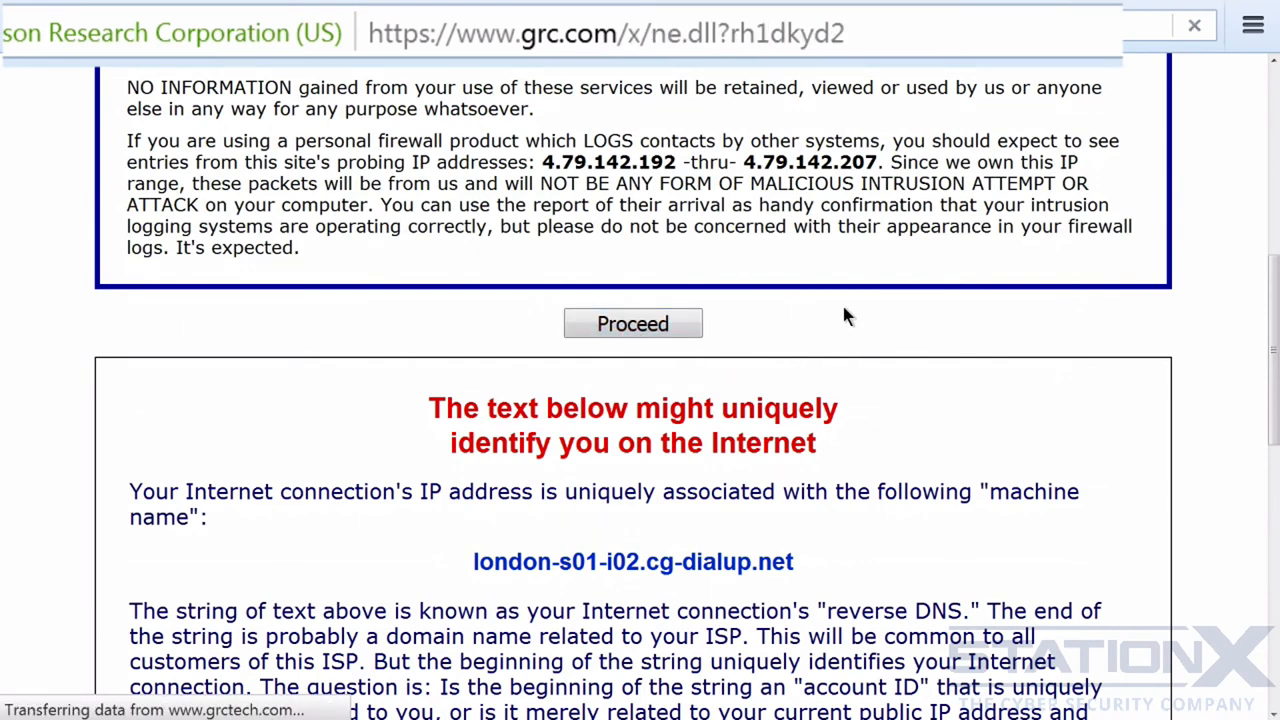
{"action": "left_click", "coordinate": [632, 324]}
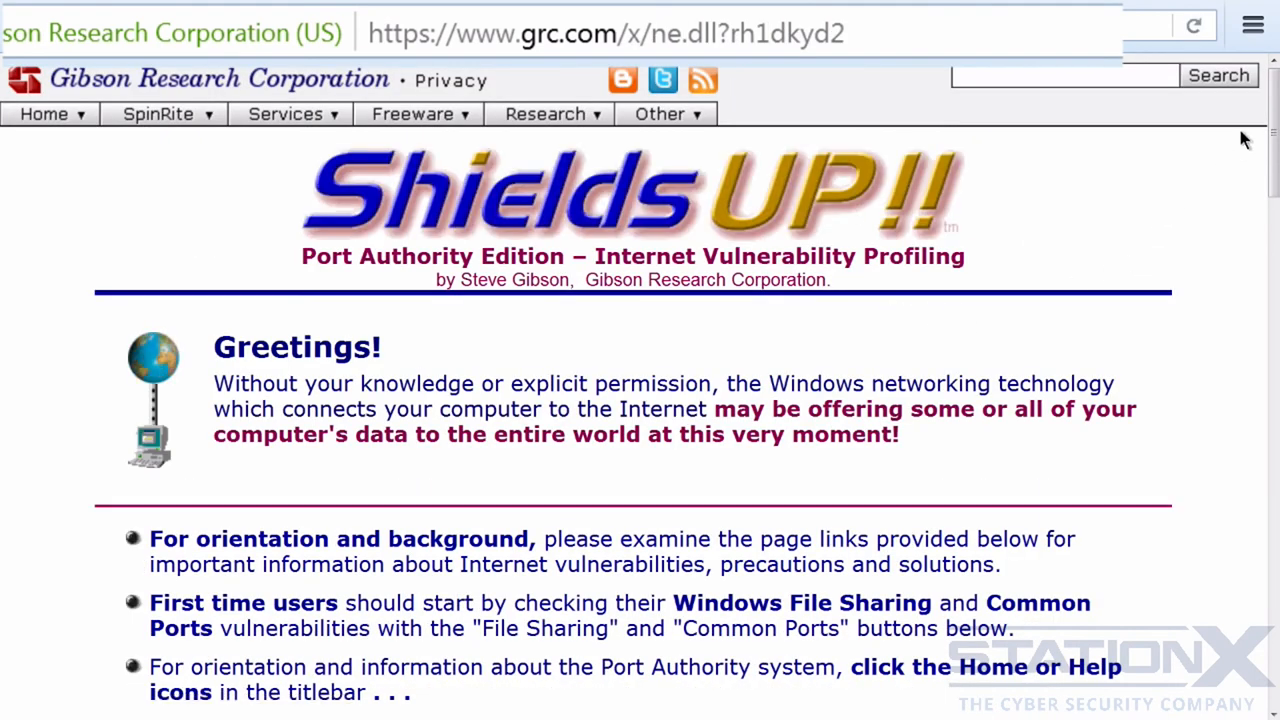
Start the Common Ports probe from the ShieldsUP! Services bar.
{"action": "scroll", "scroll_direction": "down", "scroll_amount": 3}
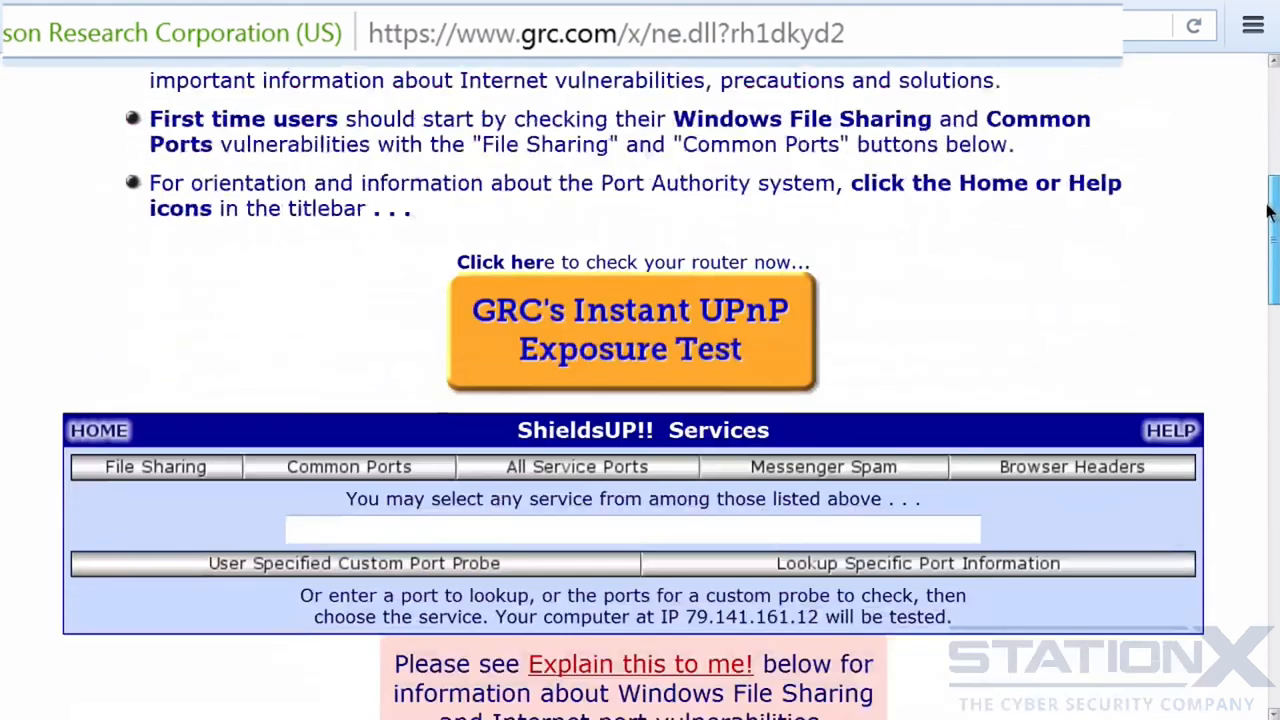
{"action": "scroll", "scroll_direction": "down", "scroll_amount": 3}
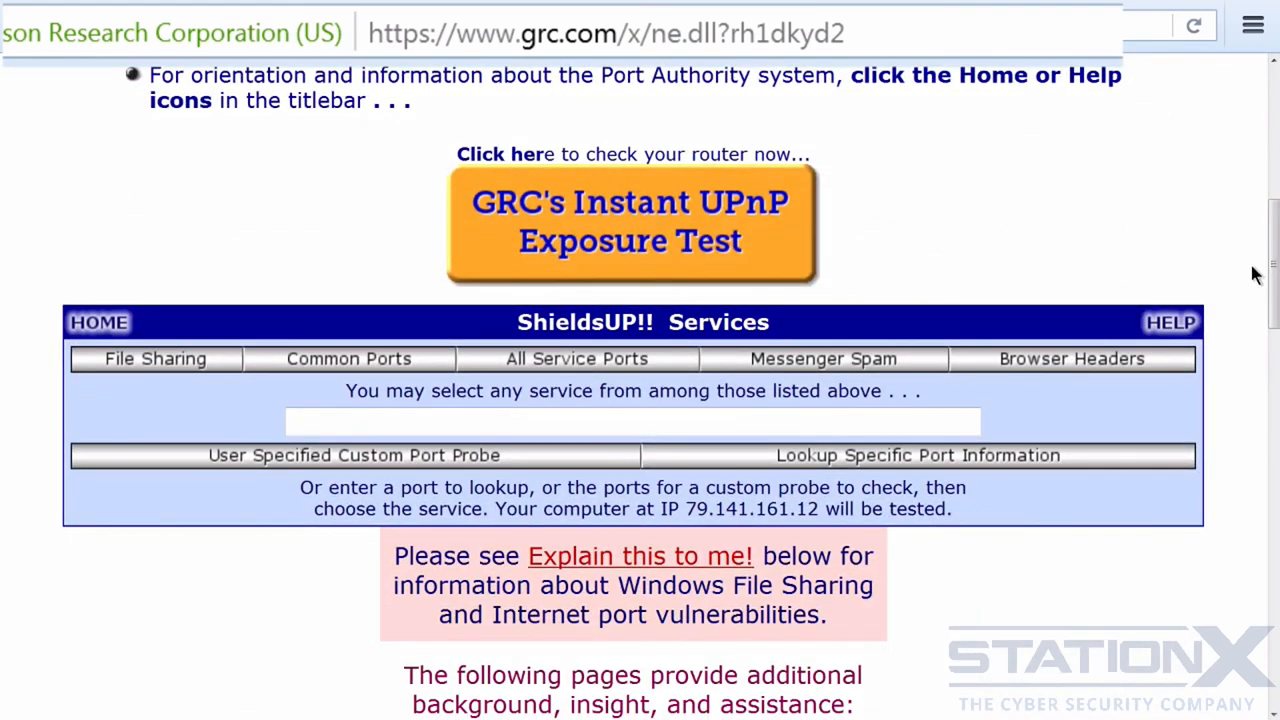
{"action": "scroll", "scroll_direction": "down", "scroll_amount": 3}
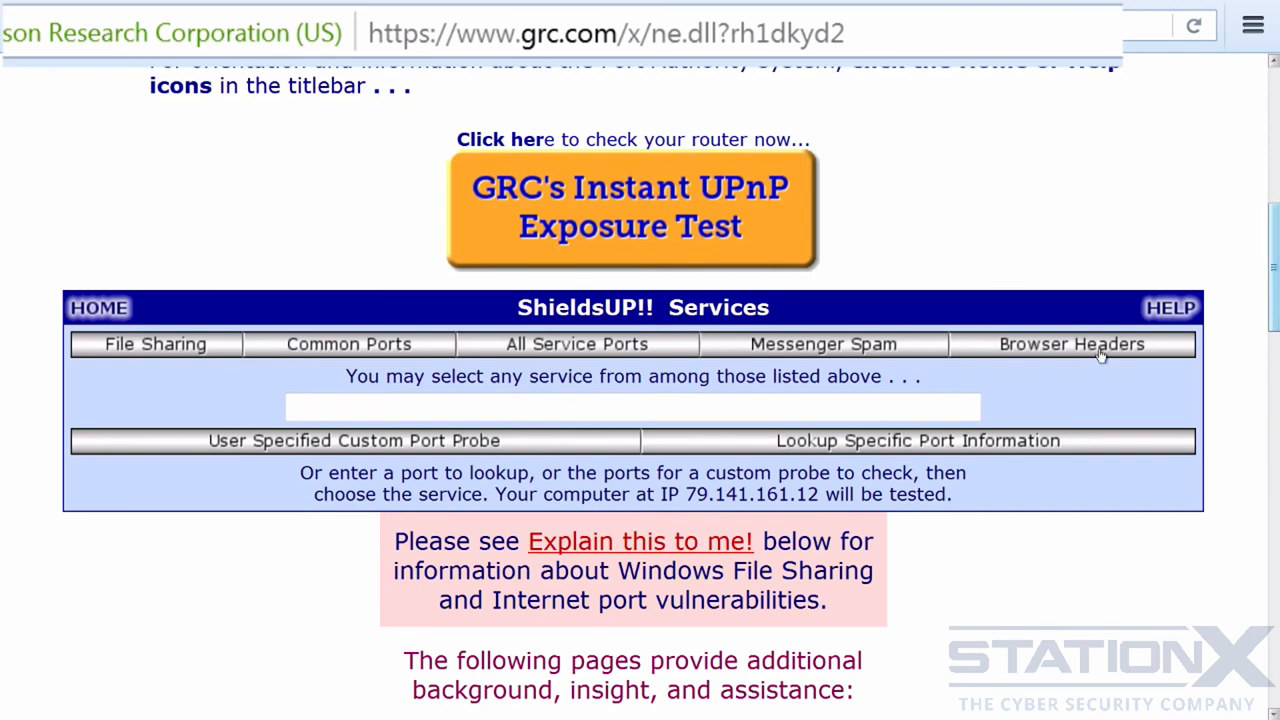
{"action": "mouse_move", "coordinate": [568, 348]}
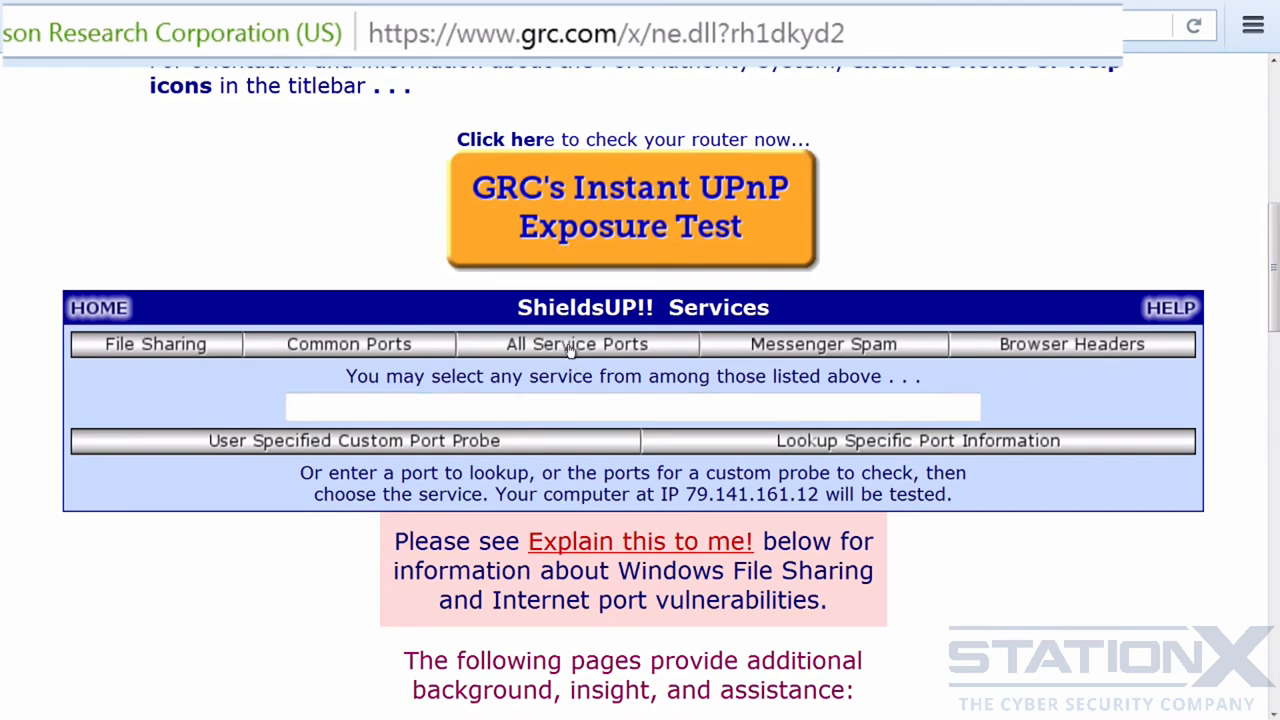
{"action": "left_click", "coordinate": [576, 344]}
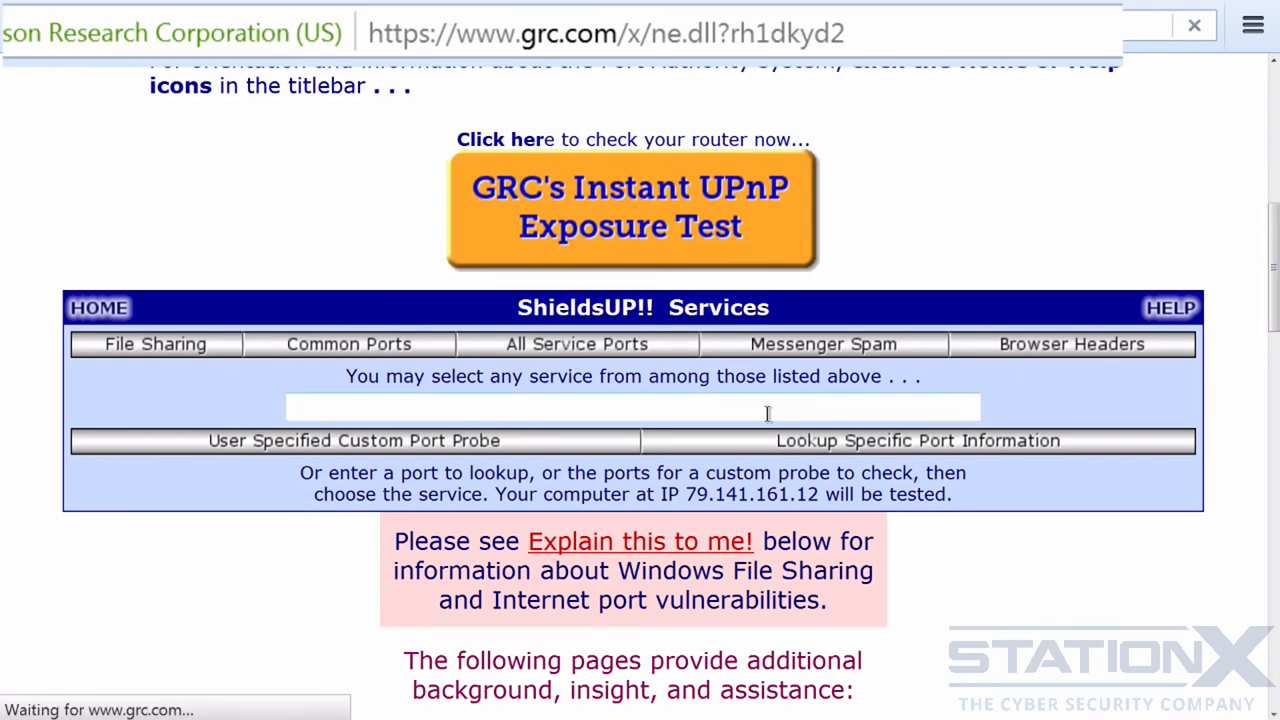
Review the Common Ports results: TruStealth failed, HTTP stealthed, HTTPS port 443 open.
{"action": "left_click", "coordinate": [348, 344]}
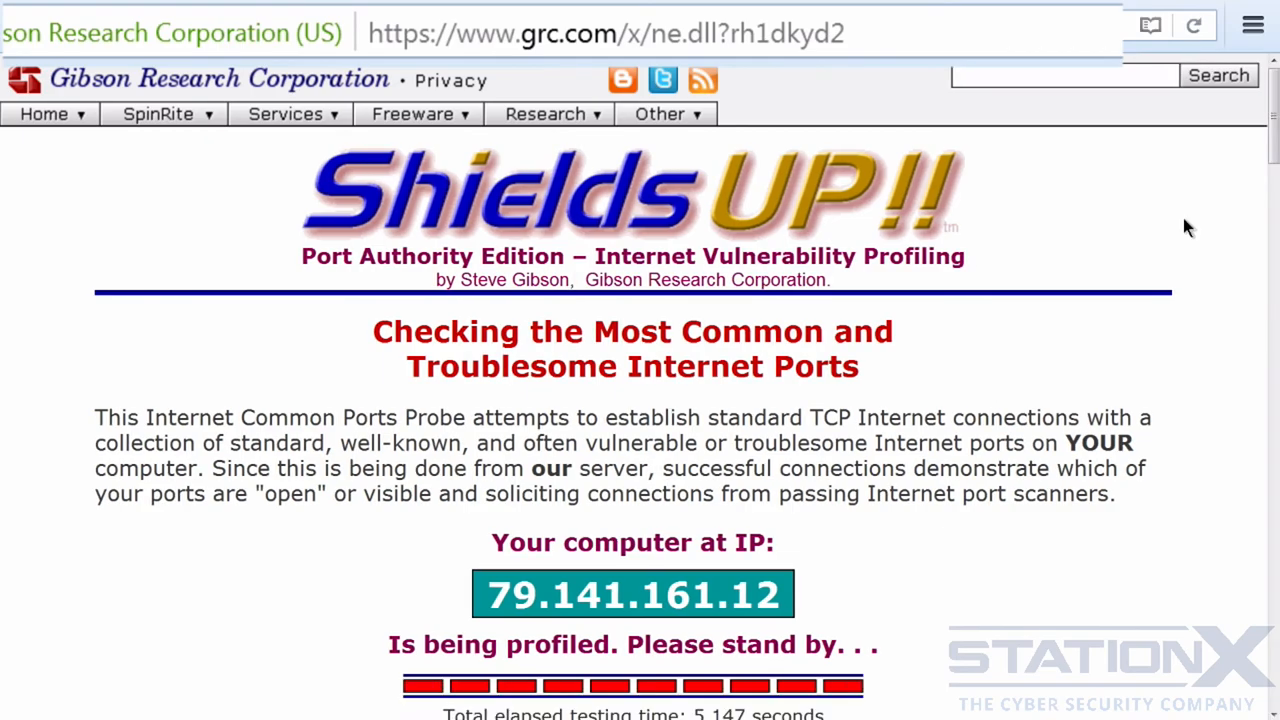
{"action": "scroll", "scroll_direction": "down", "scroll_amount": 3}
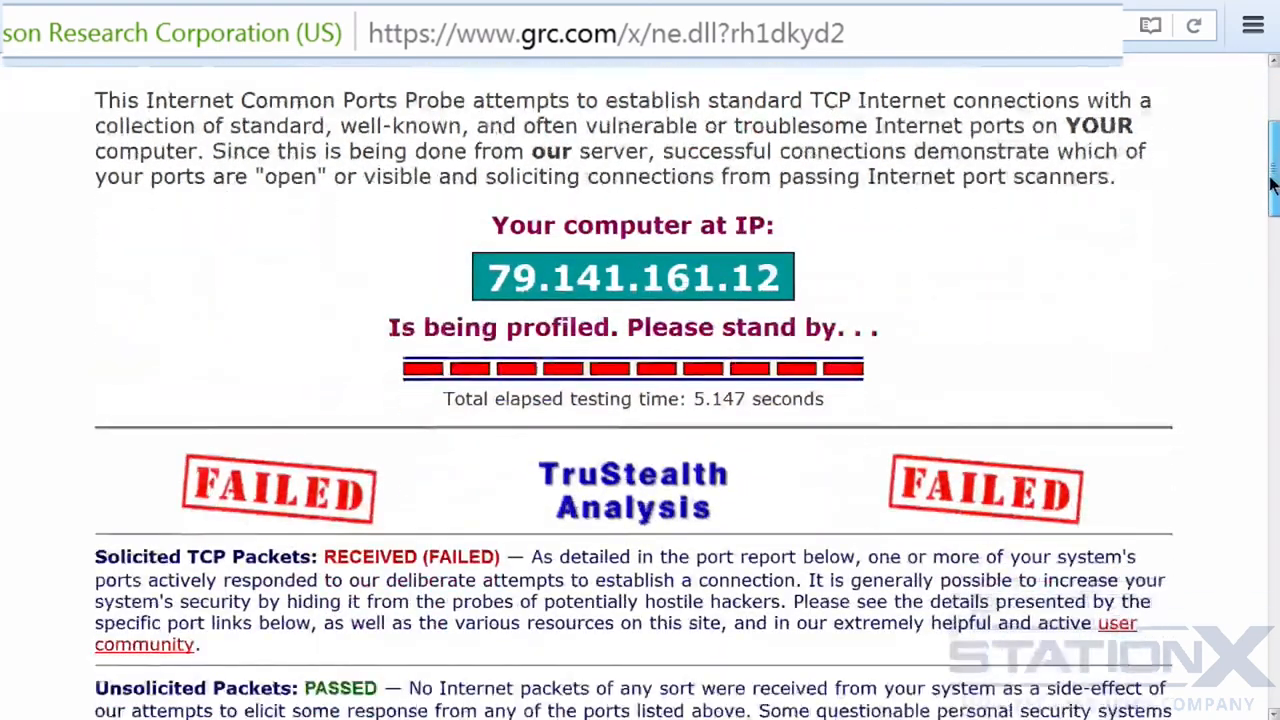
{"action": "scroll", "scroll_direction": "down", "scroll_amount": 3}
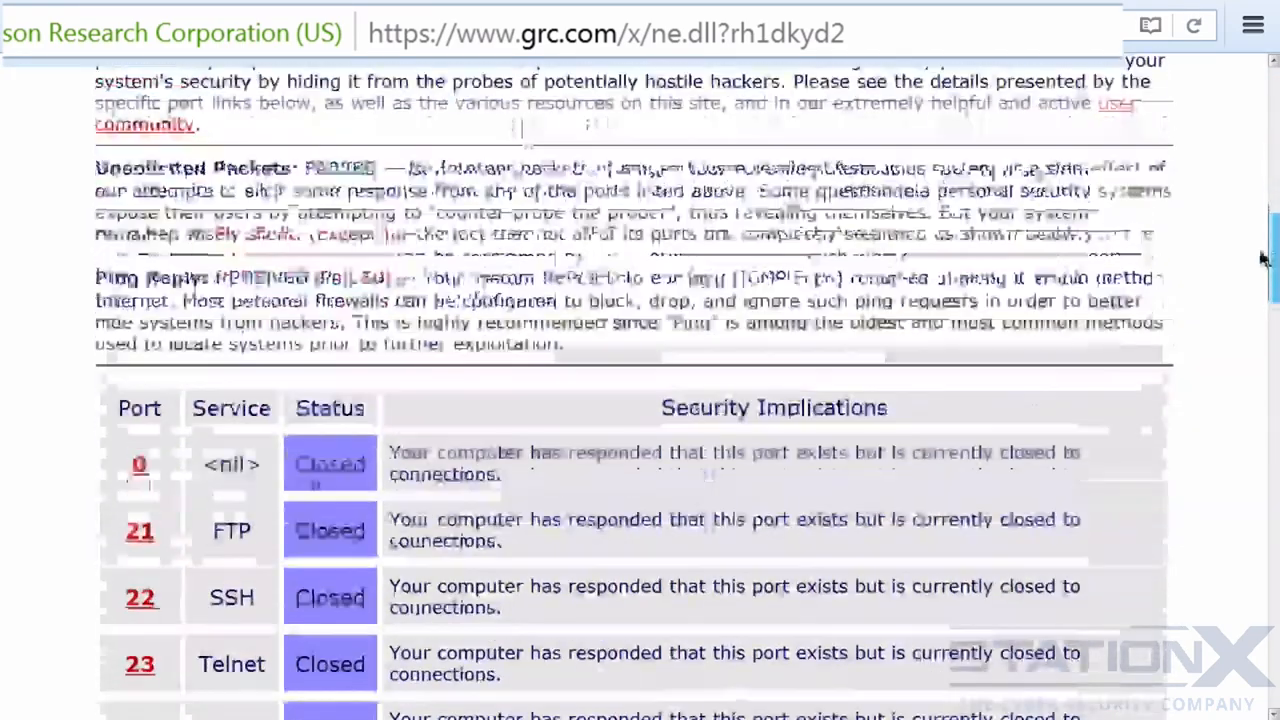
{"action": "scroll", "scroll_direction": "down", "scroll_amount": 3}
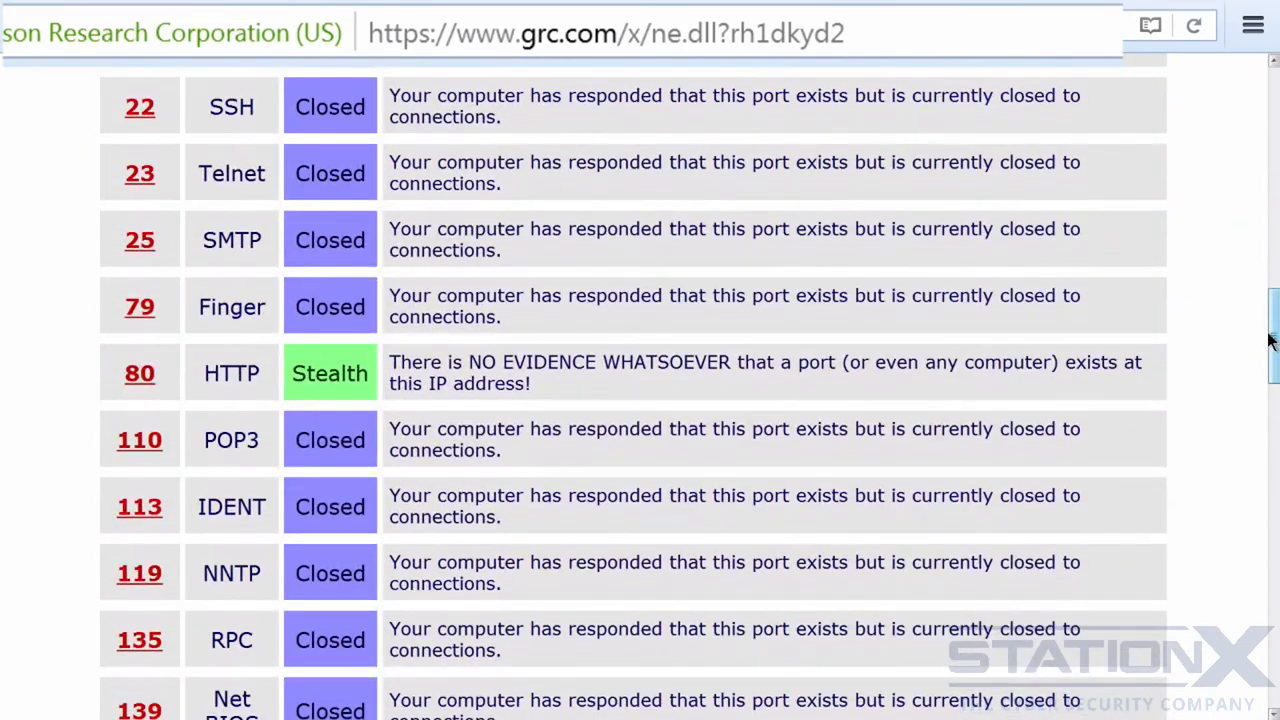
{"action": "scroll", "scroll_direction": "down", "scroll_amount": 3}
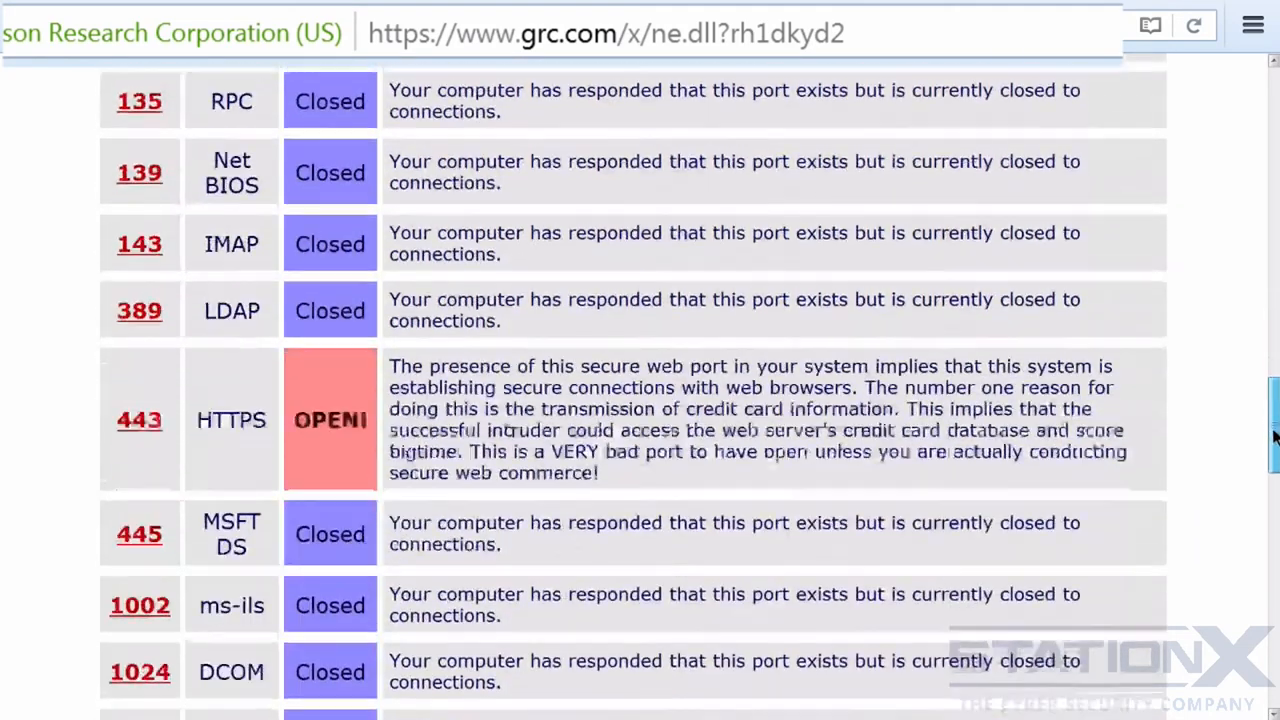
{"action": "scroll", "scroll_direction": "down", "scroll_amount": 3}
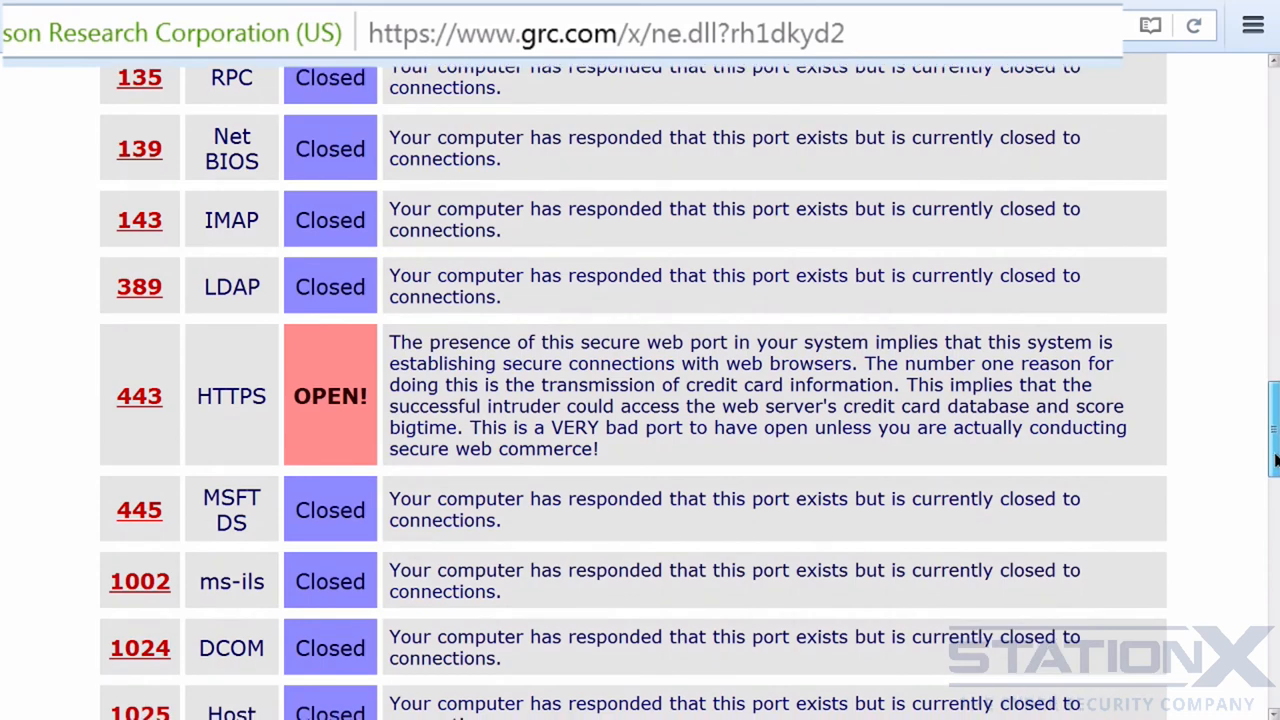
{"action": "scroll", "scroll_direction": "down", "scroll_amount": 3}
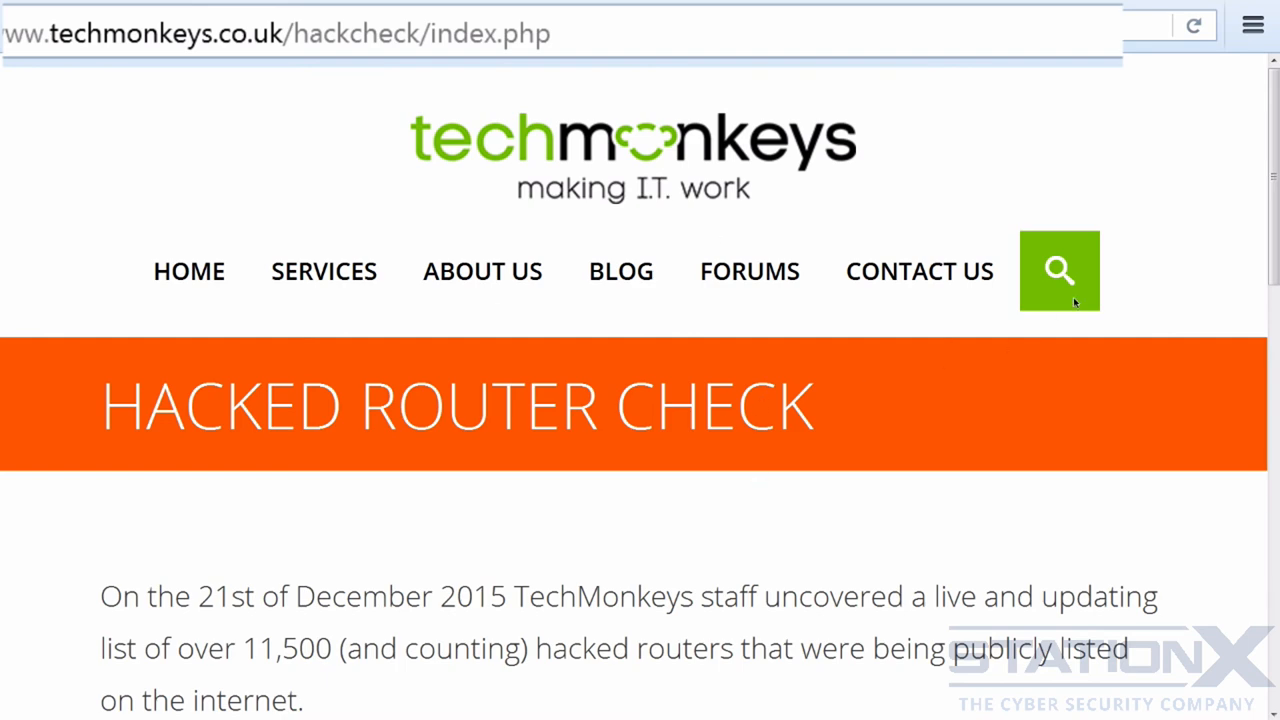
Run Check me! for 79.141.161.12 and read the "Good News! You are all clear" result.
{"action": "scroll", "scroll_direction": "down", "scroll_amount": 3}
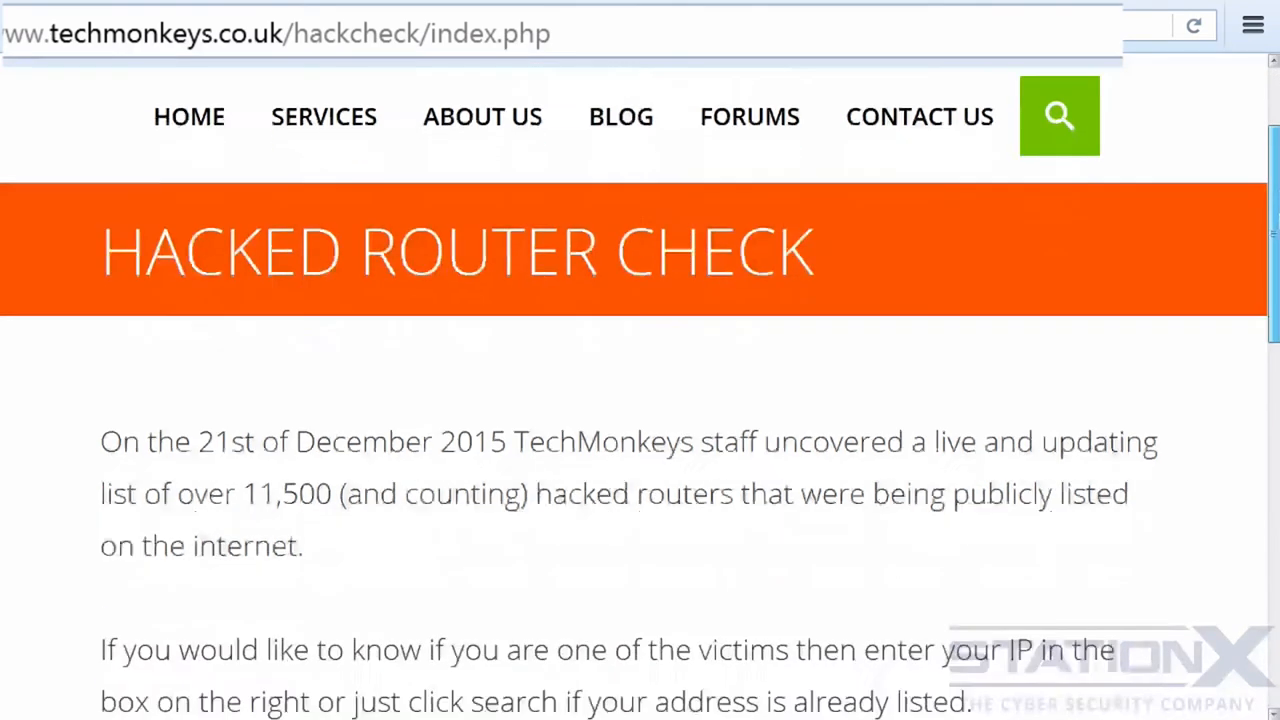
{"action": "scroll", "scroll_direction": "down", "scroll_amount": 3}
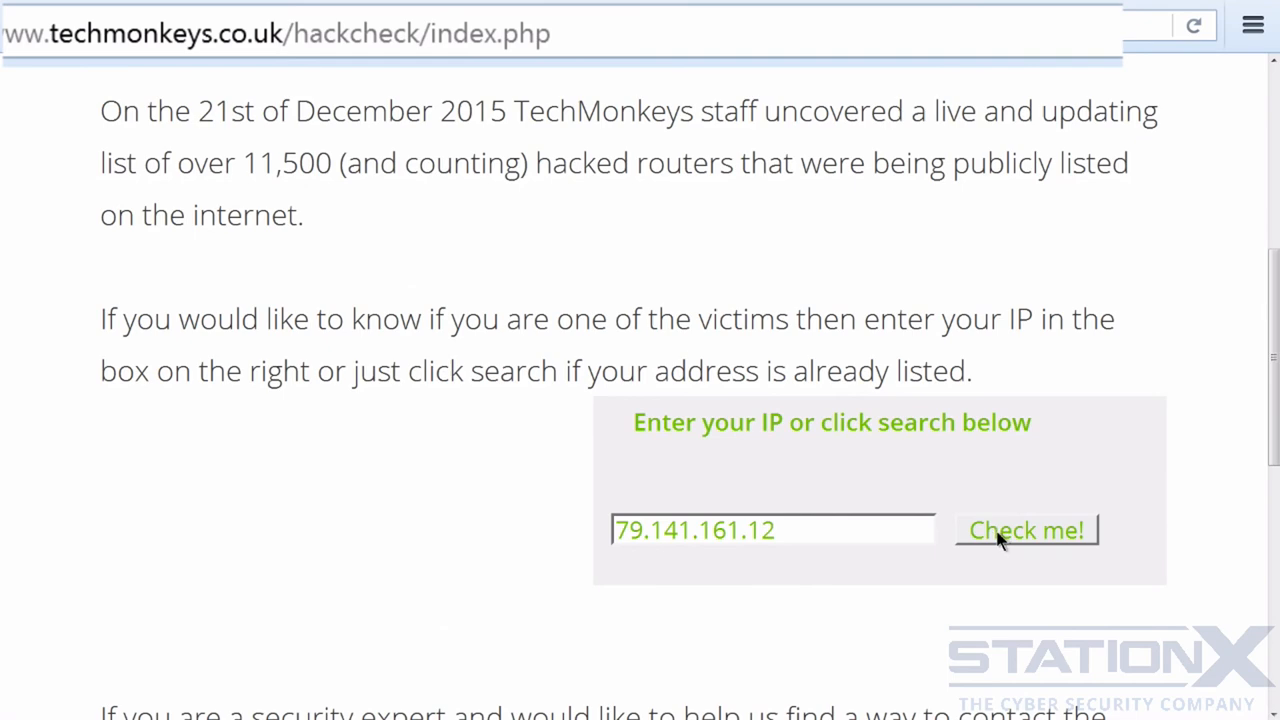
{"action": "left_click", "coordinate": [1026, 530]}
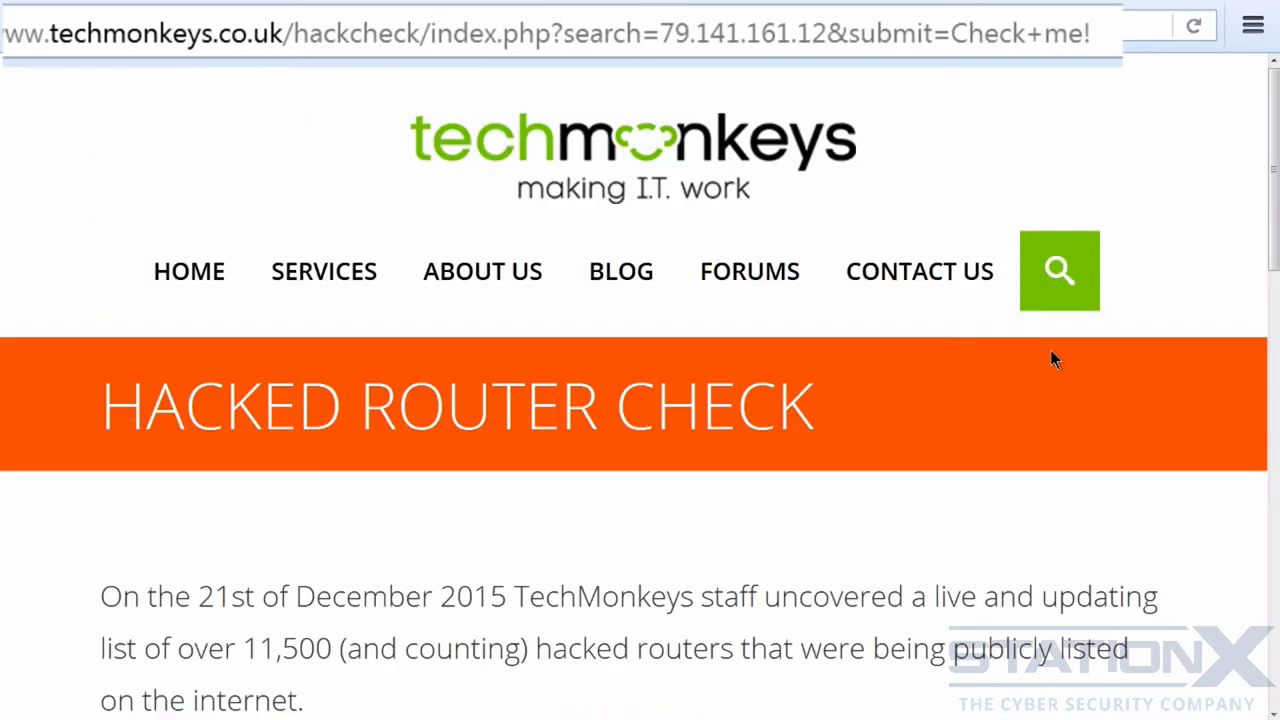
{"action": "scroll", "scroll_direction": "down", "scroll_amount": 3}
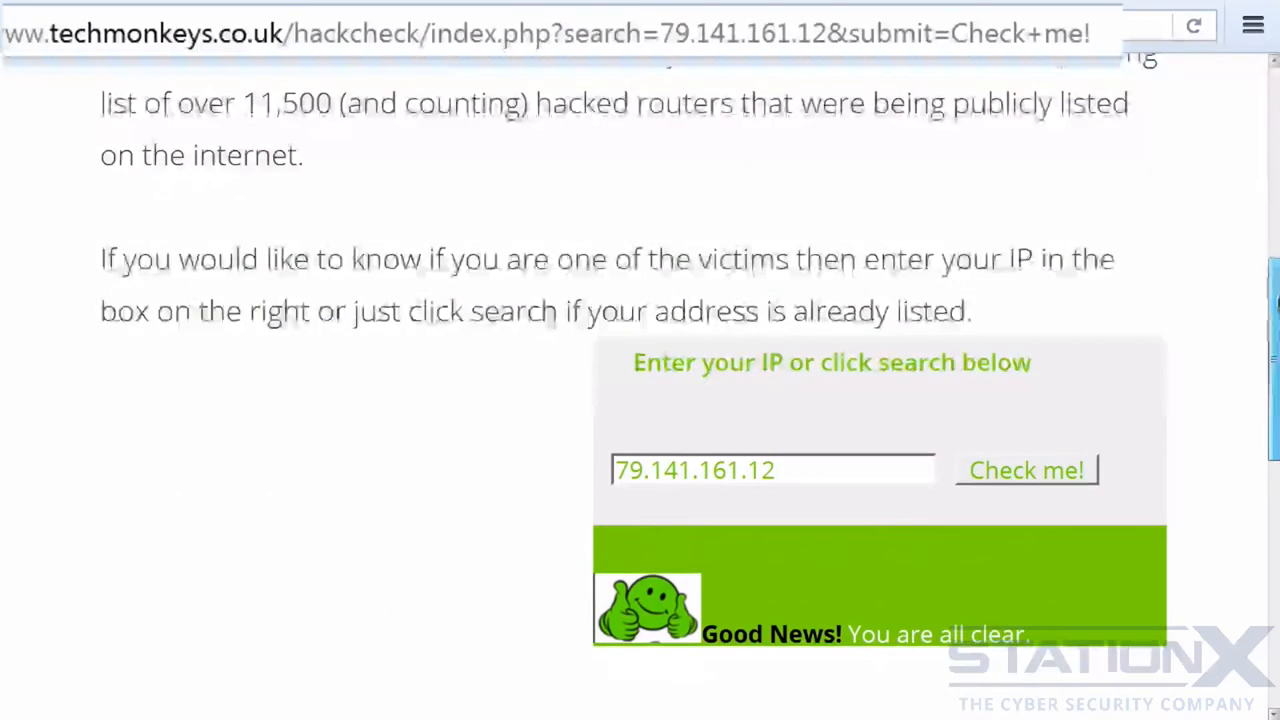
{"action": "scroll", "scroll_direction": "down", "scroll_amount": 3}
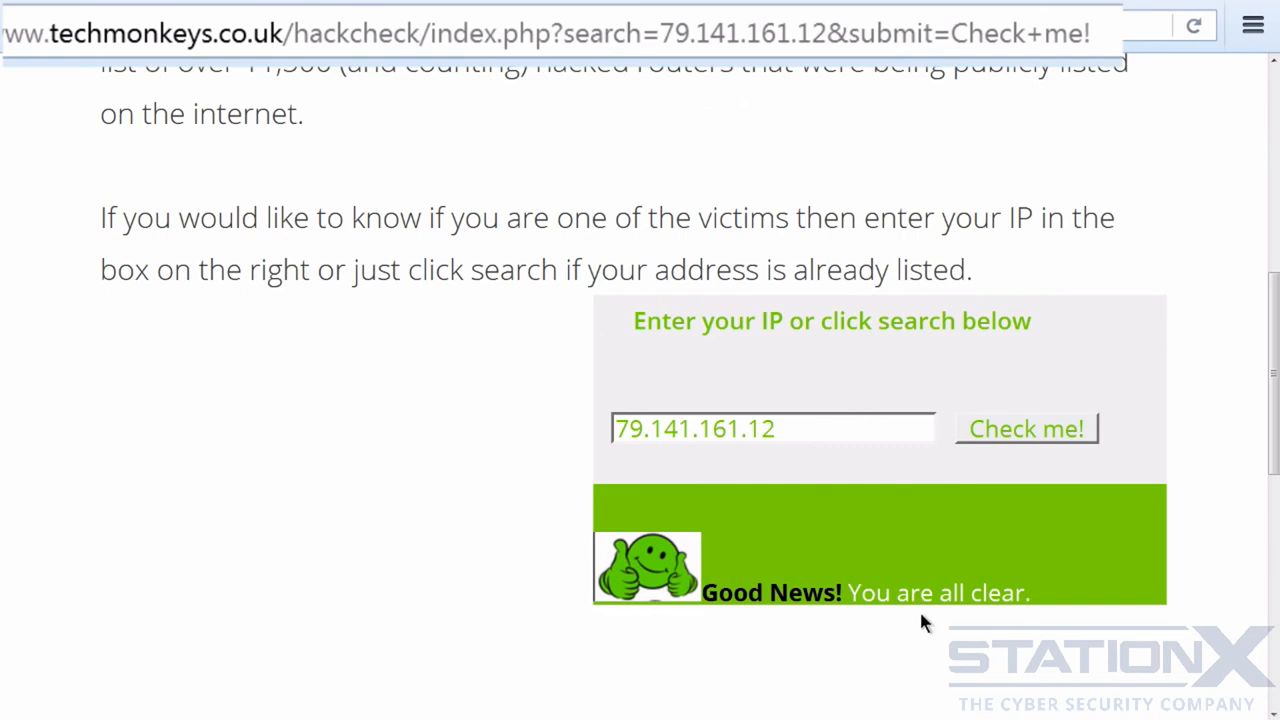
{"action": "mouse_move", "coordinate": [380, 340]}
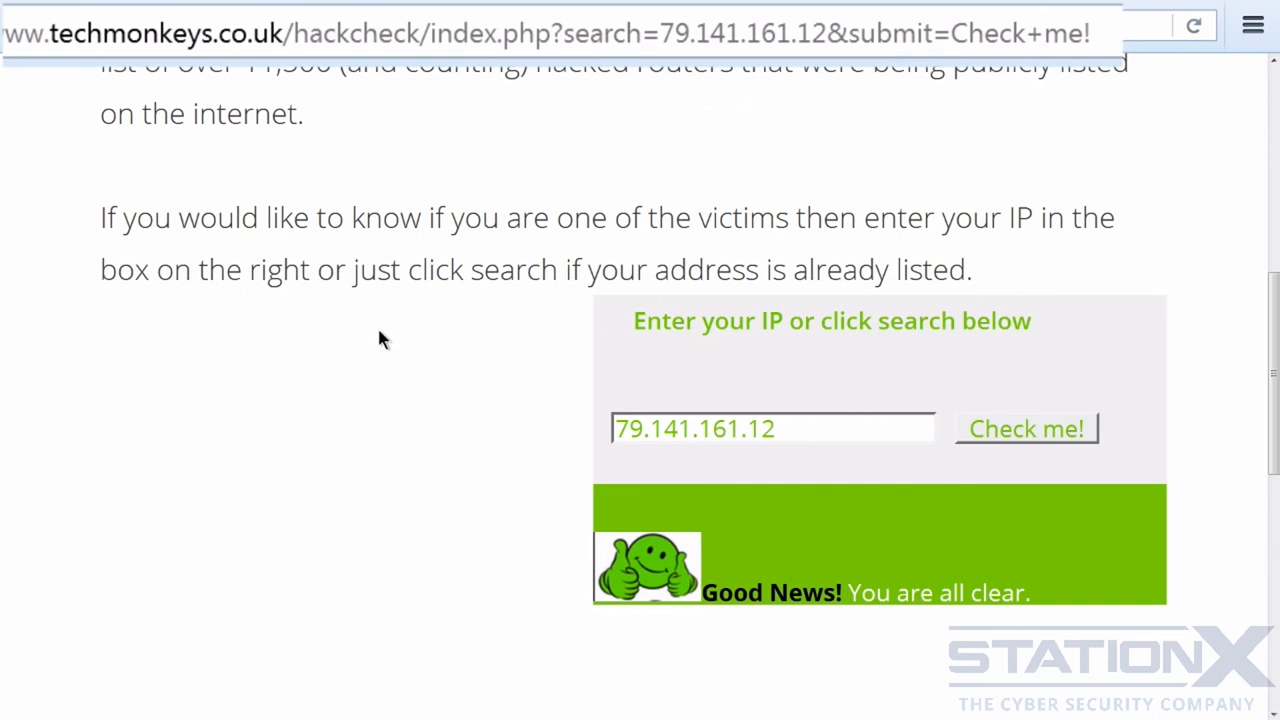